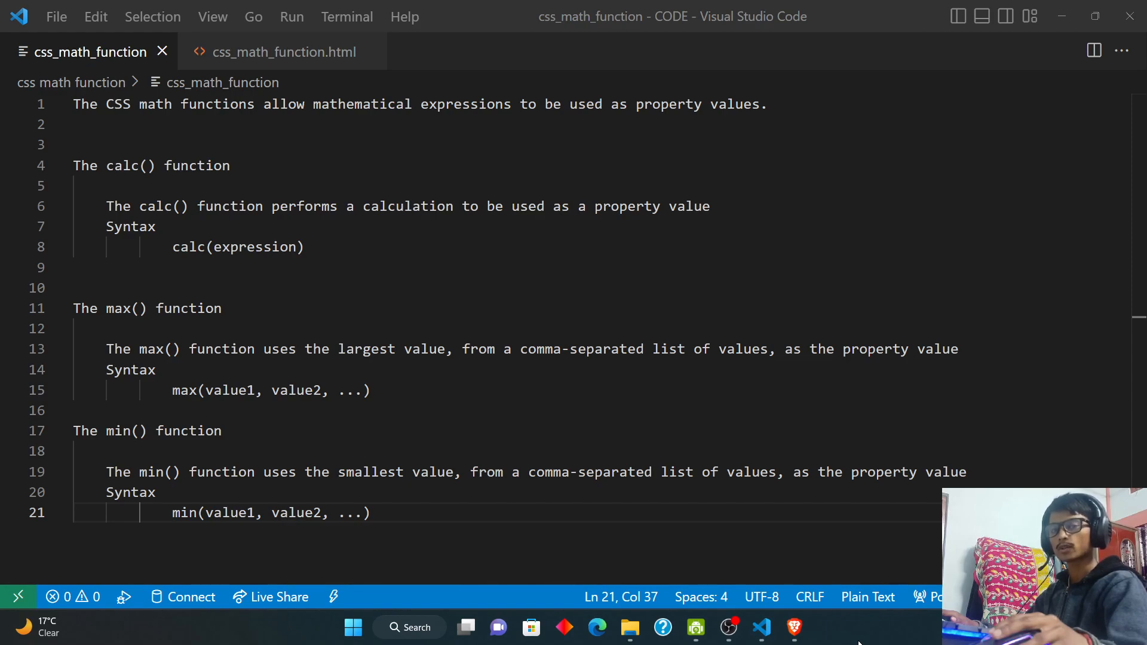
mouse_move(489, 590)
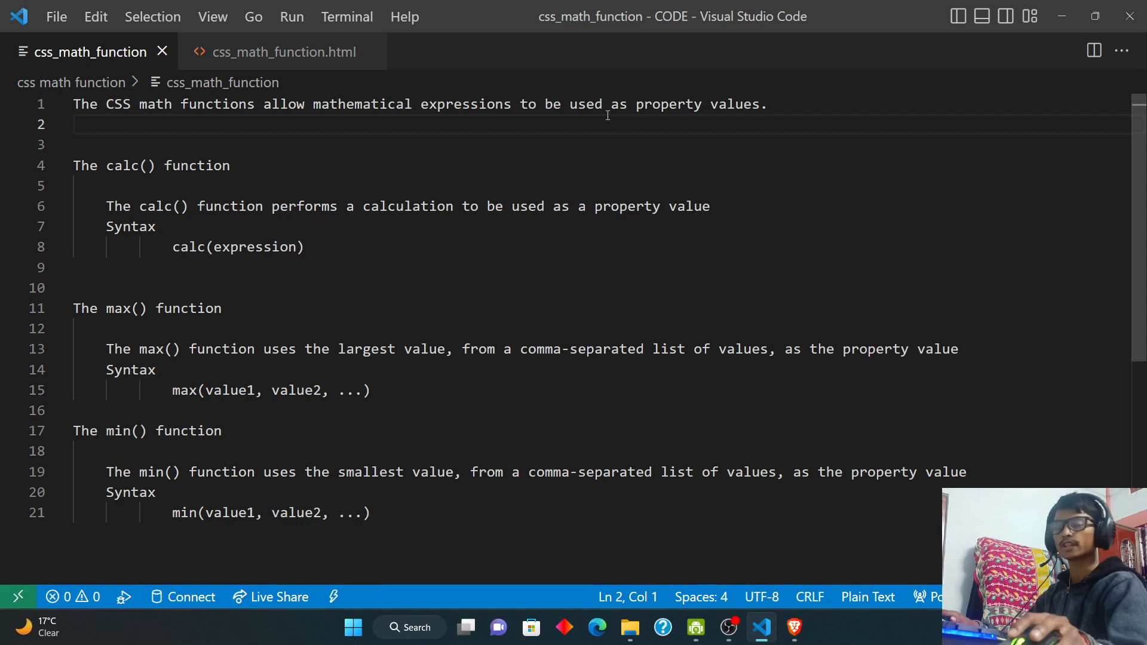
mouse_move(429, 156)
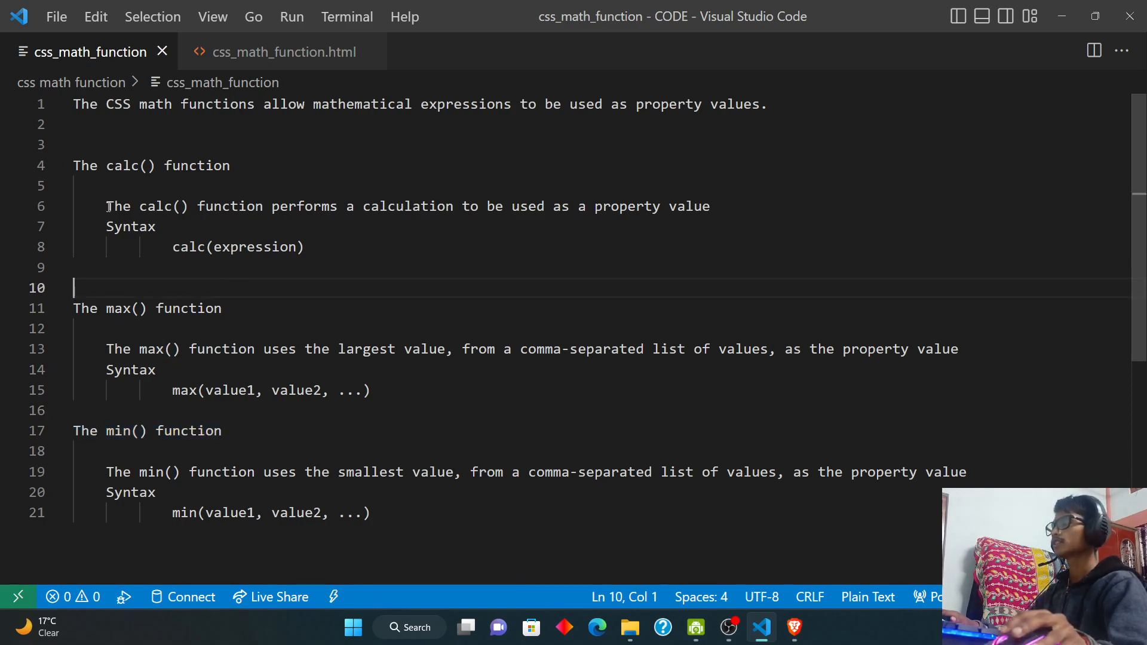
Review the calc() description and its syntax line in the notes.
left_click(120, 206)
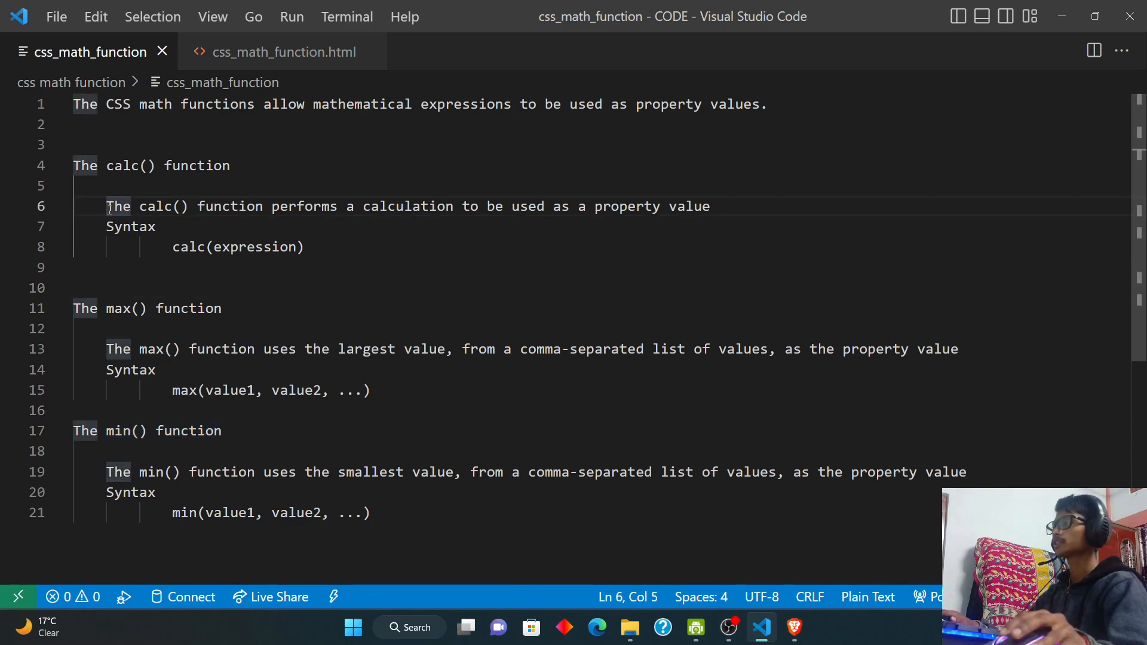
left_click_drag(106, 206, 322, 206)
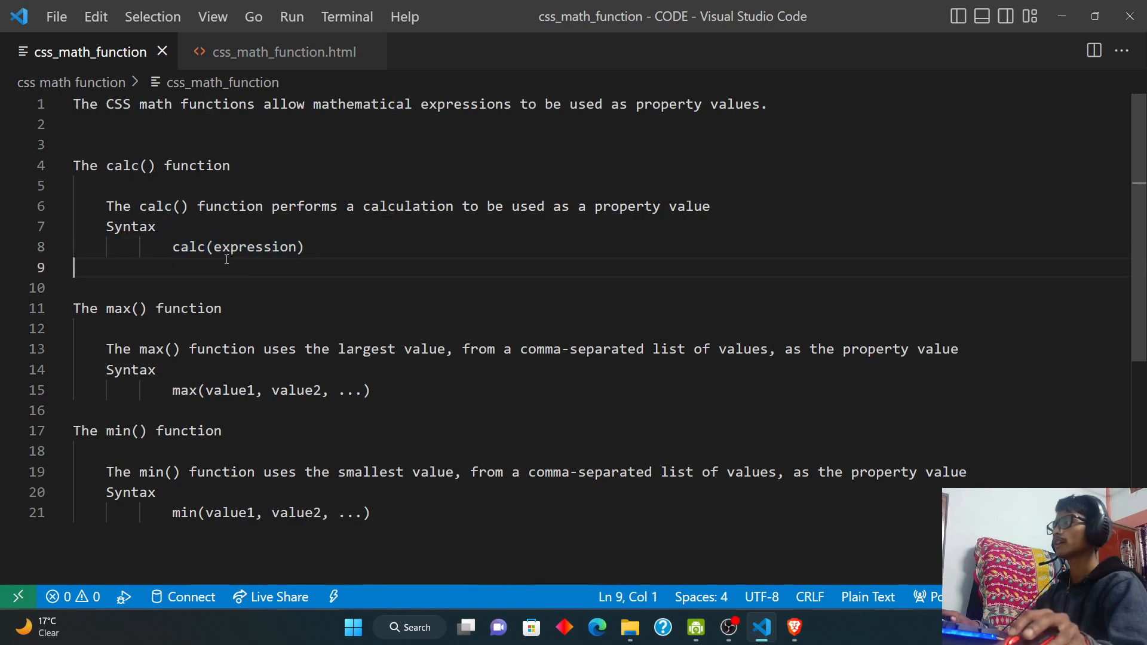
double_click(255, 247)
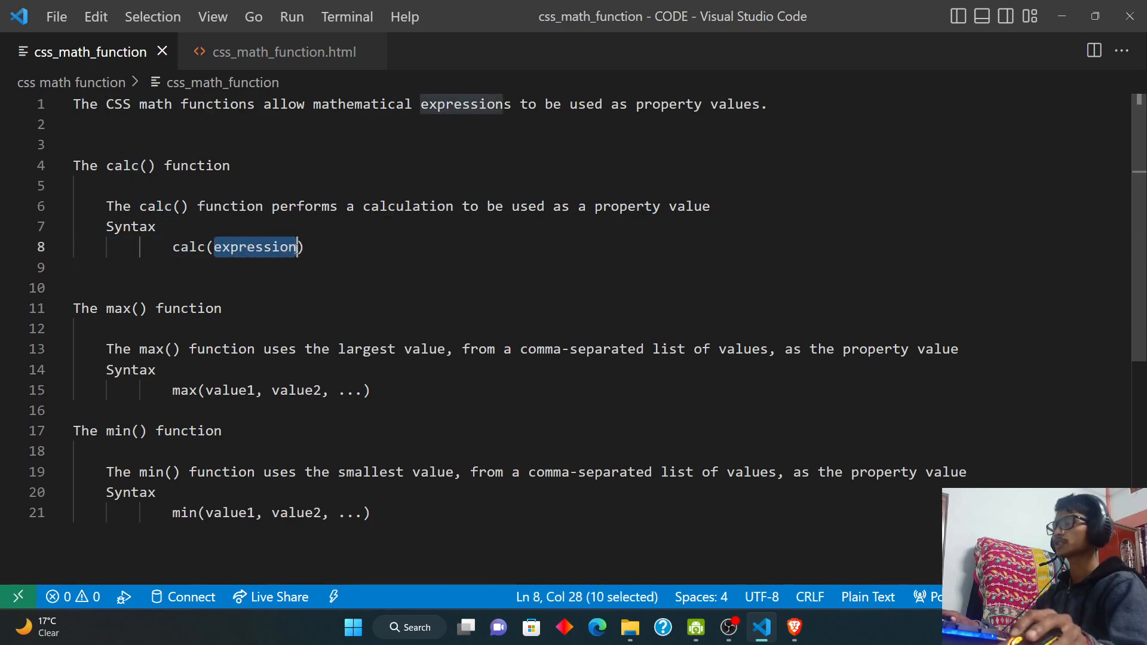
left_click(305, 268)
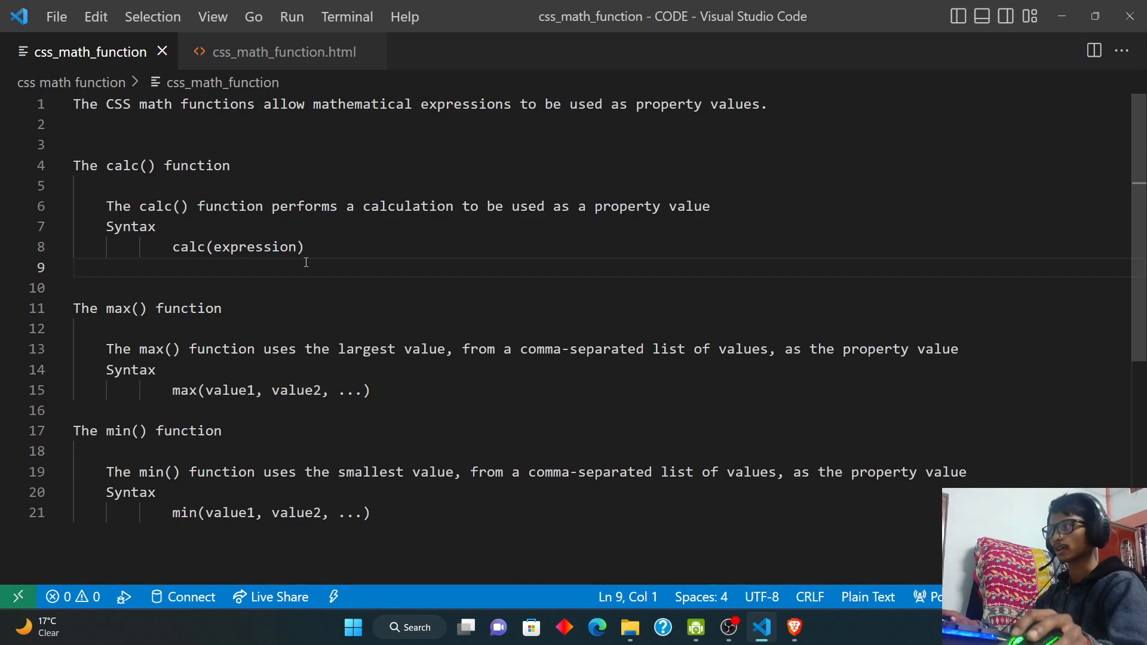
left_click(283, 51)
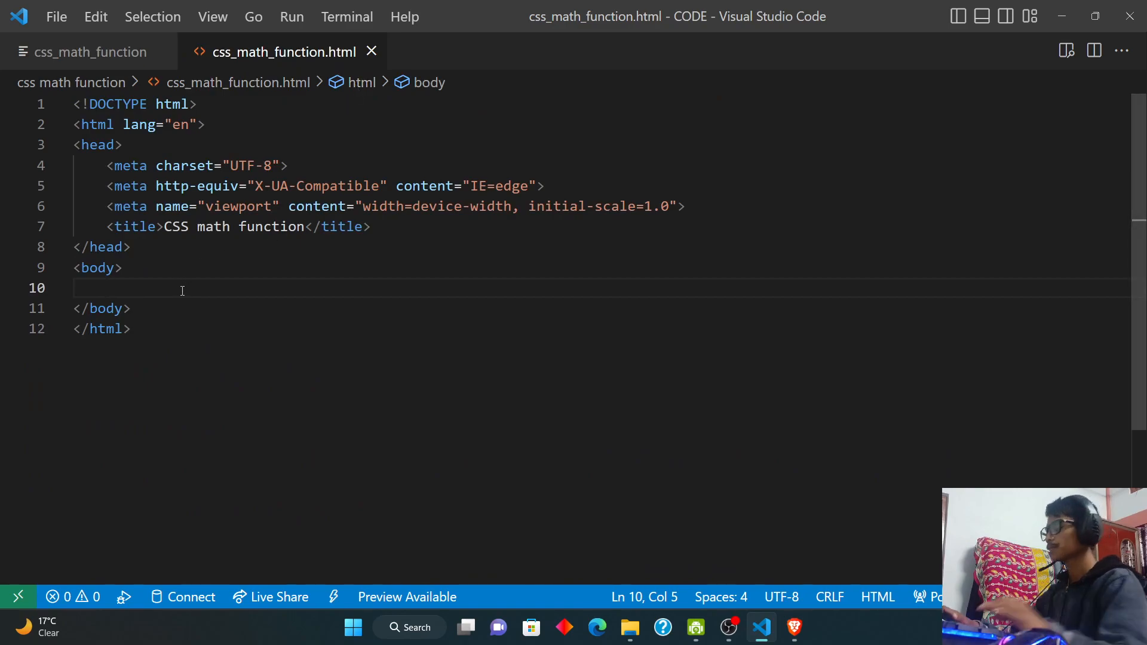
Expand div.div1 in the body and fill it with 'Some text...'.
type("div")
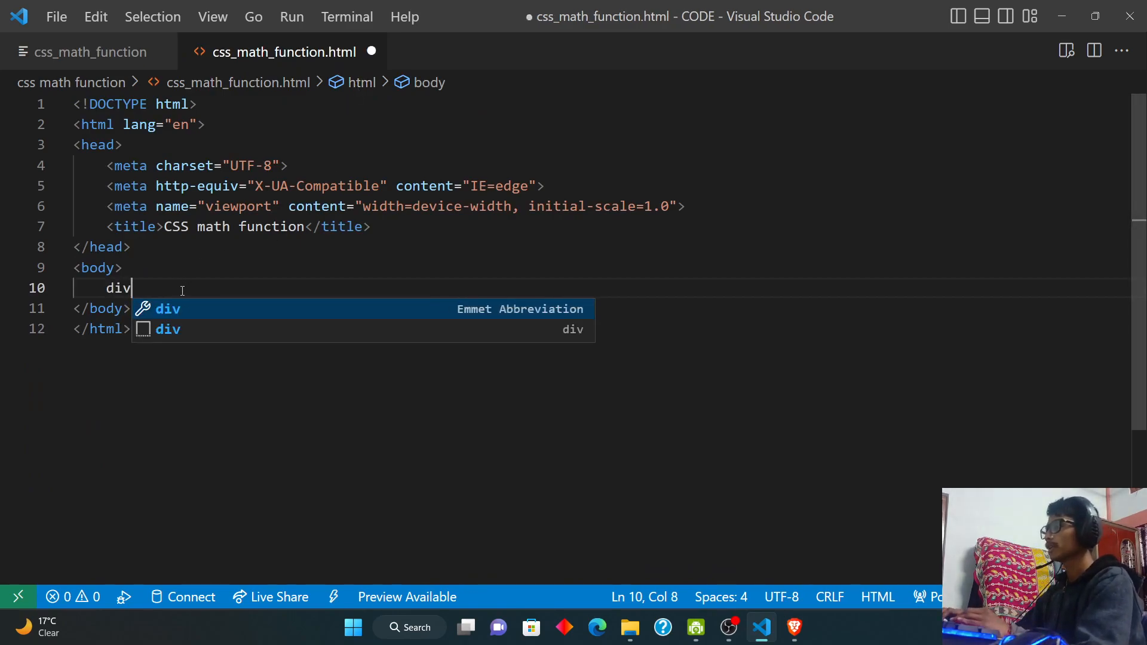
type(".d")
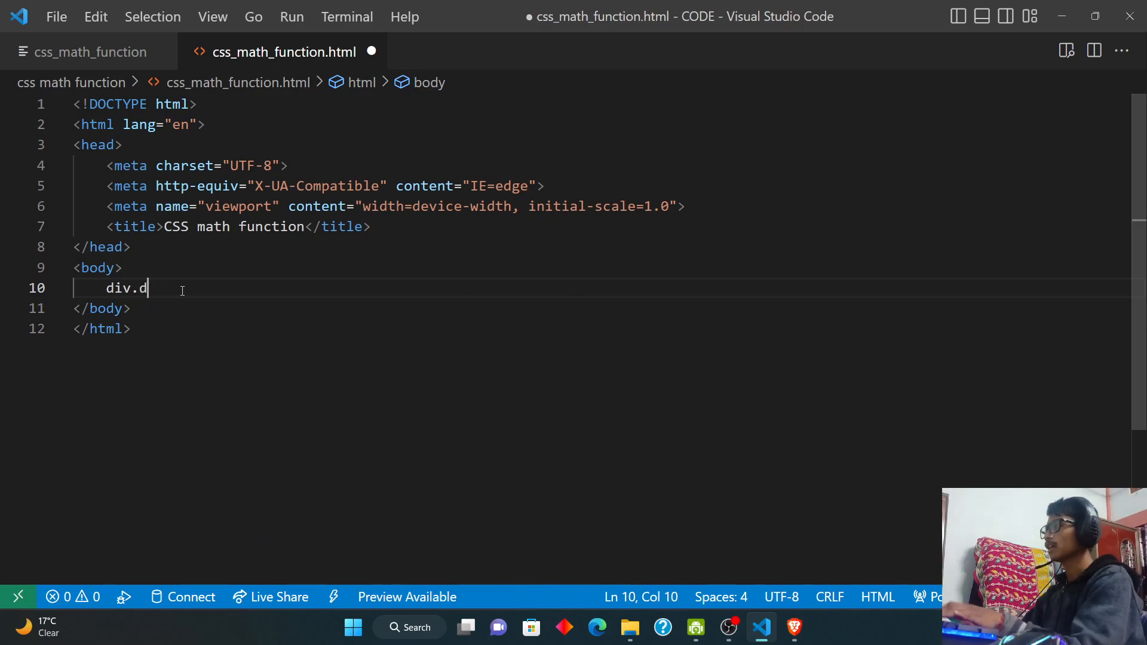
key("Tab")
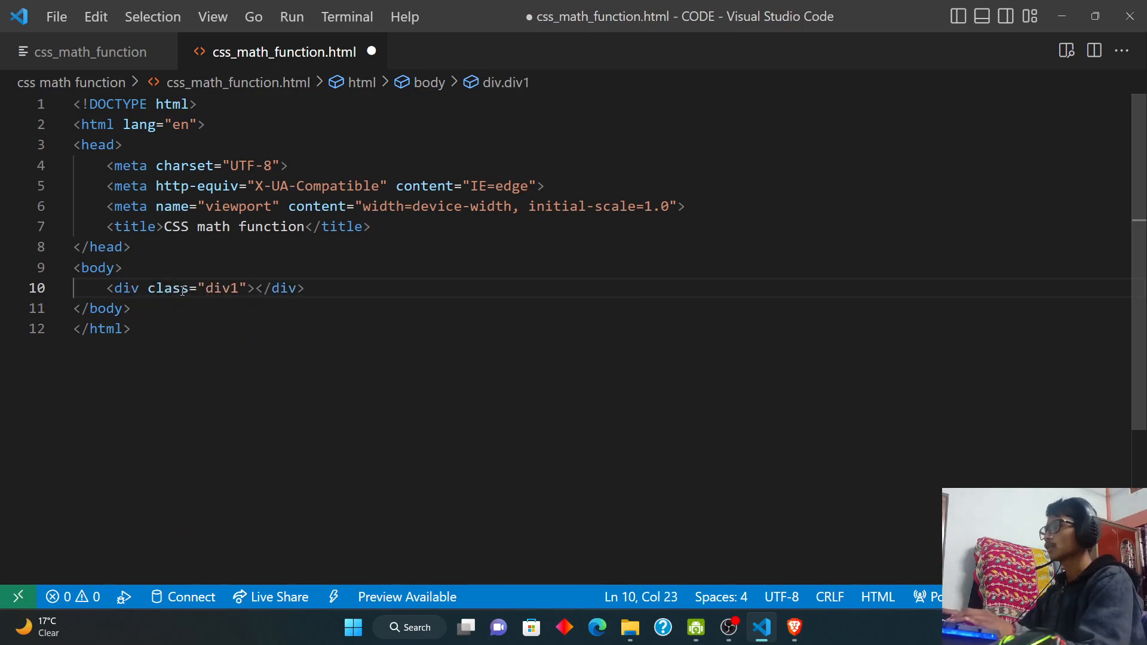
type("Some tex")
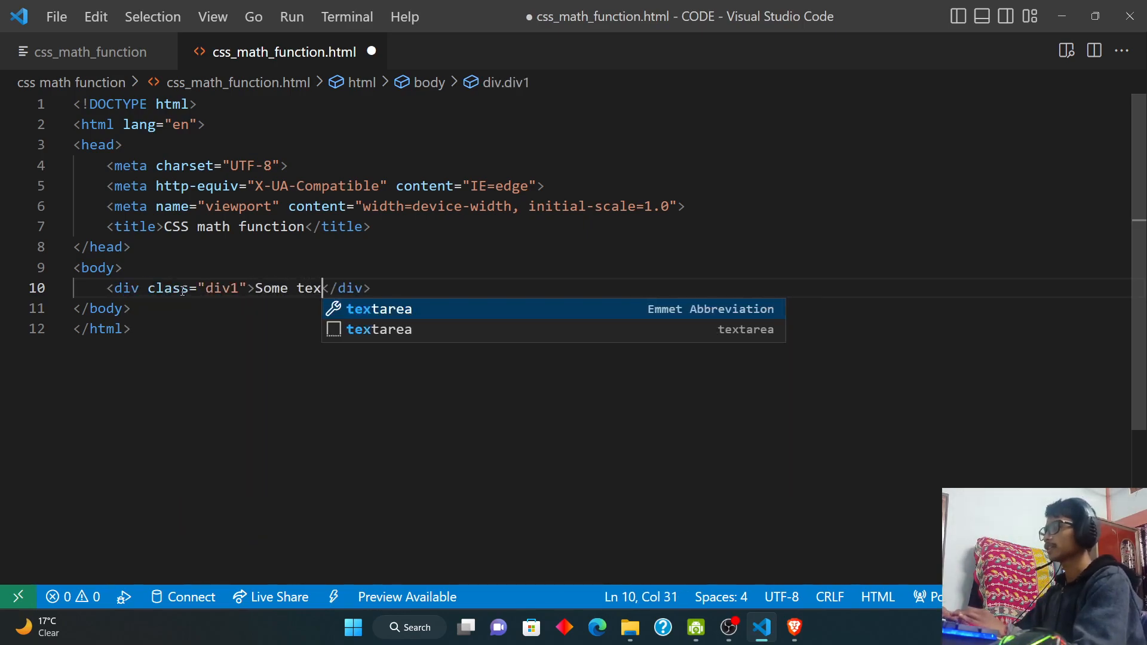
type("t...")
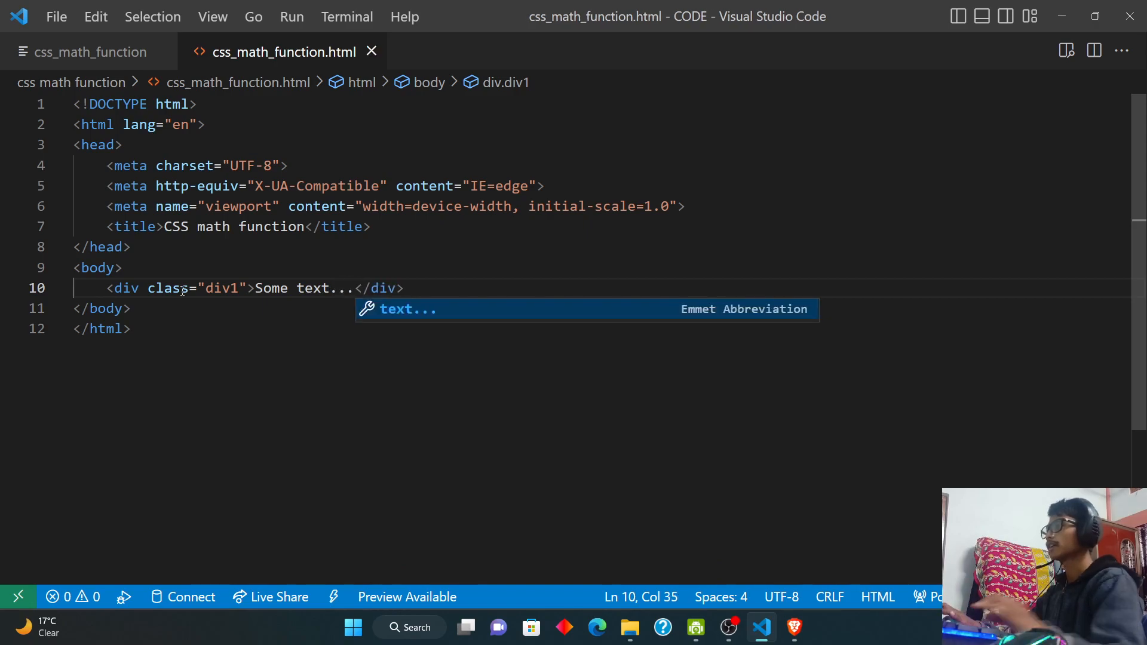
left_click(374, 237)
type("<style>")
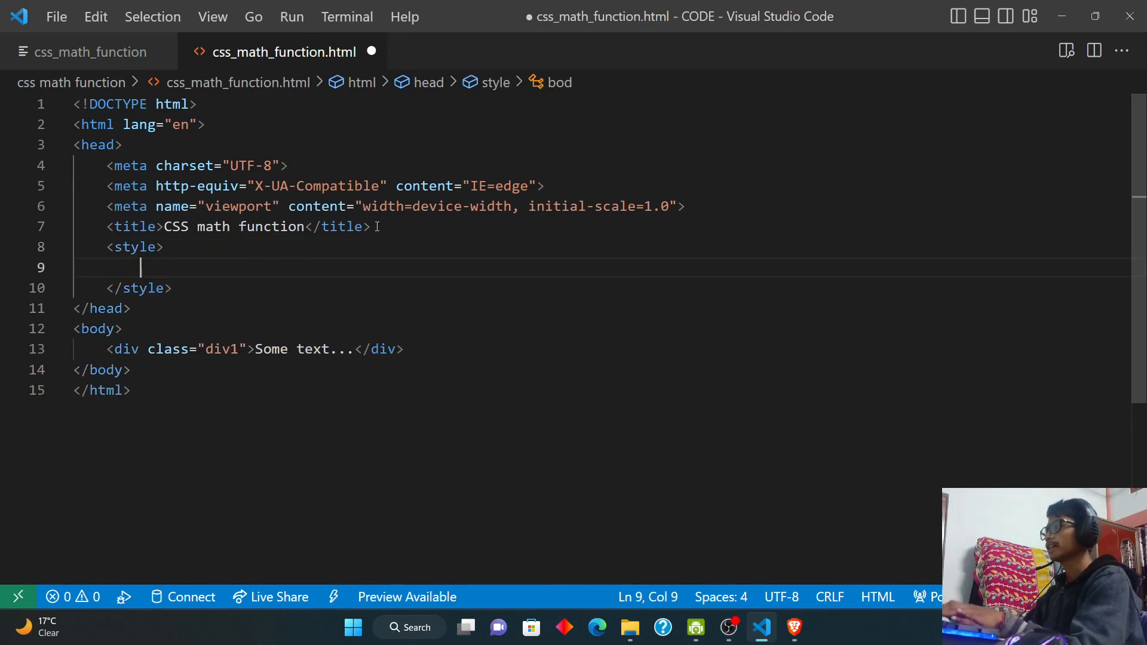
Start a .div1 rule with absolute position, left 50px and width calc(100% - 100px).
type("div")
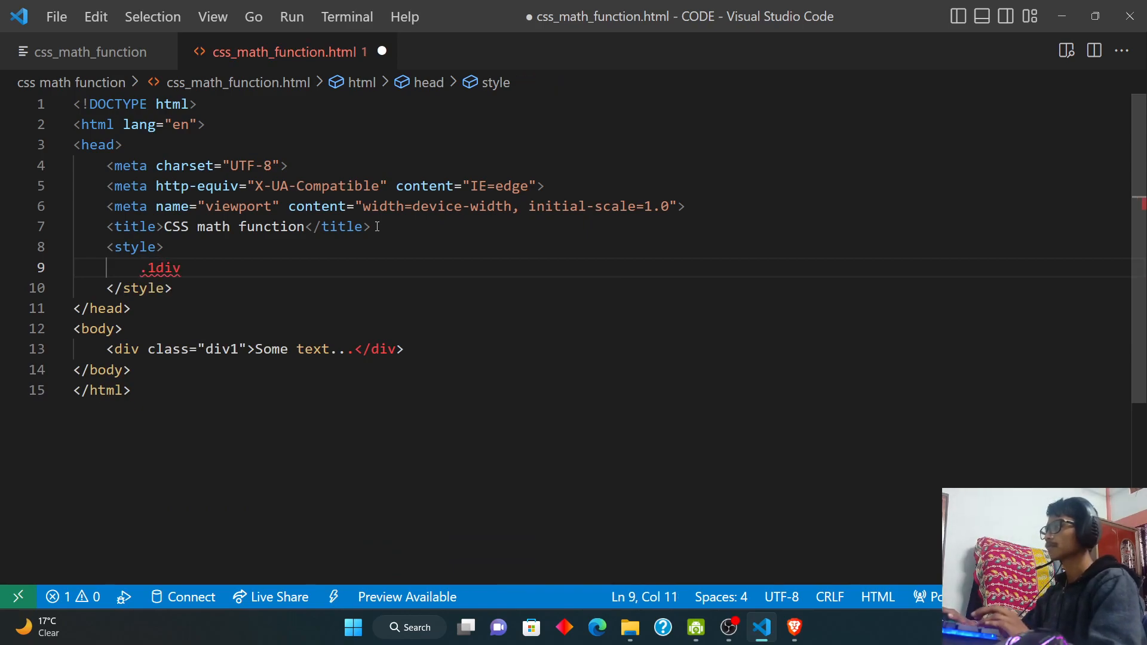
type("iv1")
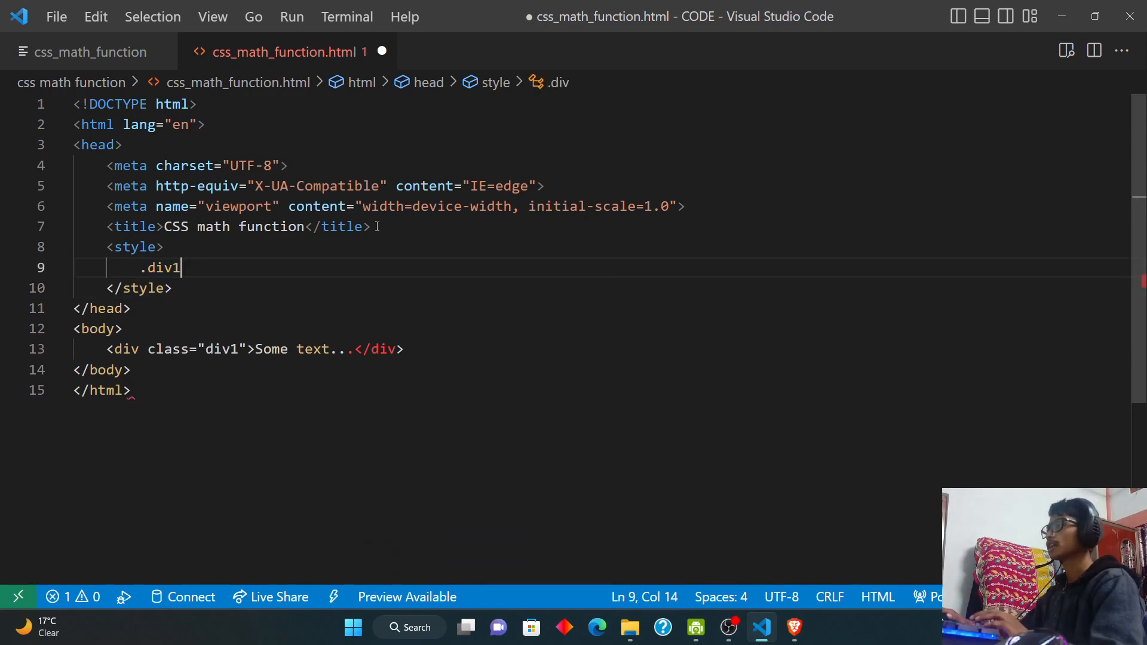
type("{")
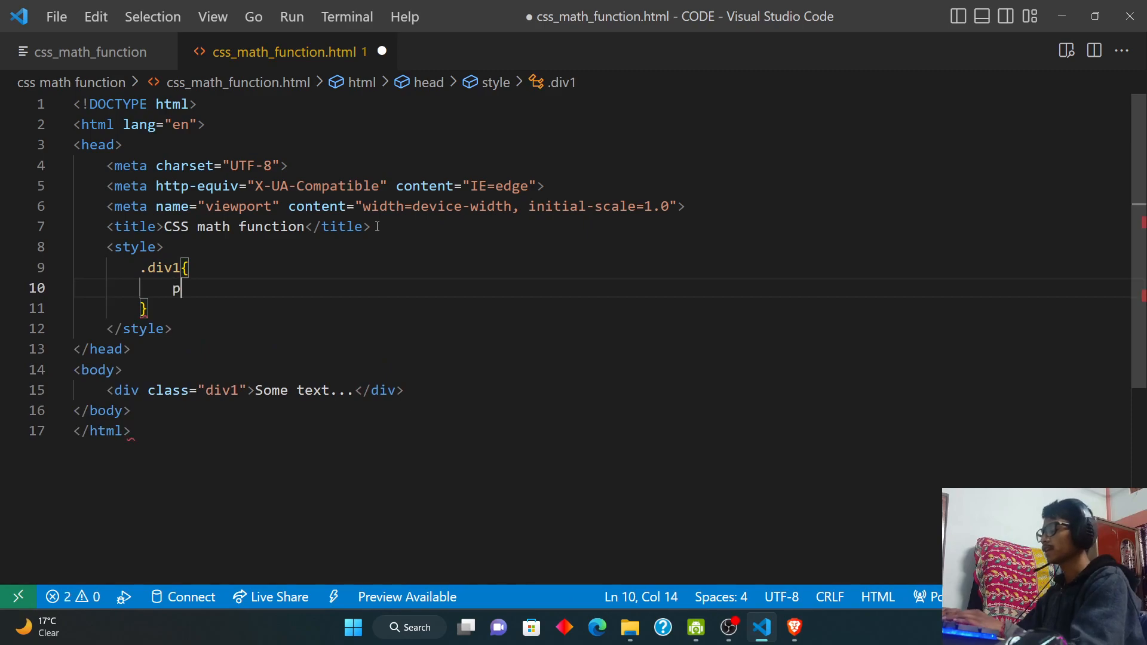
type("osition: absolute;")
type("left: ;")
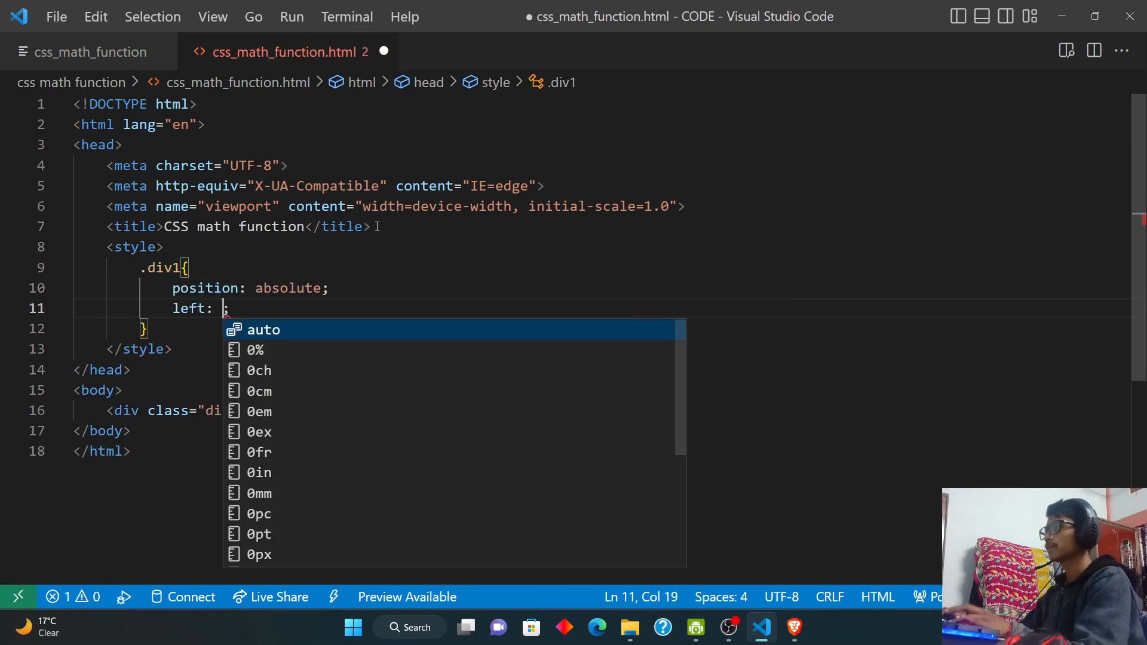
type("50px")
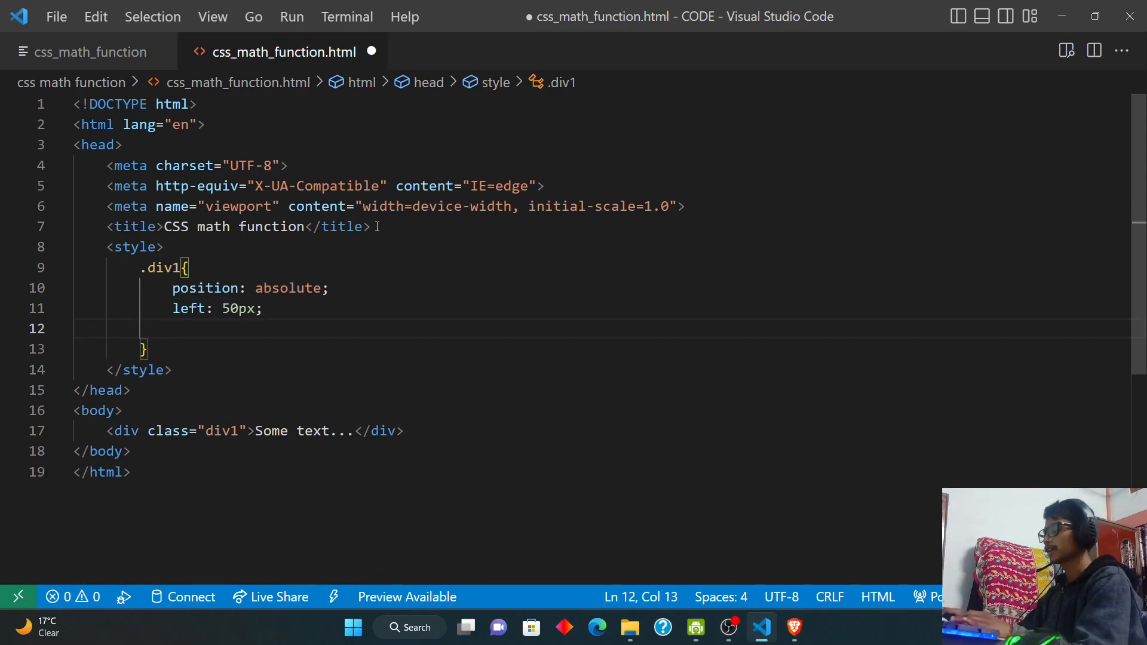
type("width: ;")
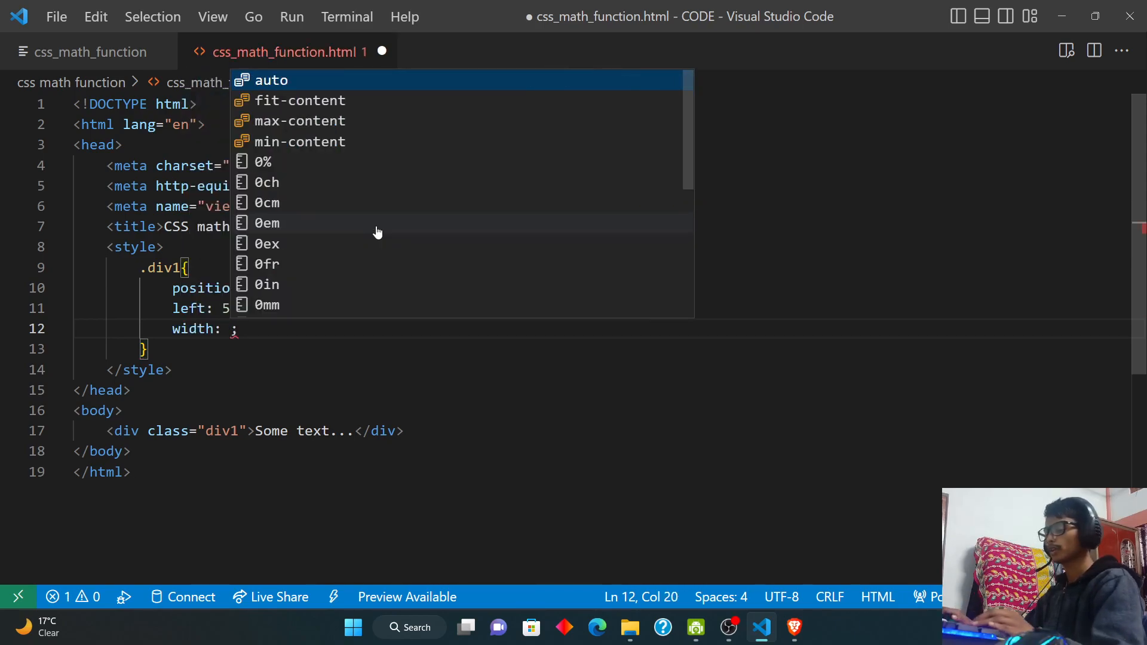
type("calc(")
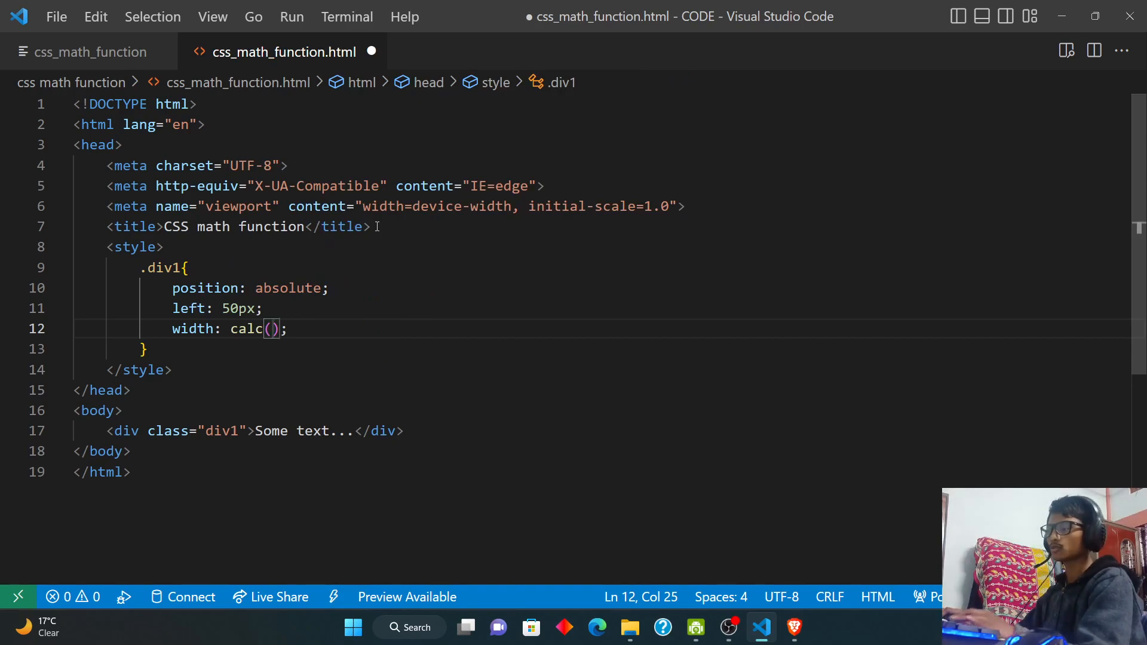
type("100%")
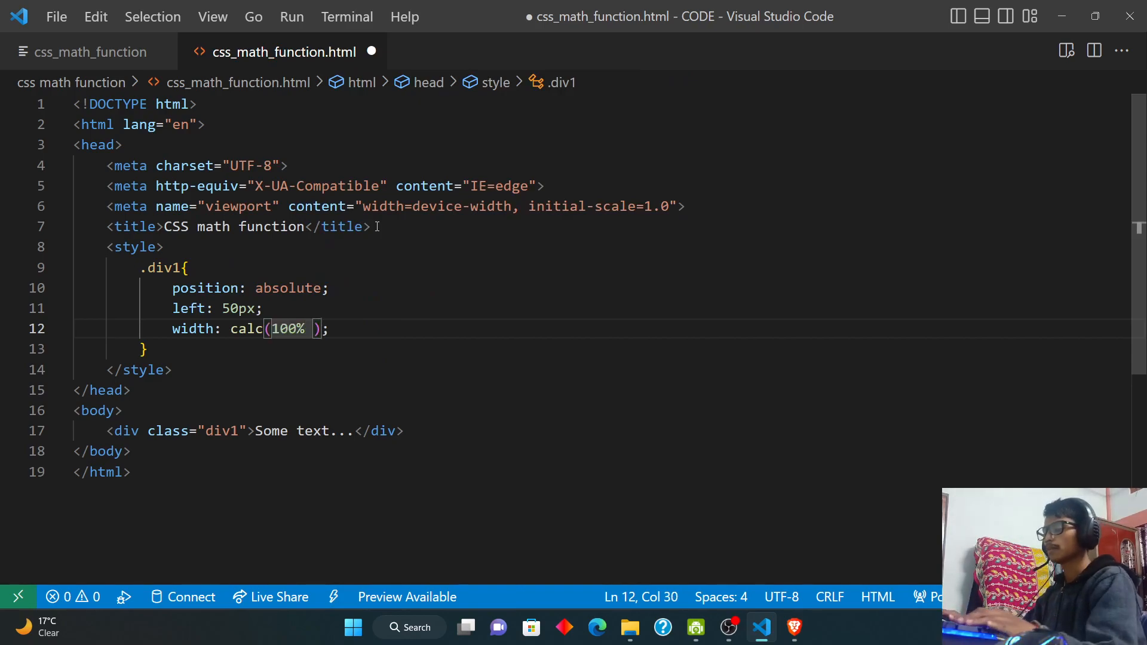
type("- 100")
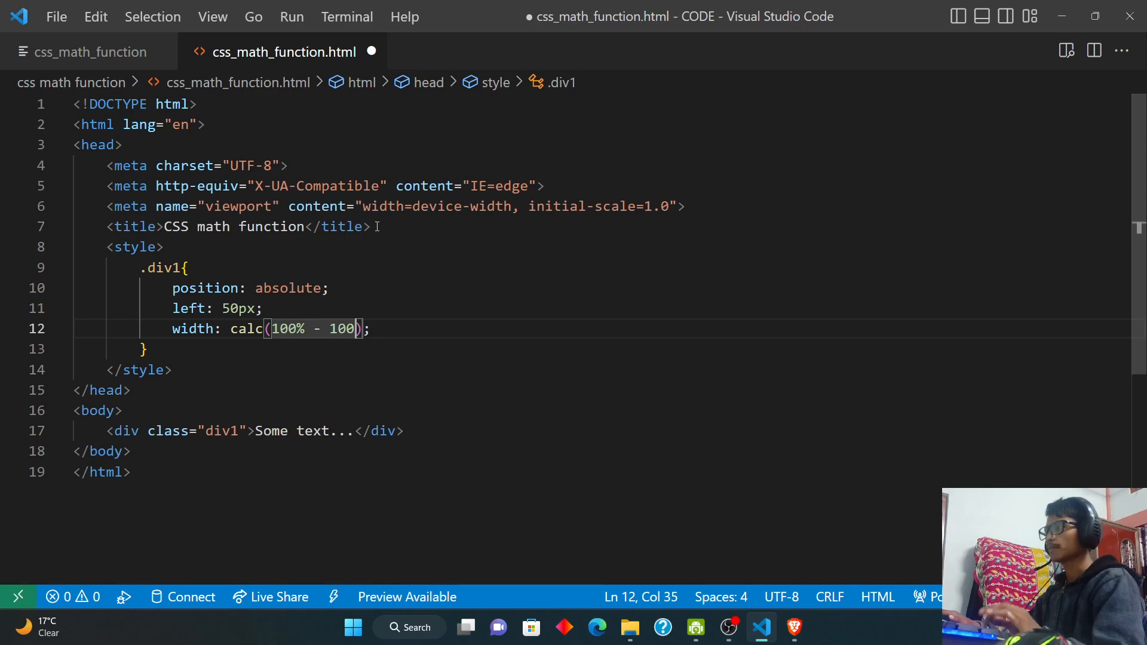
type("px")
type("pad")
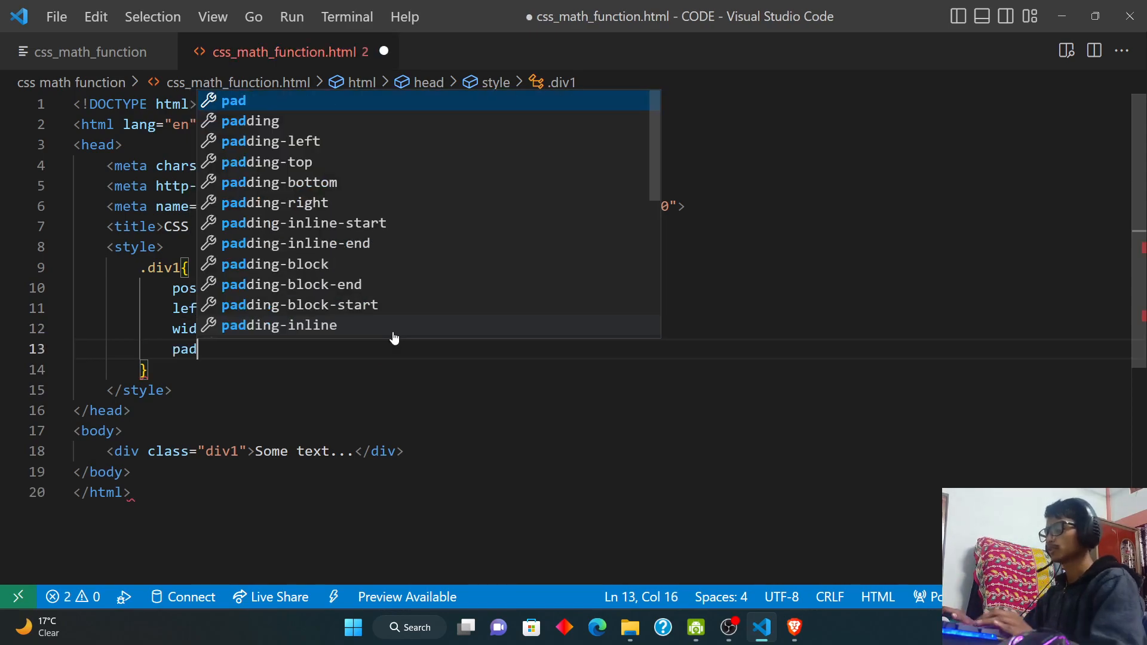
Add 5px padding, yellow background and a 1px solid black border to .div1.
type(": 5px")
type("bac")
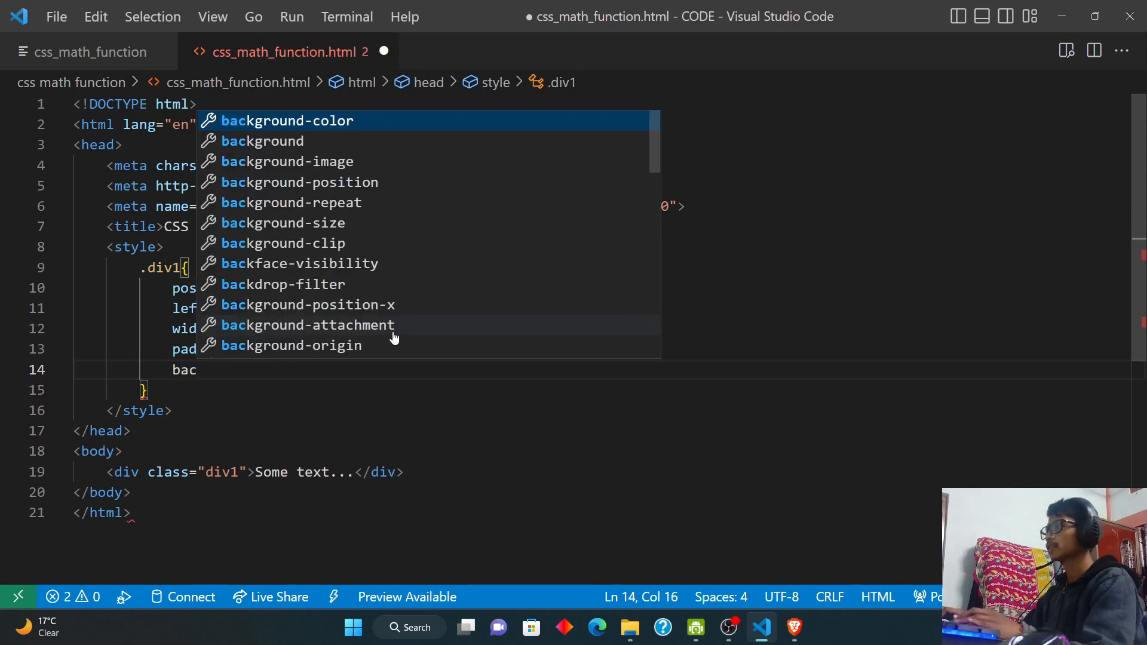
left_click(287, 121)
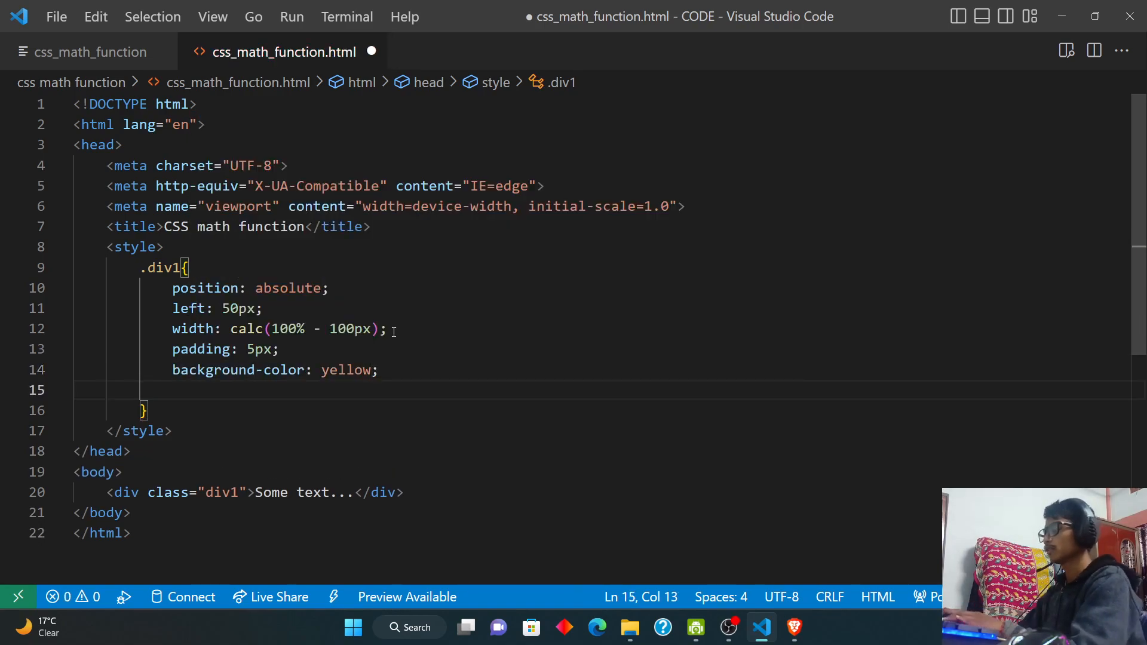
type("border: 1px;")
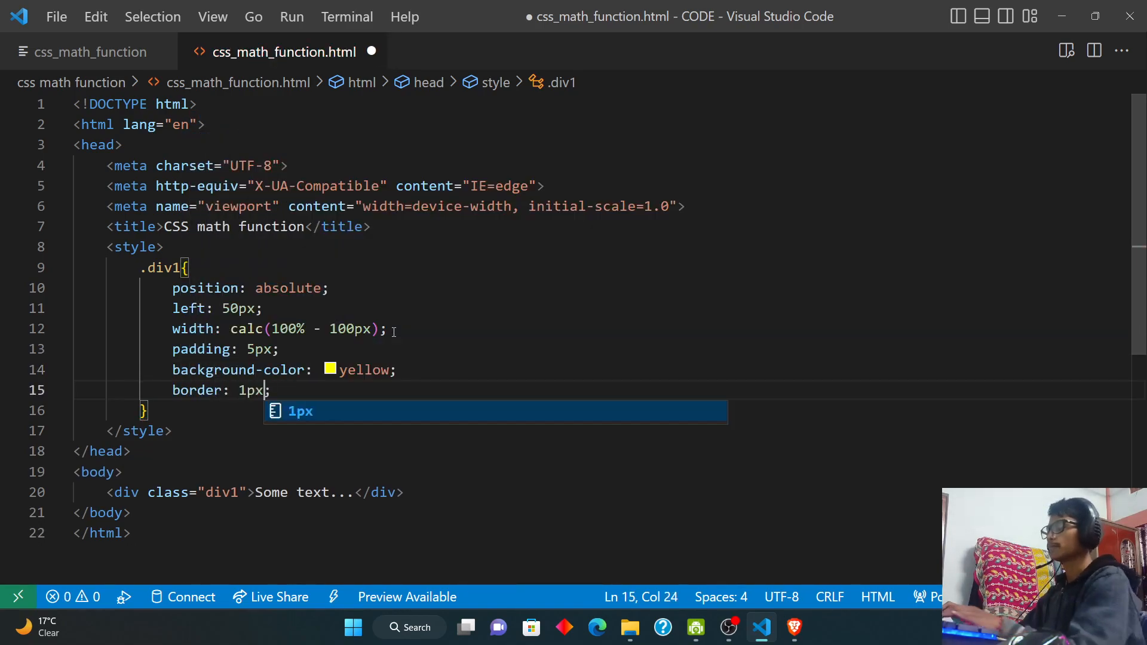
type("solid")
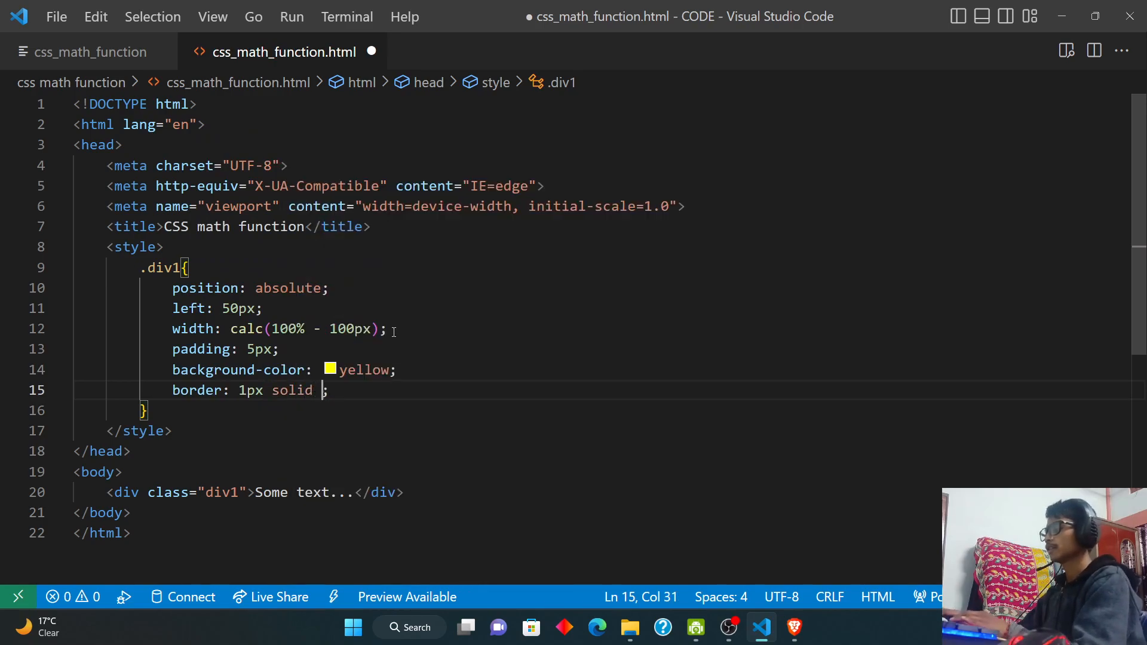
type("black")
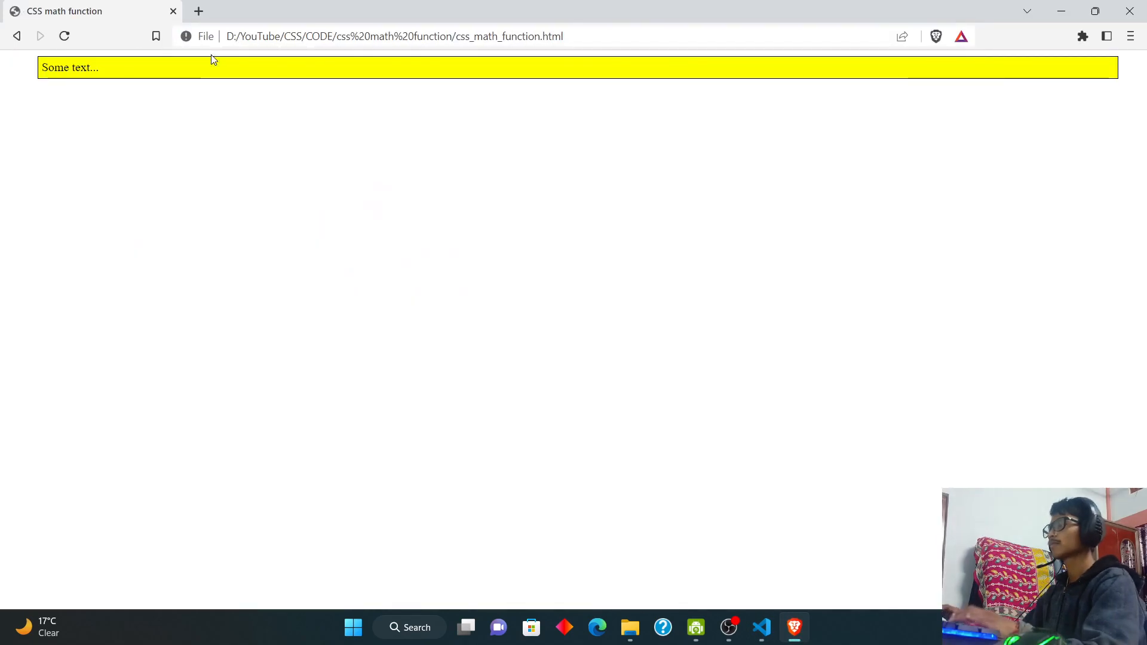
mouse_move(42, 140)
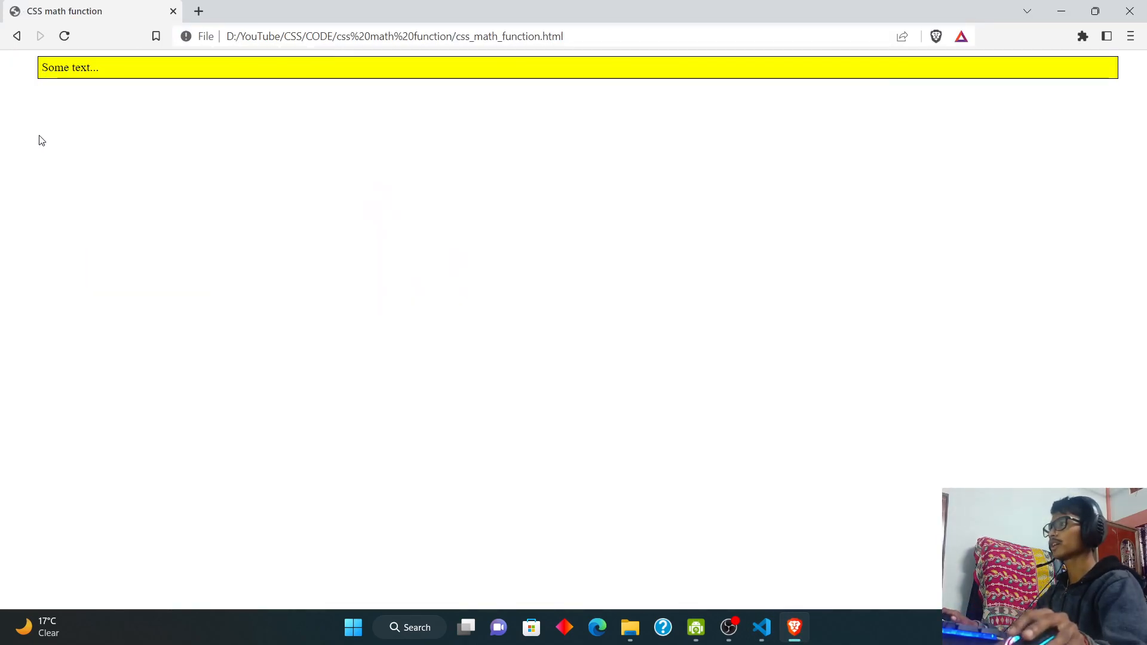
mouse_move(862, 99)
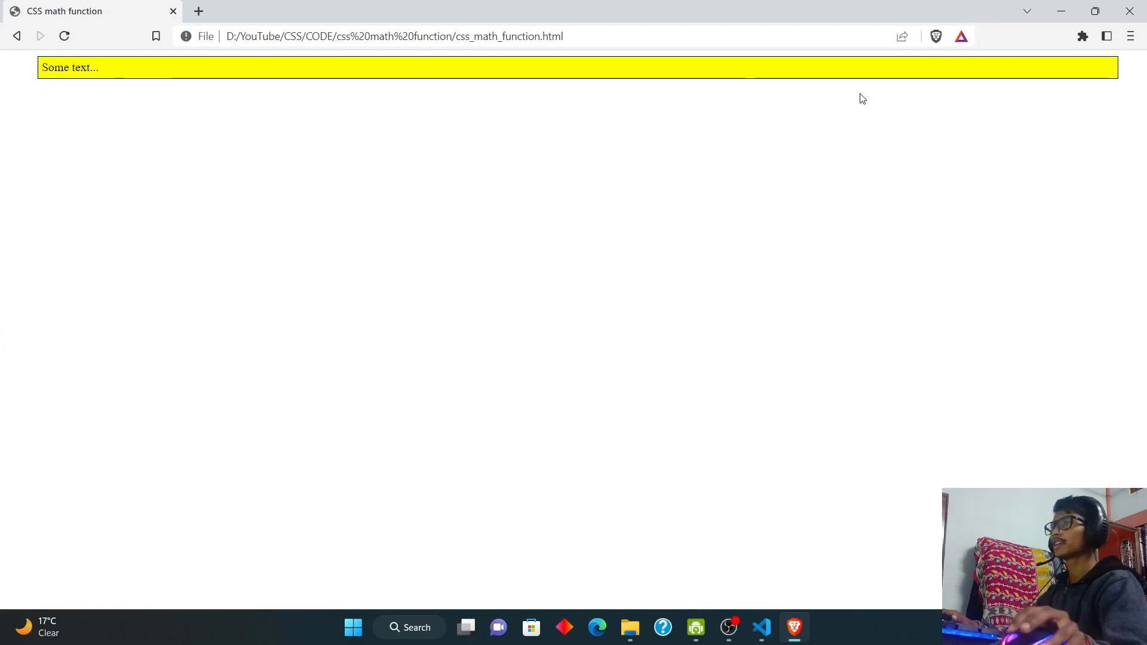
double_click(69, 67)
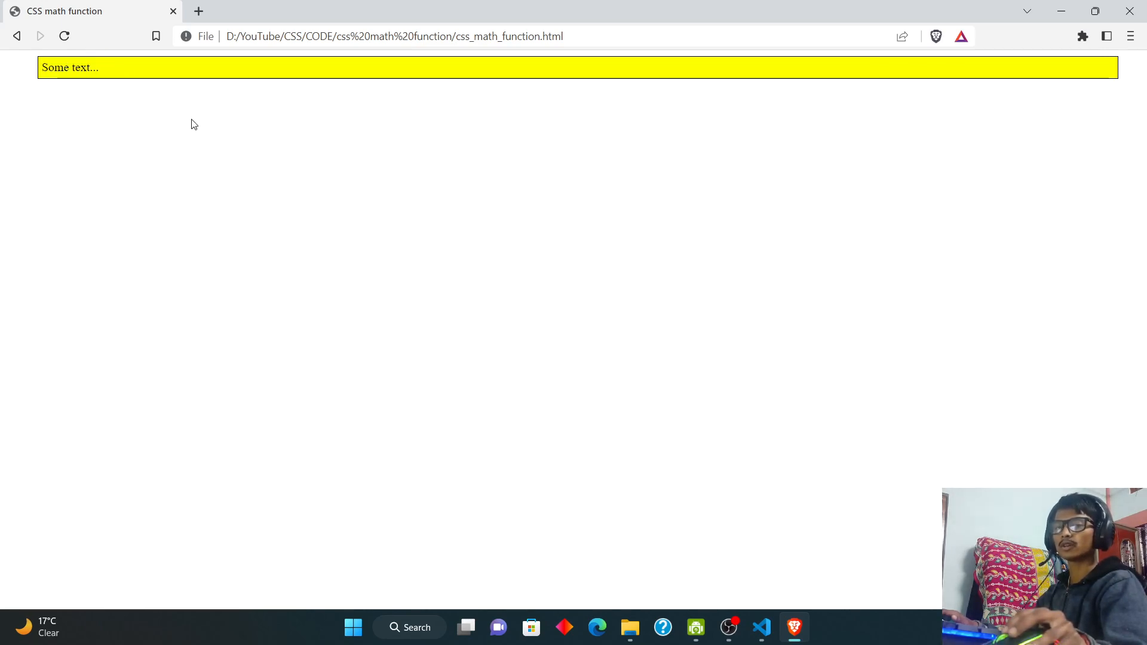
mouse_move(99, 80)
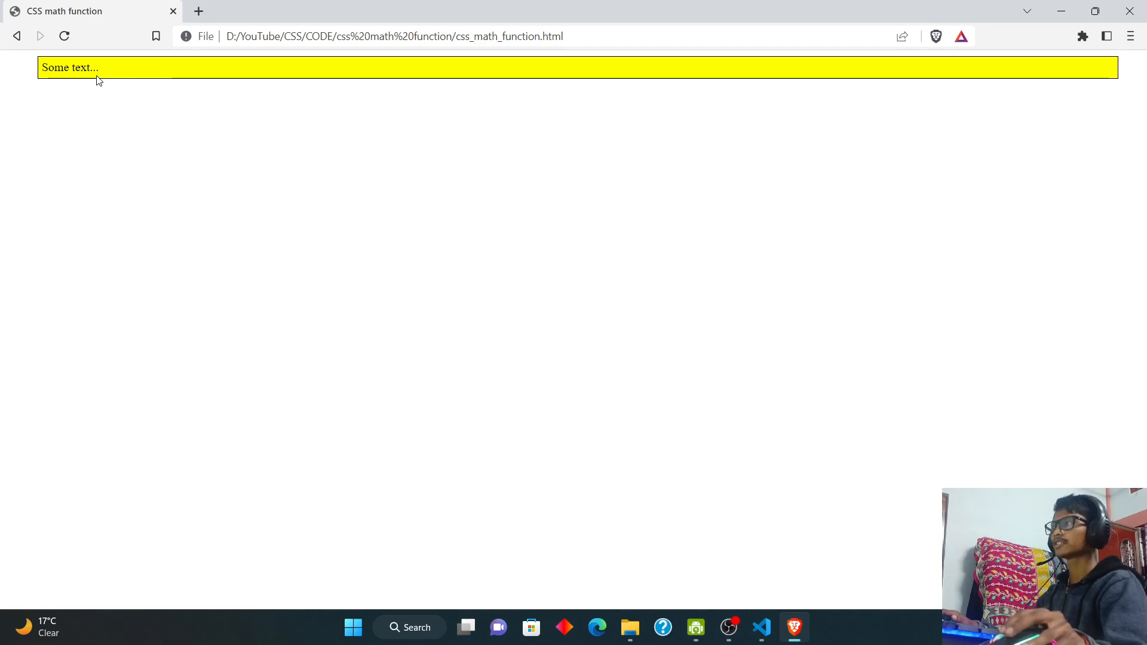
left_click(761, 628)
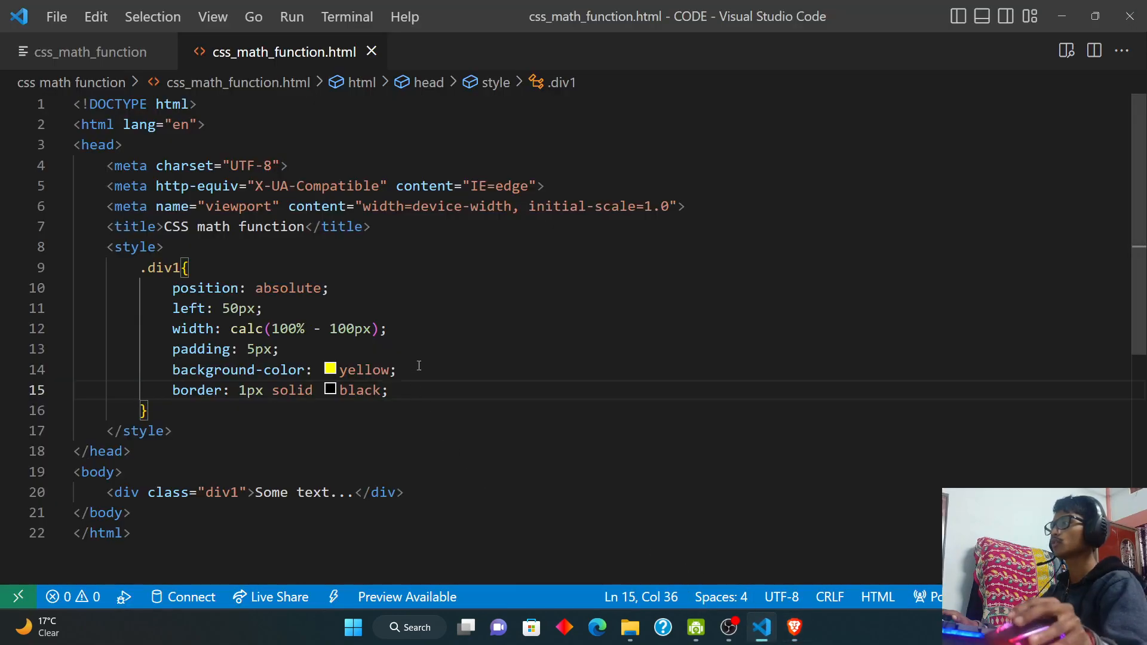
Read through the max() description and its max(value1, value2, ...) syntax in the notes.
left_click(87, 52)
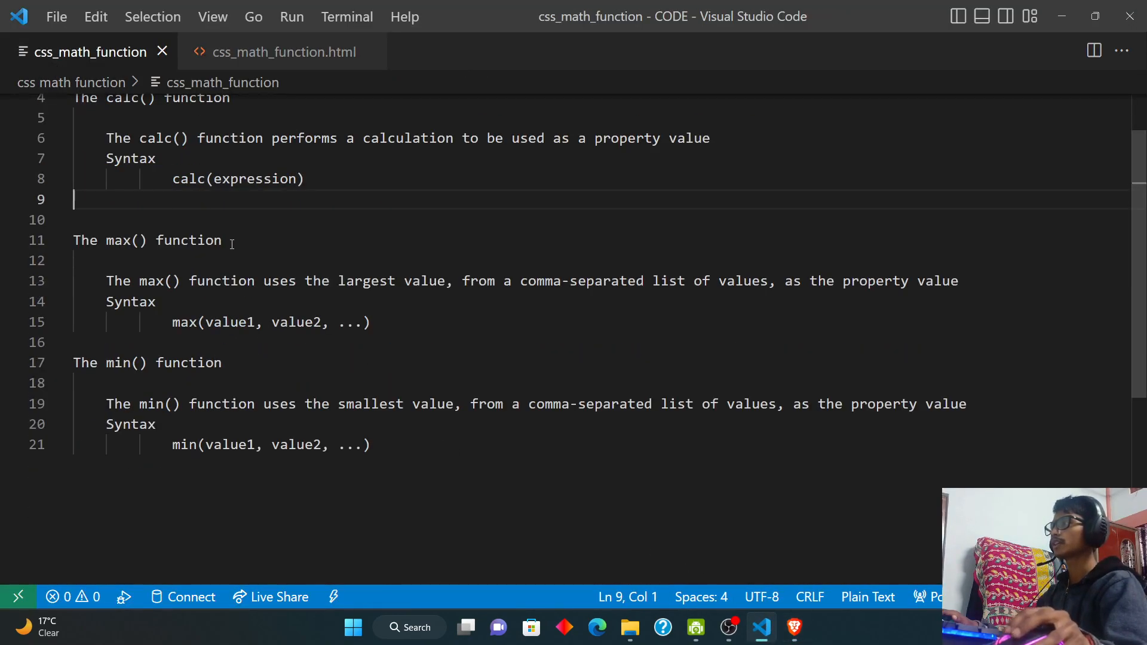
left_click(81, 260)
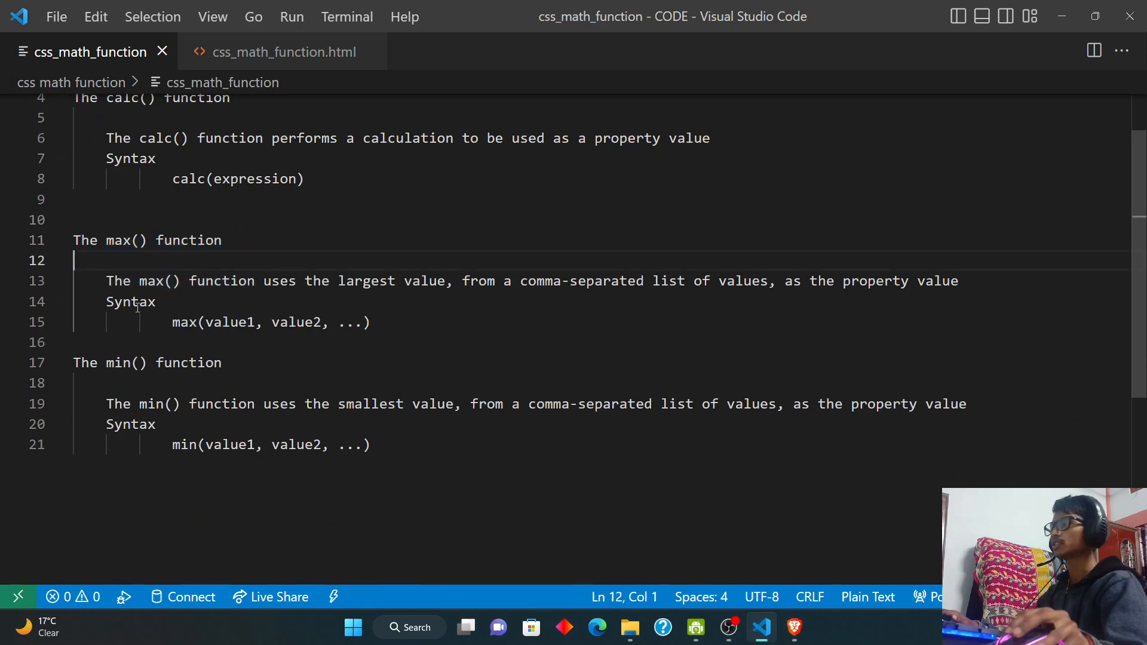
double_click(117, 281)
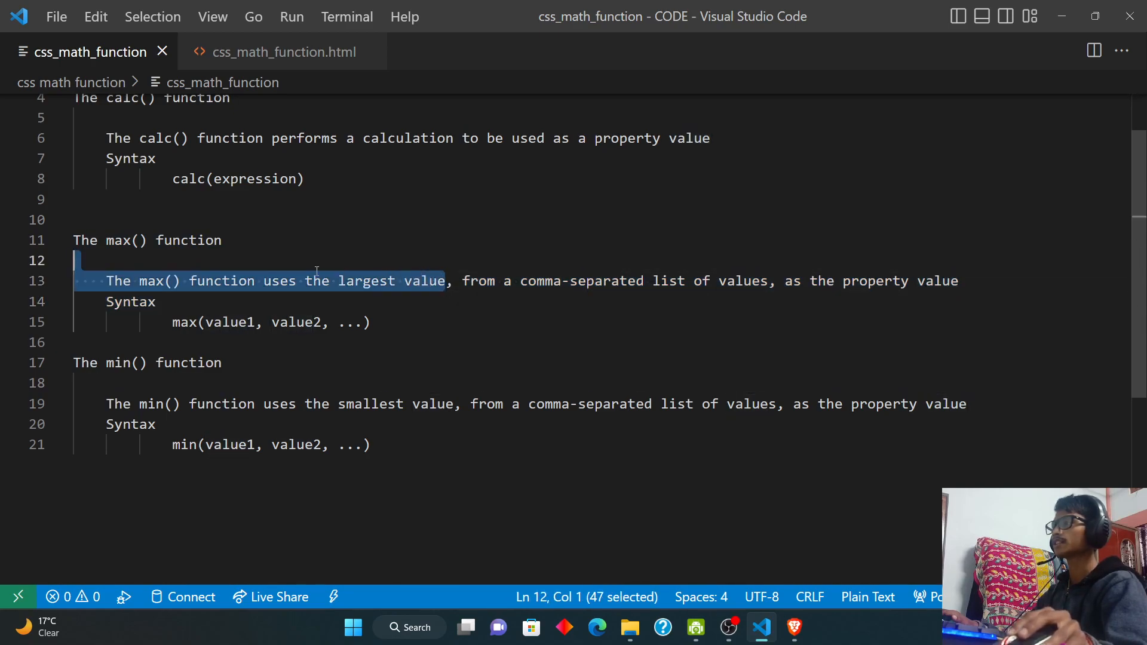
left_click(154, 301)
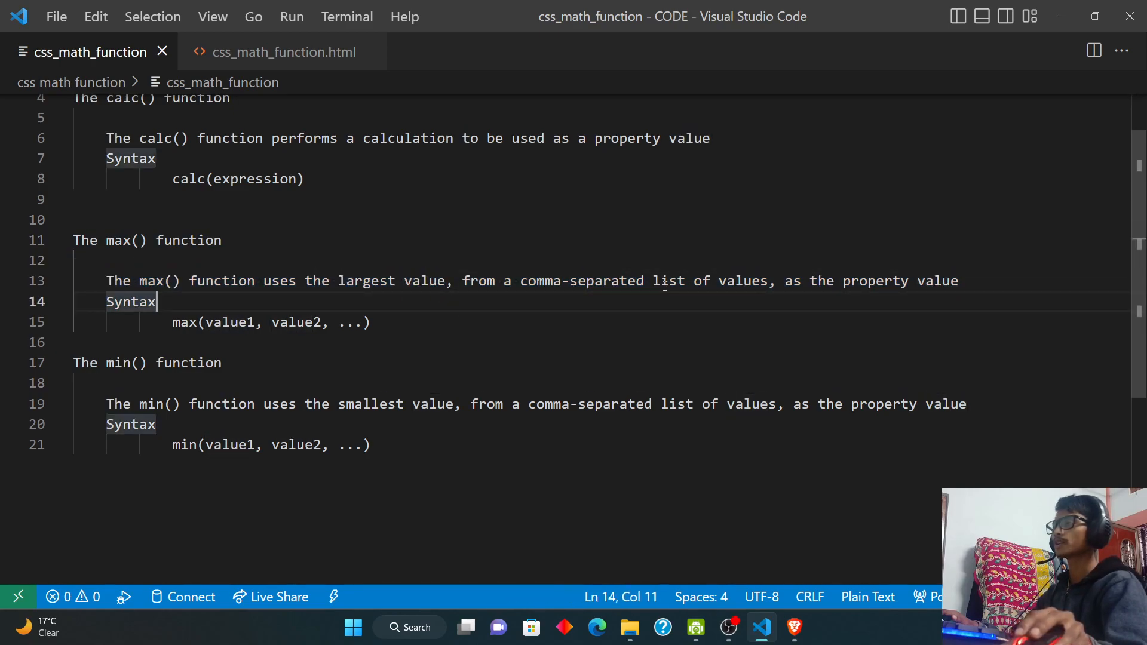
double_click(744, 281)
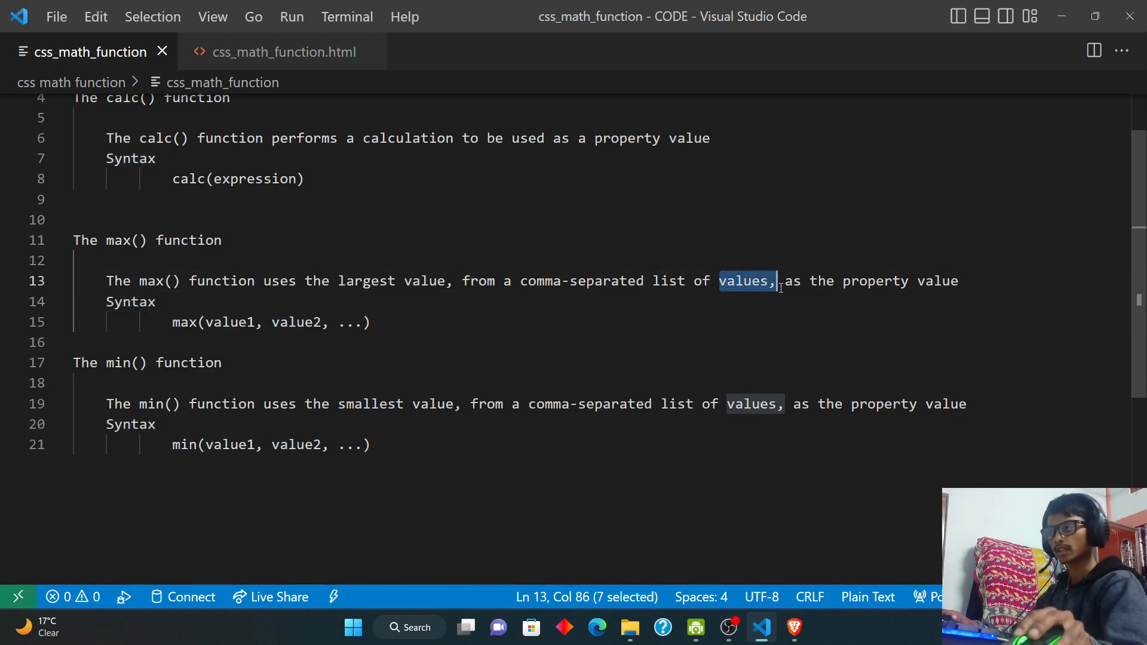
left_click(874, 281)
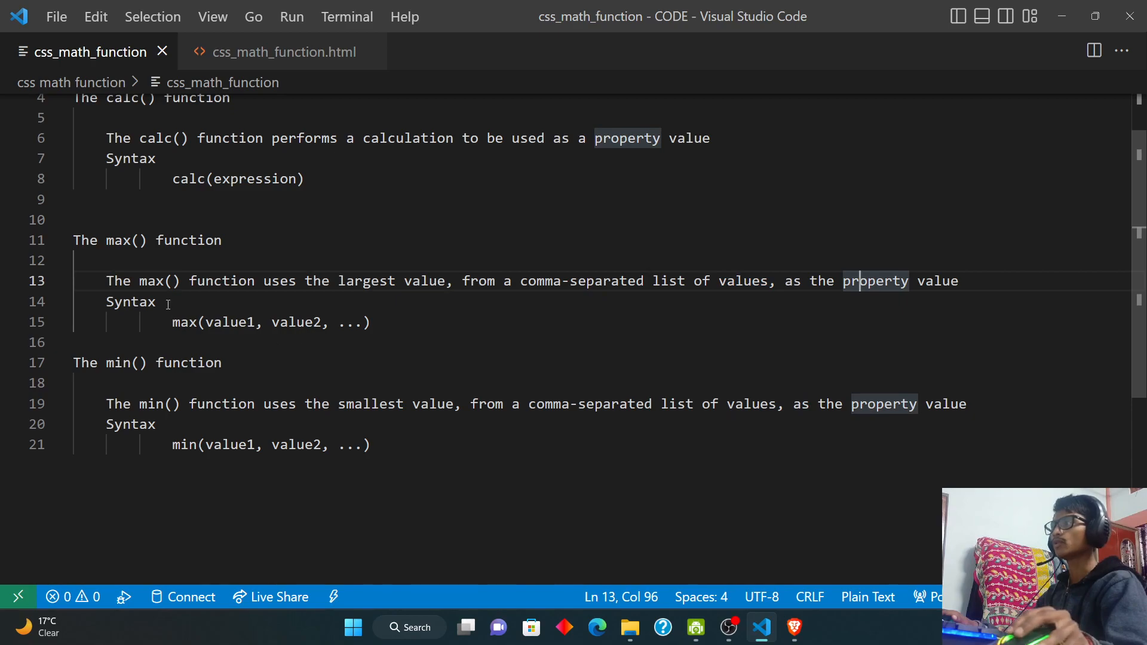
left_click(172, 322)
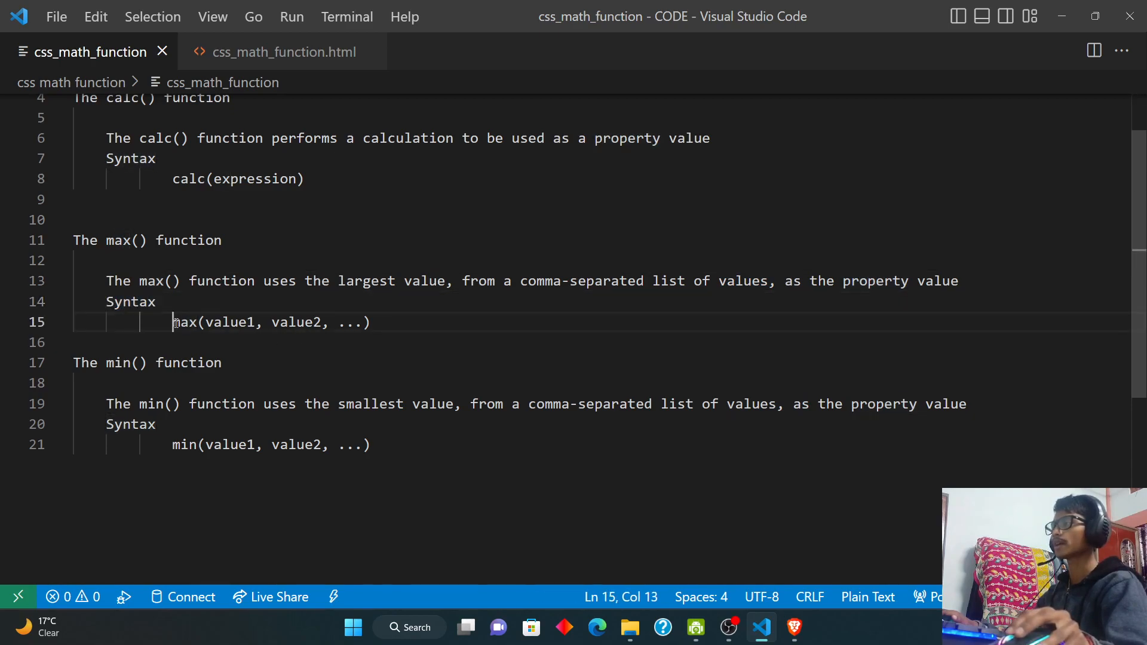
double_click(183, 322)
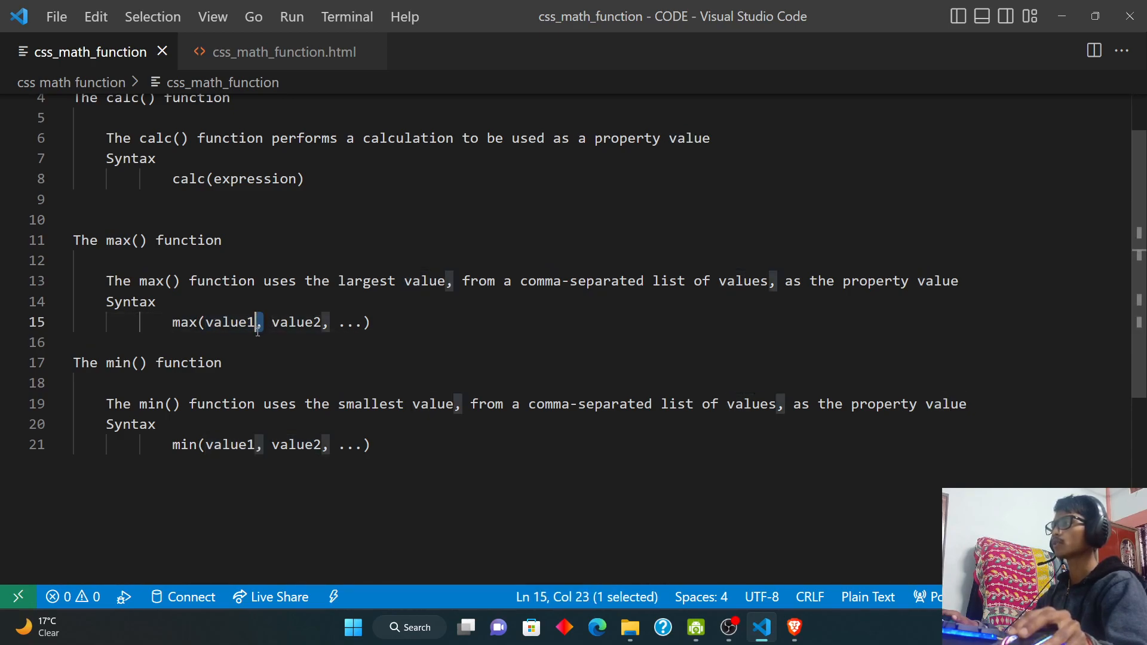
double_click(293, 323)
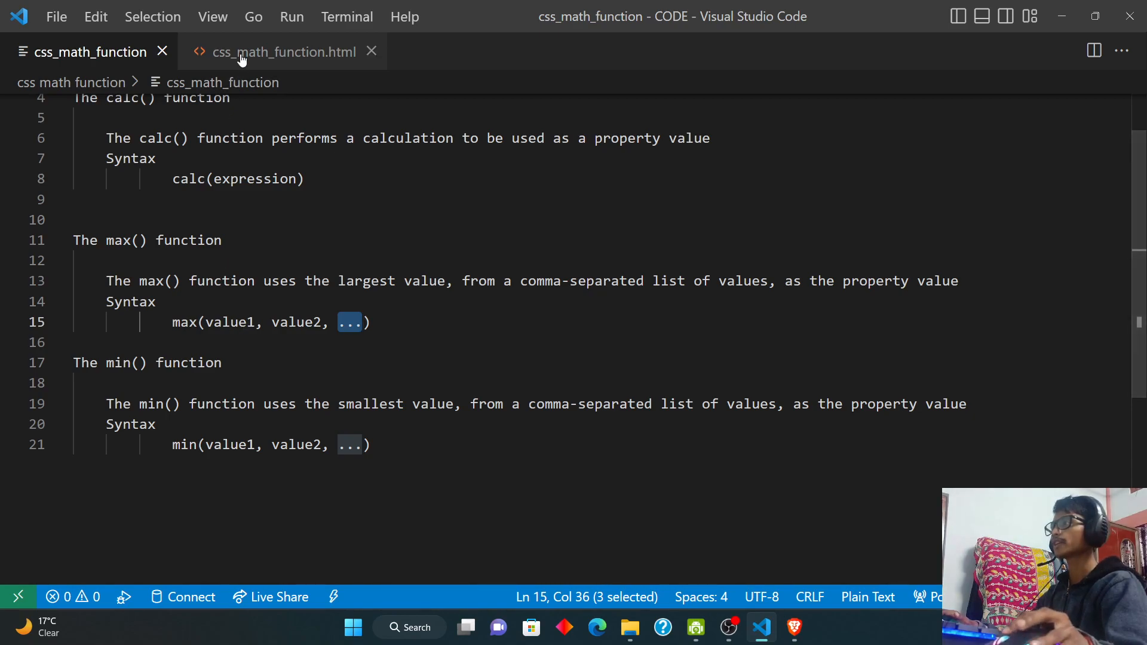
Add h2 headings 'CSS cal() function' and 'CSS max() function' plus a div.div2 below.
left_click(283, 52)
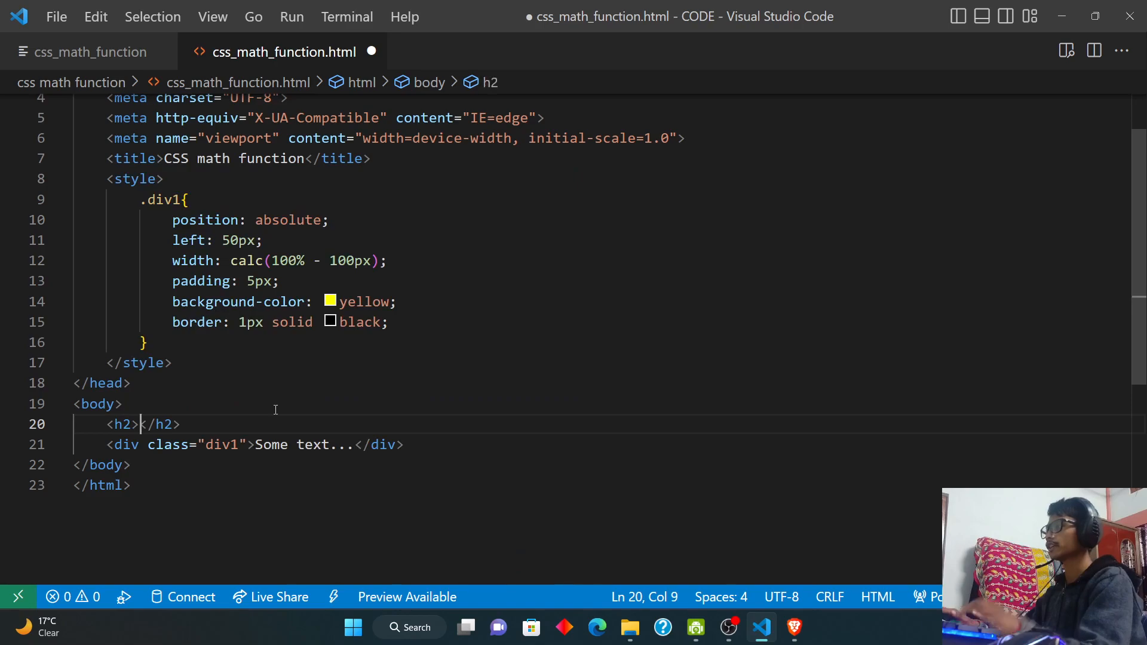
type("CSS")
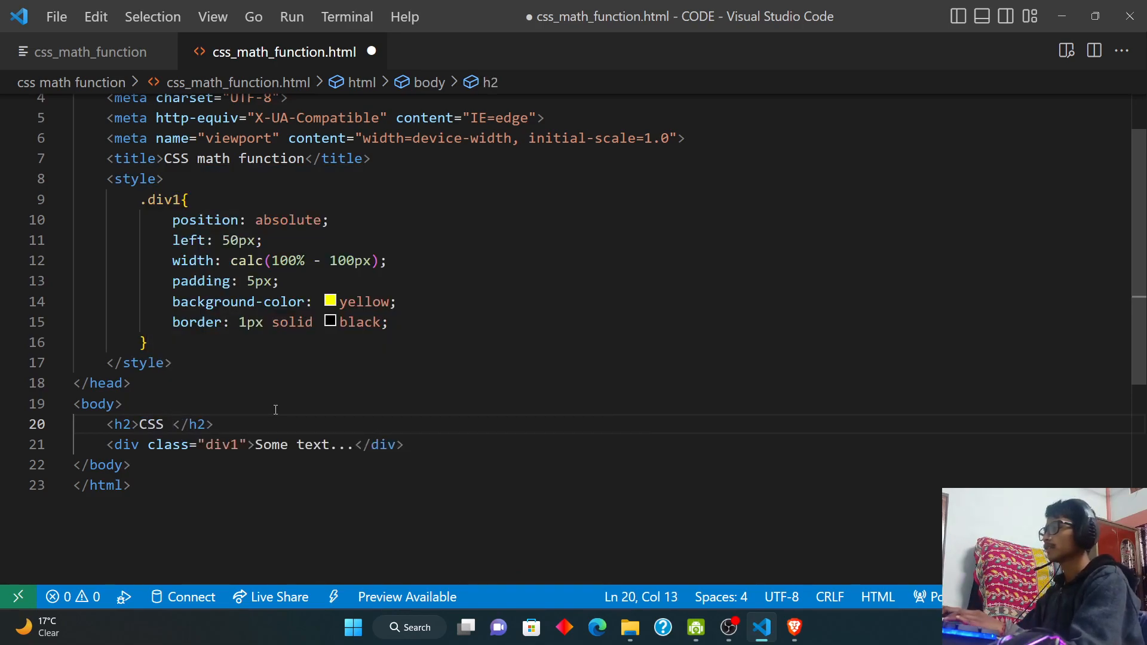
type("cal() function")
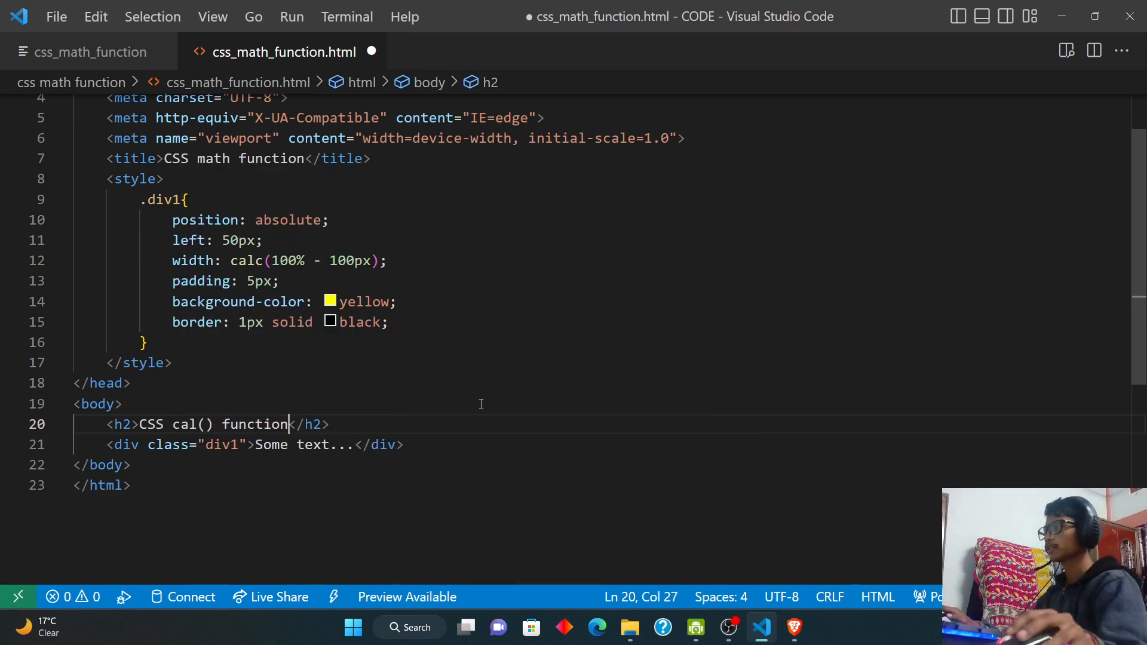
type("h2>CSS cal</h2>")
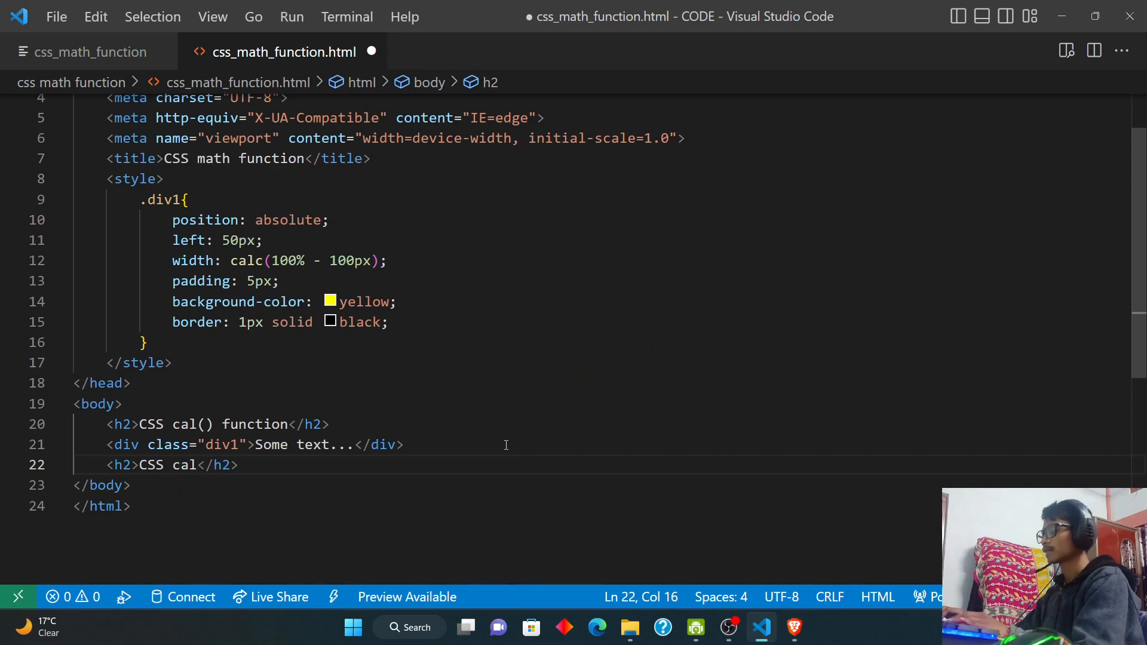
key("Backspace")
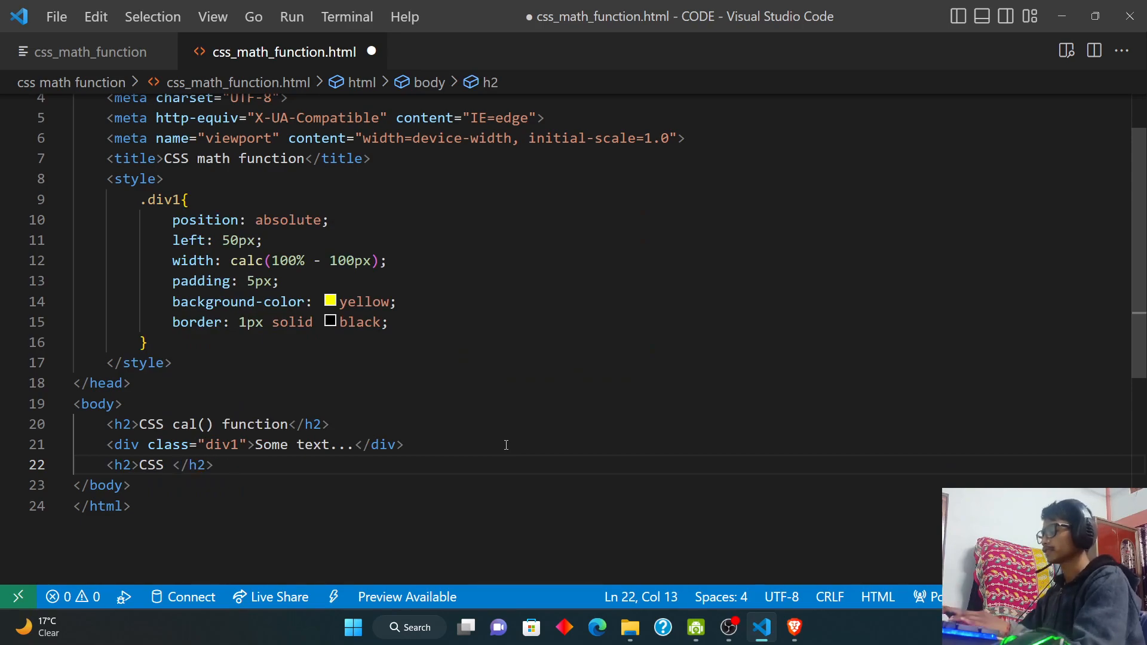
type("max(0")
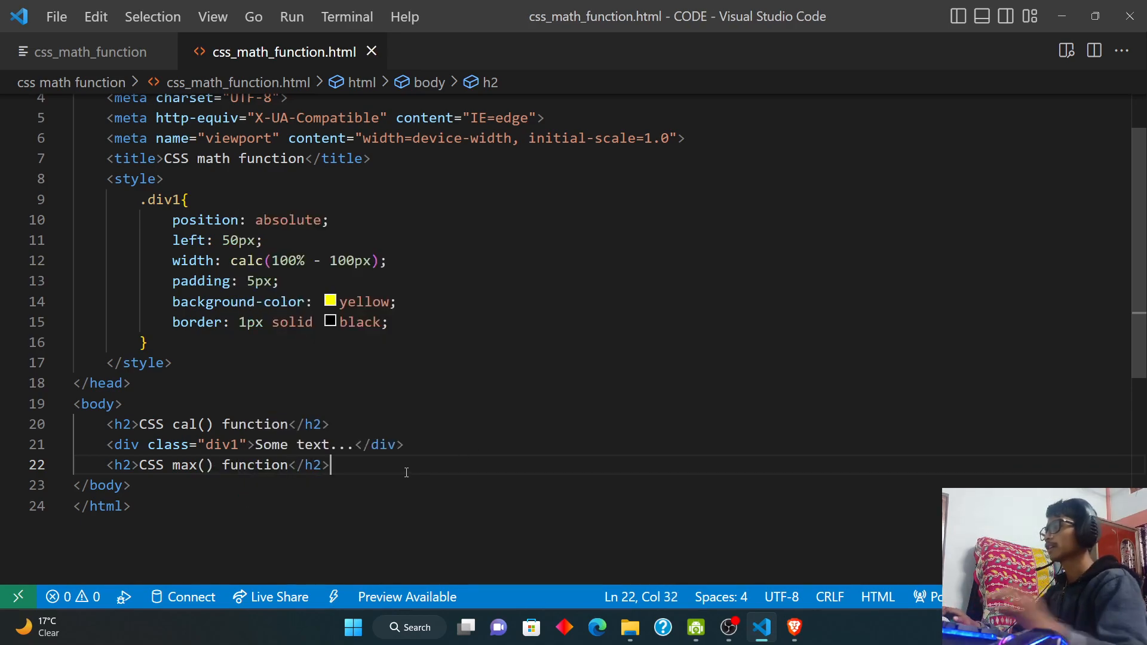
type("div")
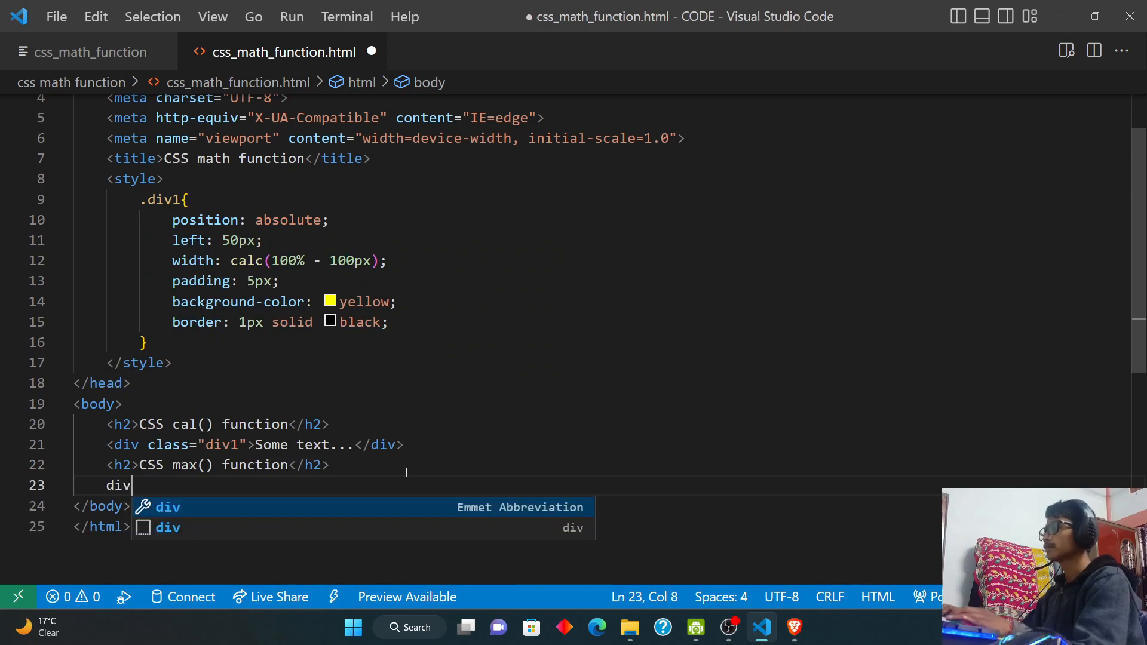
type(".div")
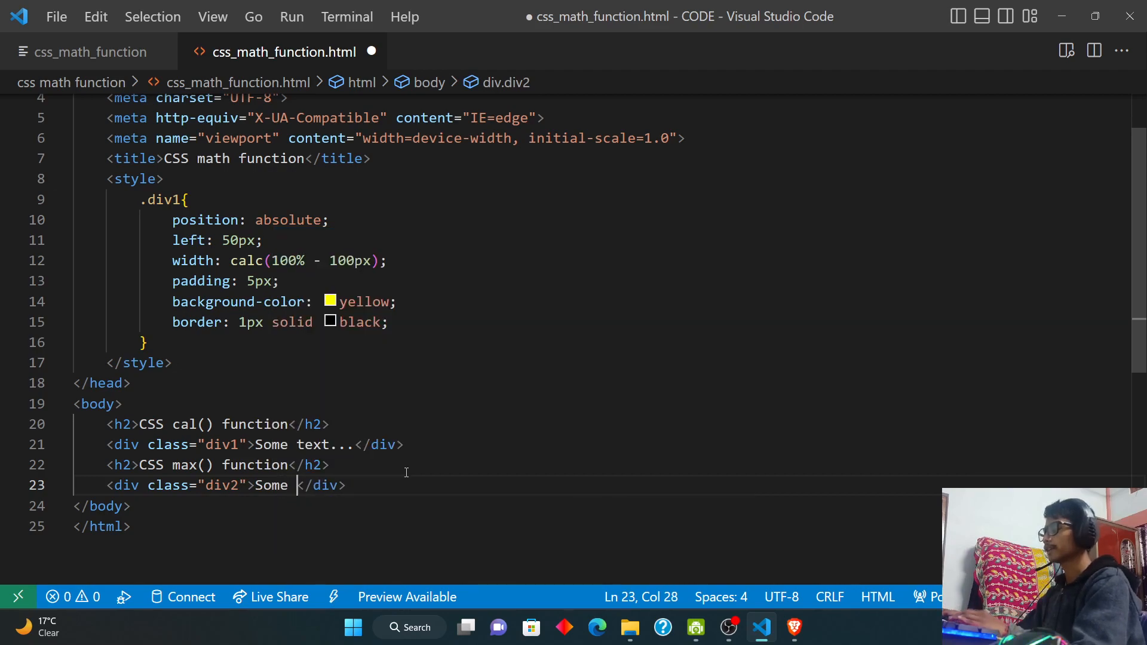
Fill div2 with 'Some text...' and start a .div2 rule: yellow background, 100px height.
type("text...")
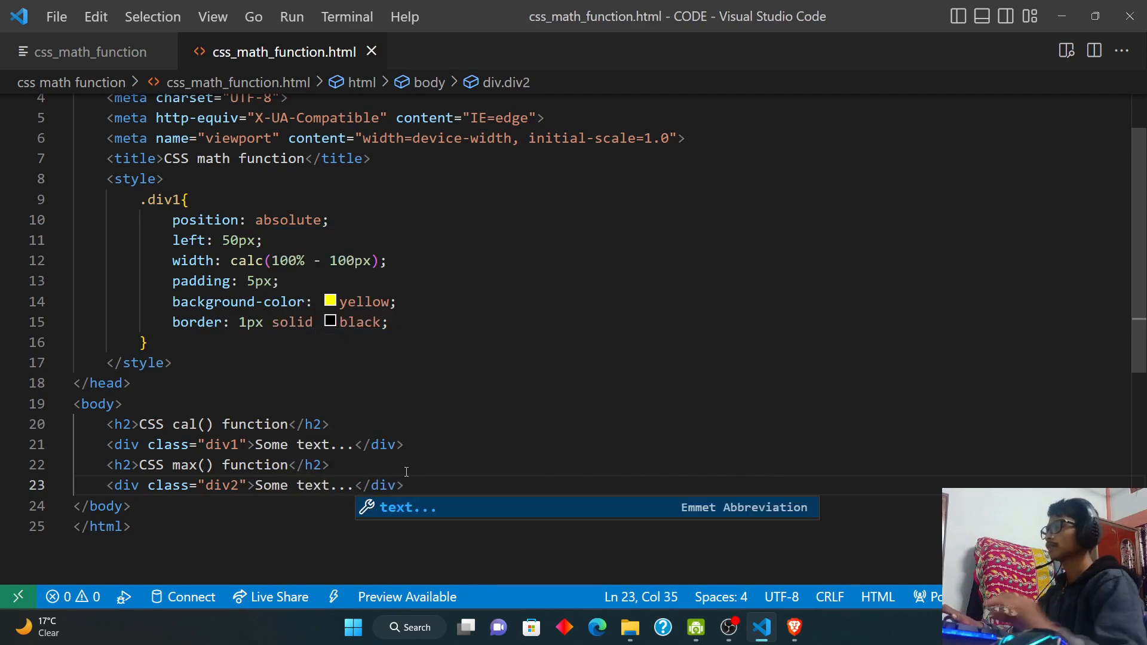
type(".")
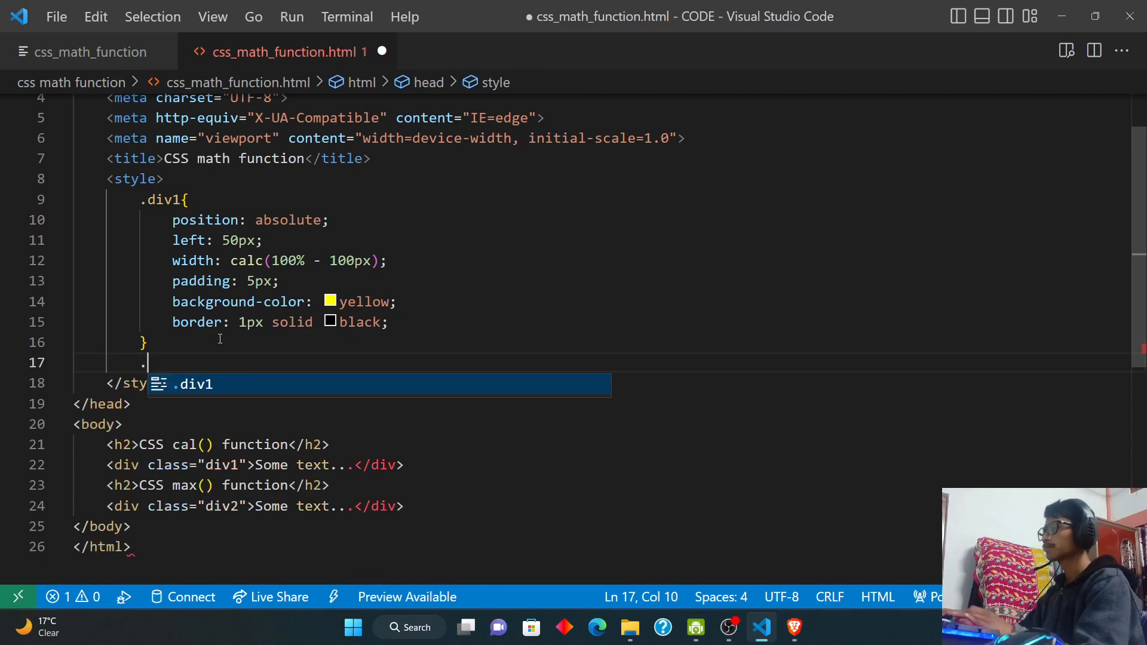
type("div2{")
type("background-color: ;")
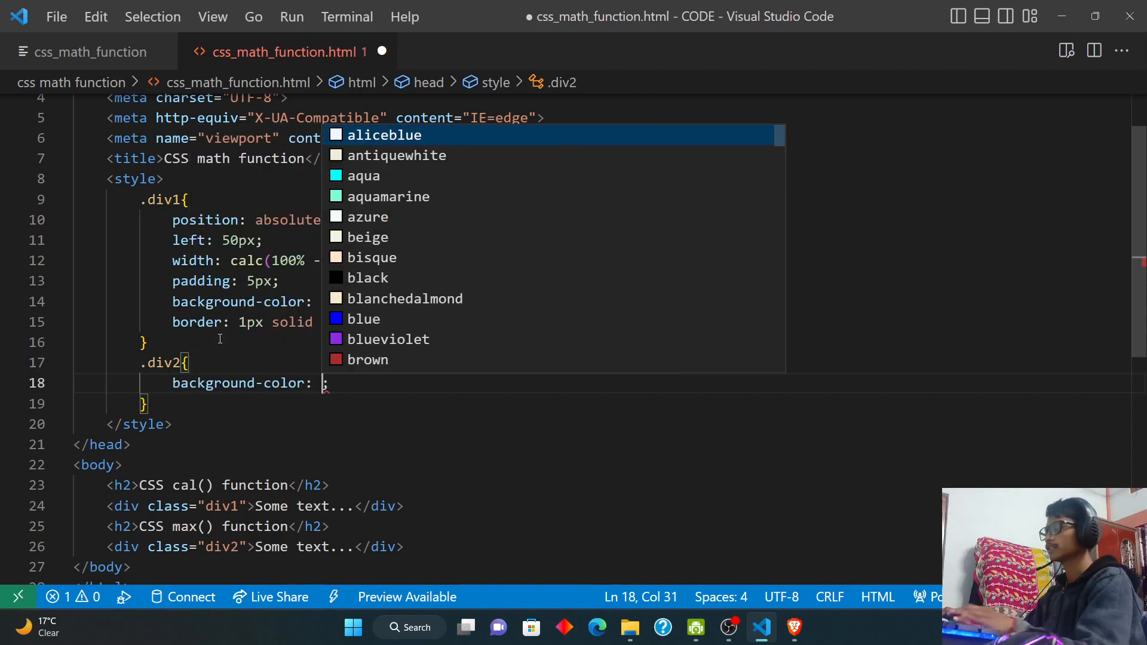
type("yellow")
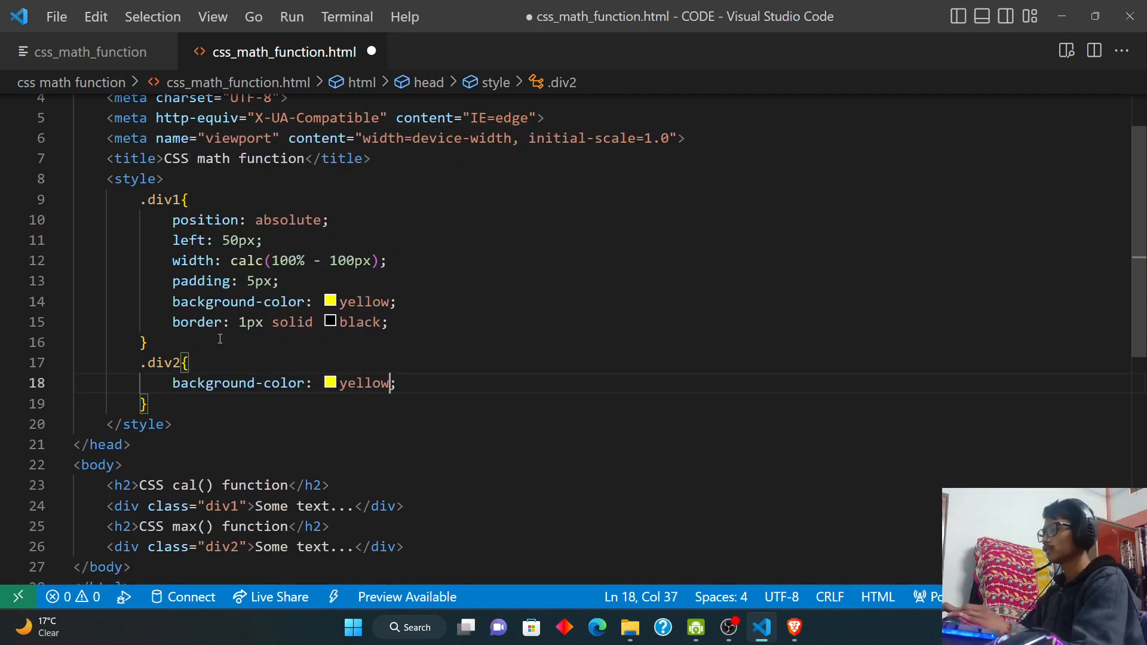
type("height: ;")
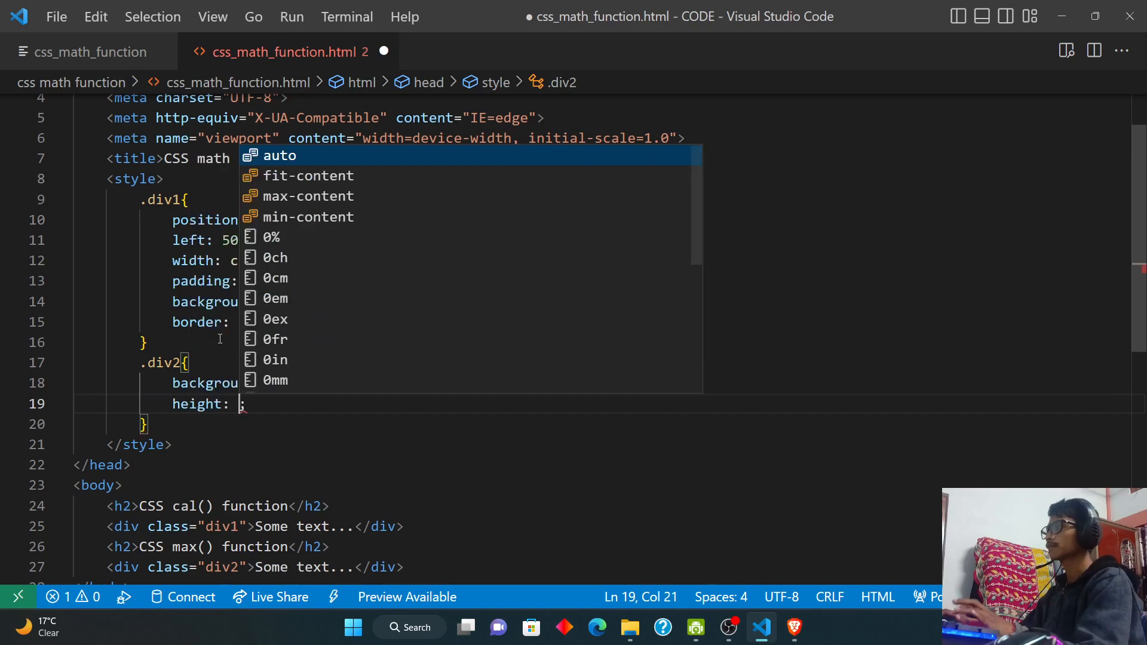
type("100px")
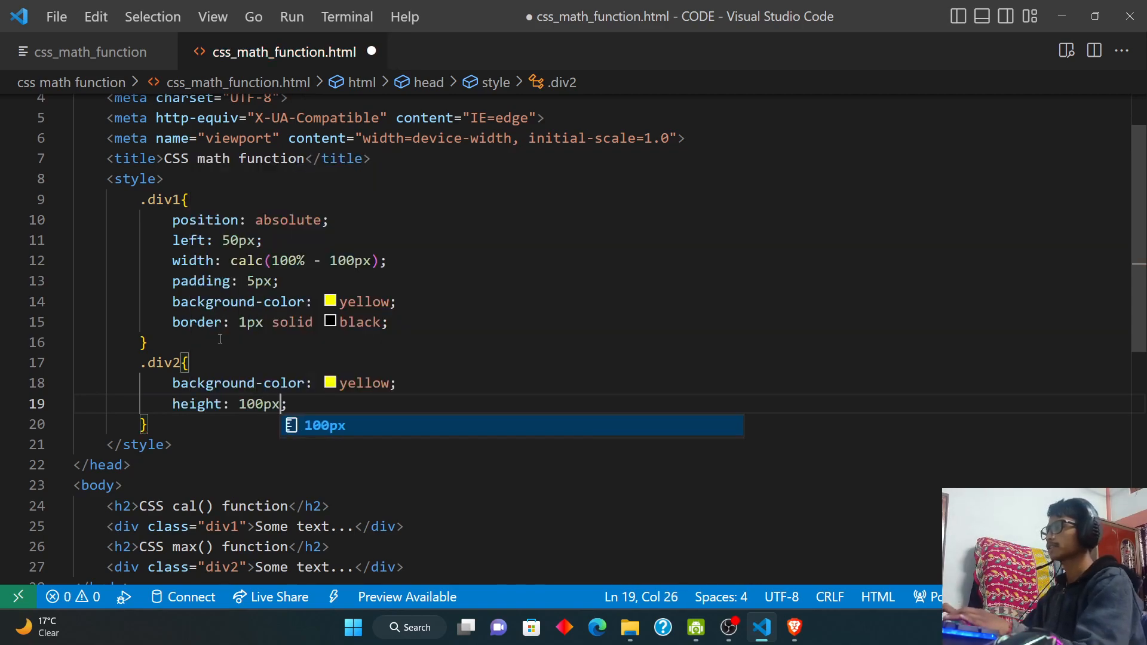
Give .div2 width max(50%, 300px) and margin-top 20px.
type("width: ;")
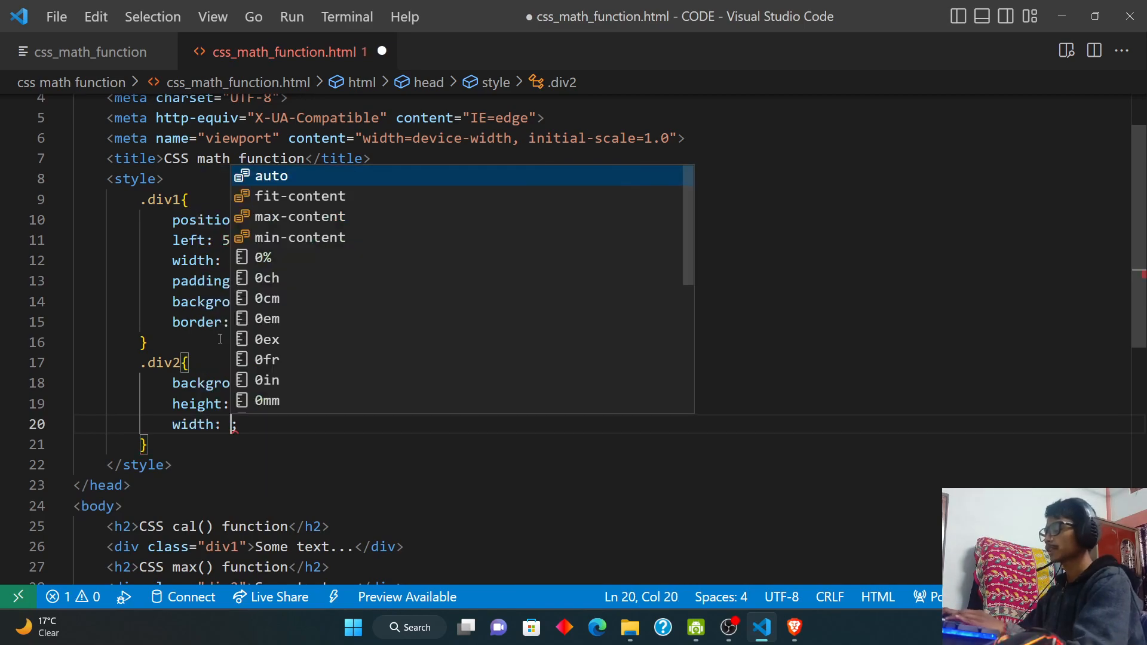
type("ma(")
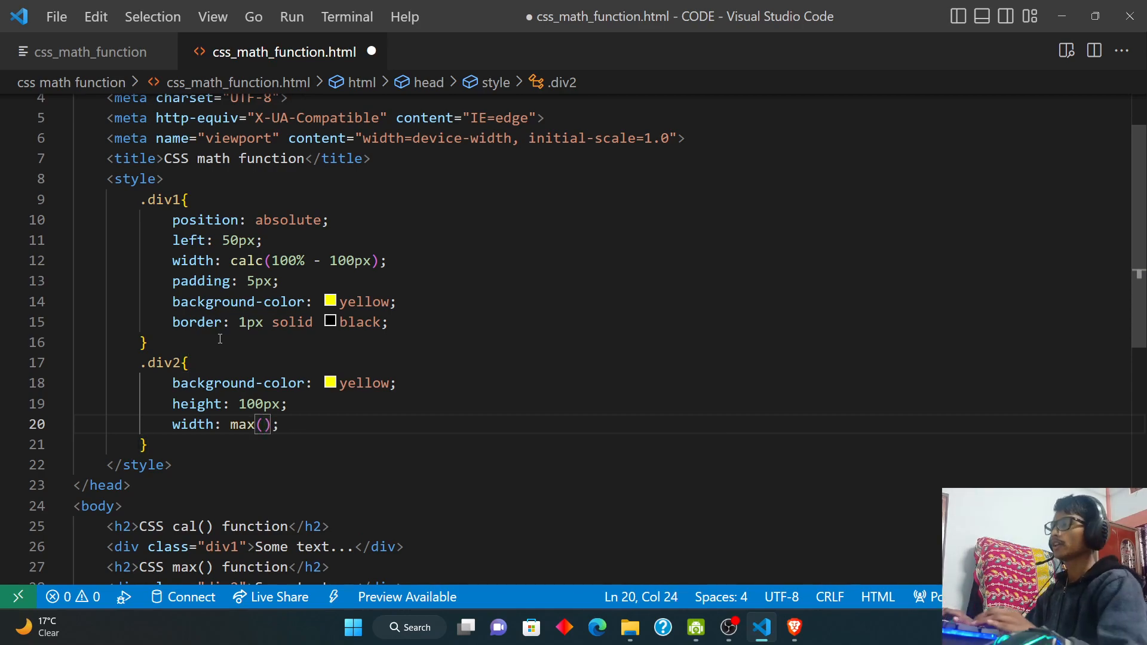
type("5")
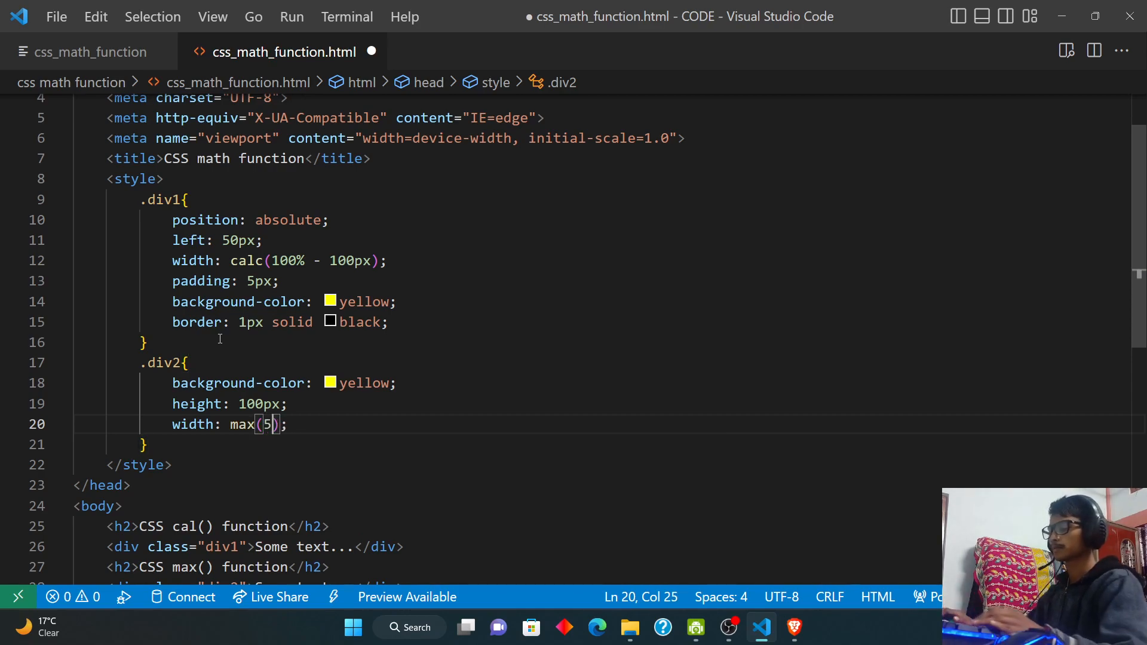
type("0%,")
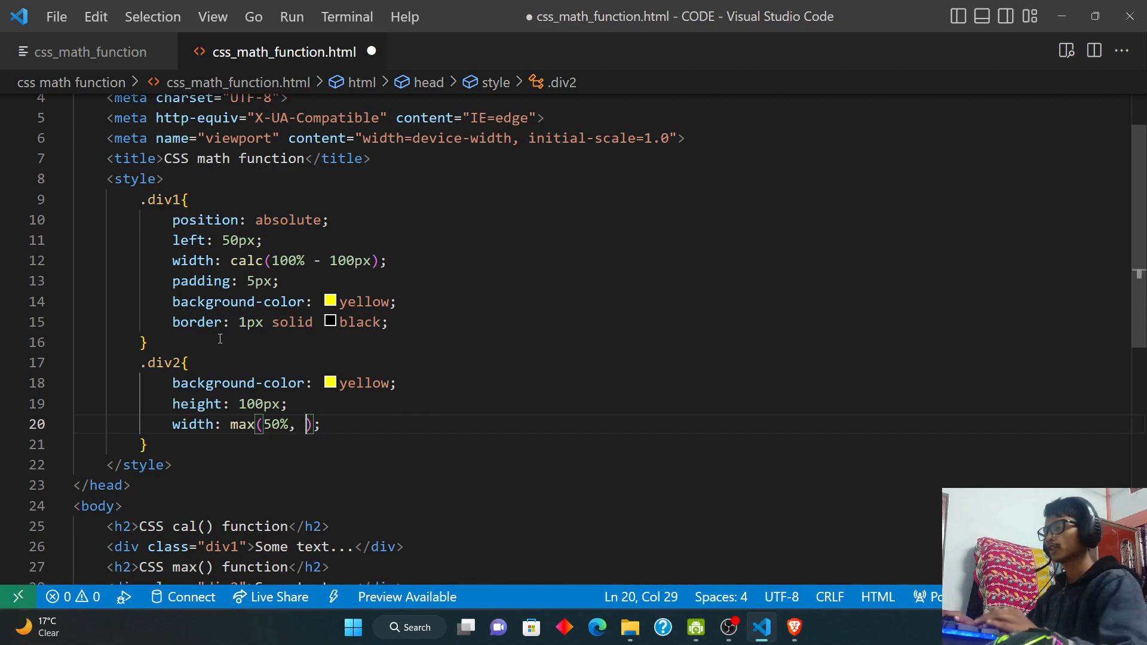
type("300")
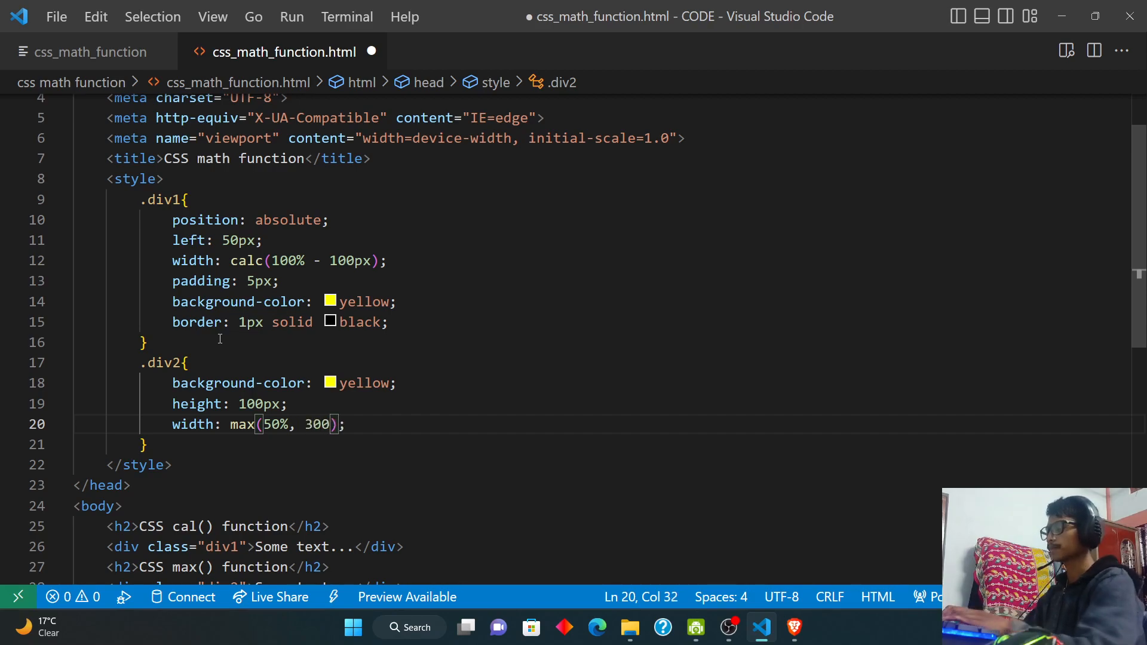
type("px")
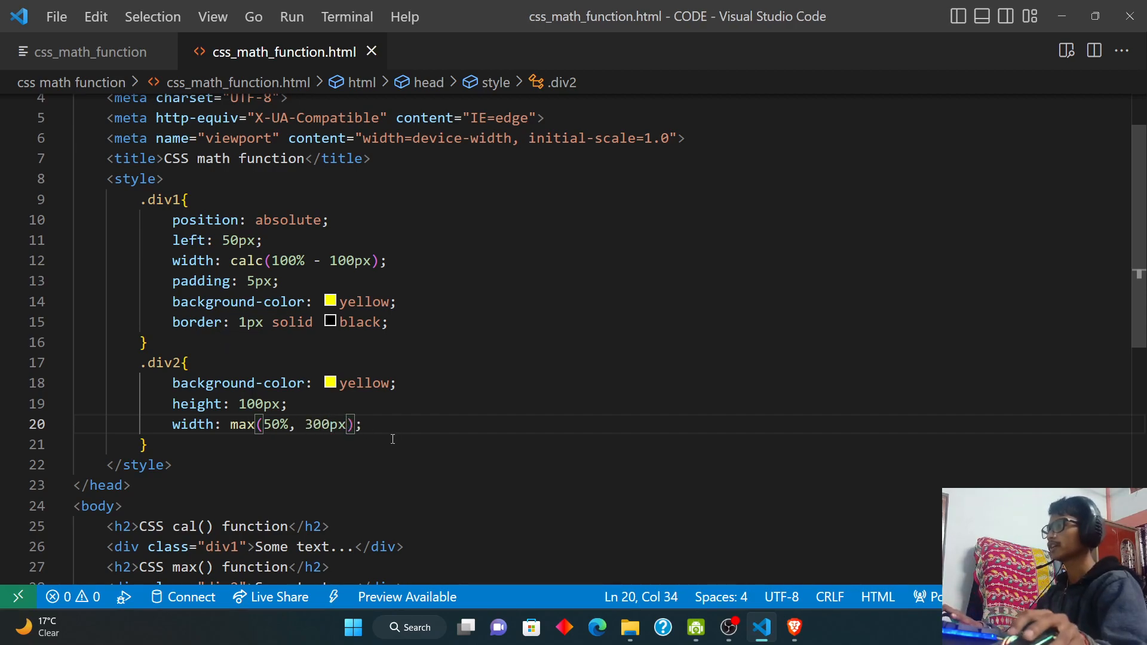
type("margin: ;")
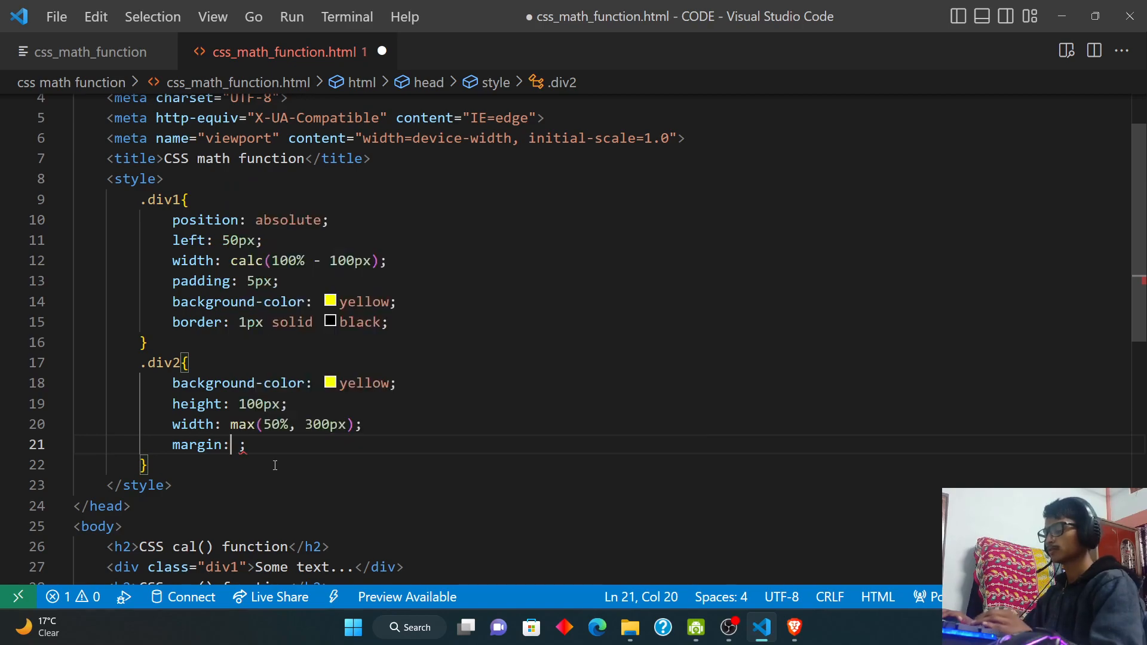
type("top")
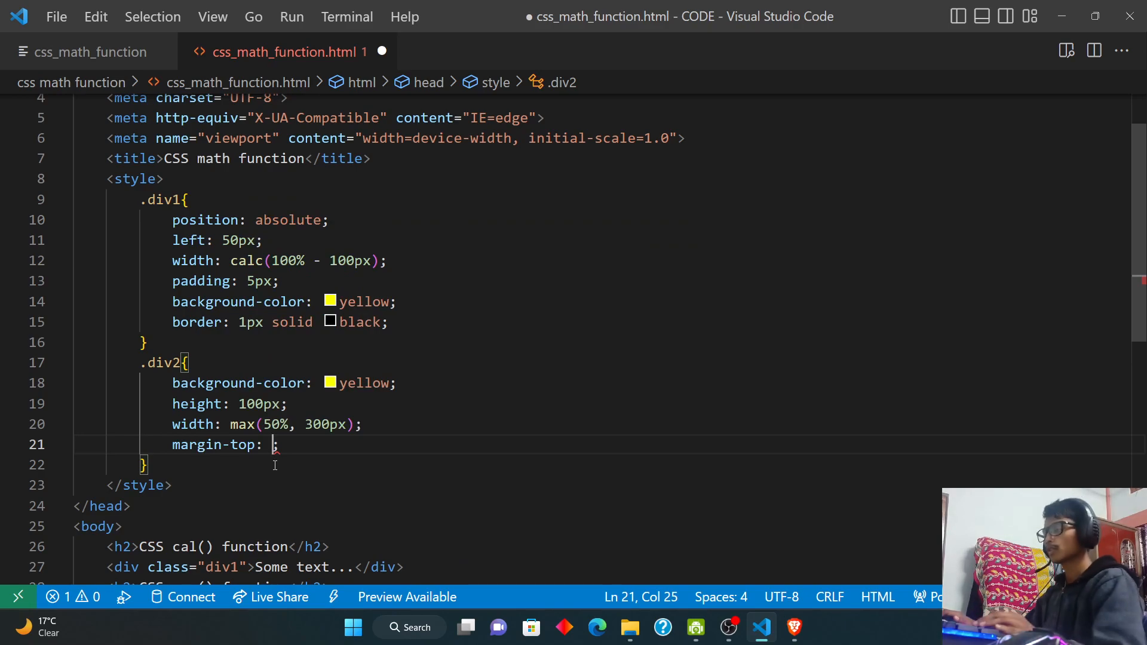
type("20px")
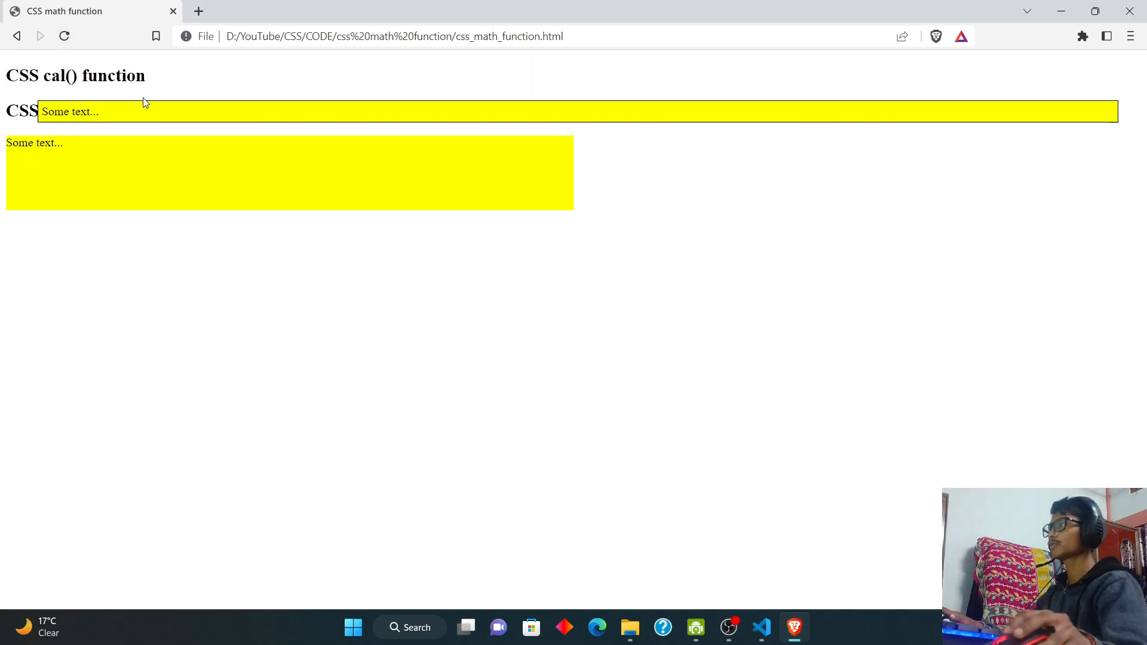
mouse_move(98, 346)
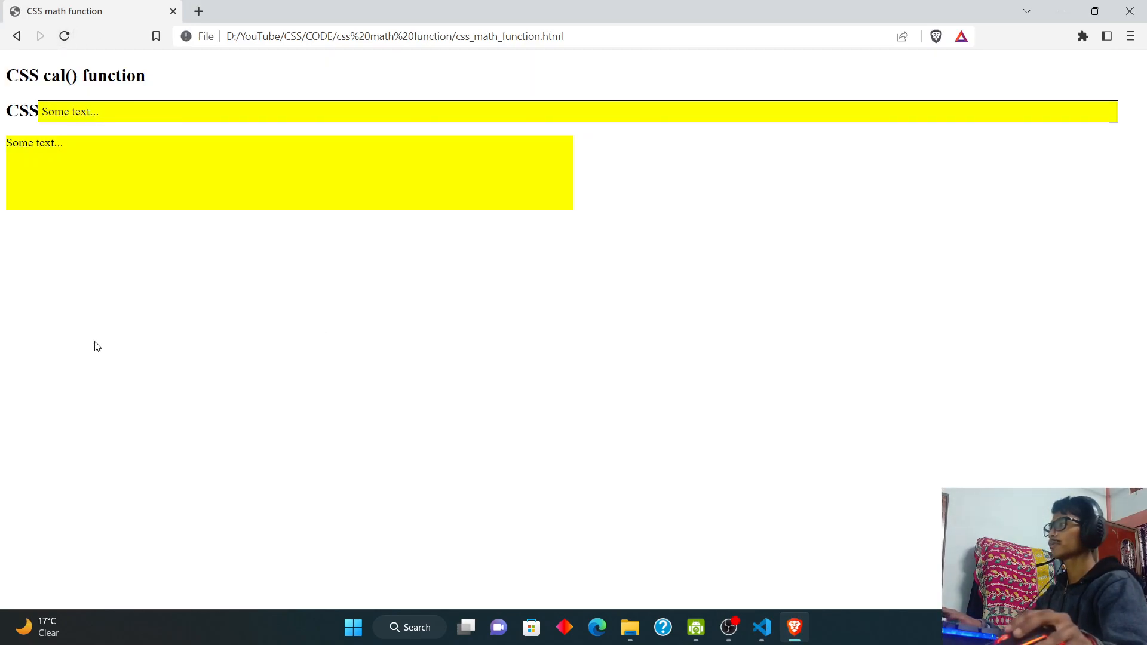
Reload the page in Brave to view the div1 and div2 yellow boxes.
left_click(762, 628)
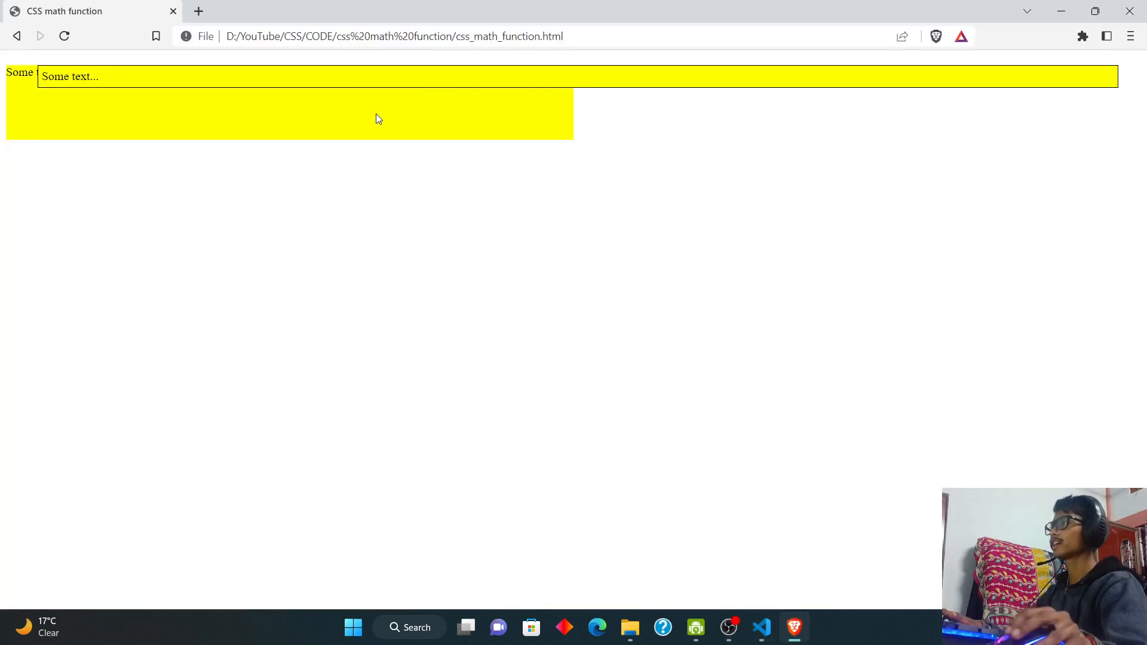
mouse_move(532, 144)
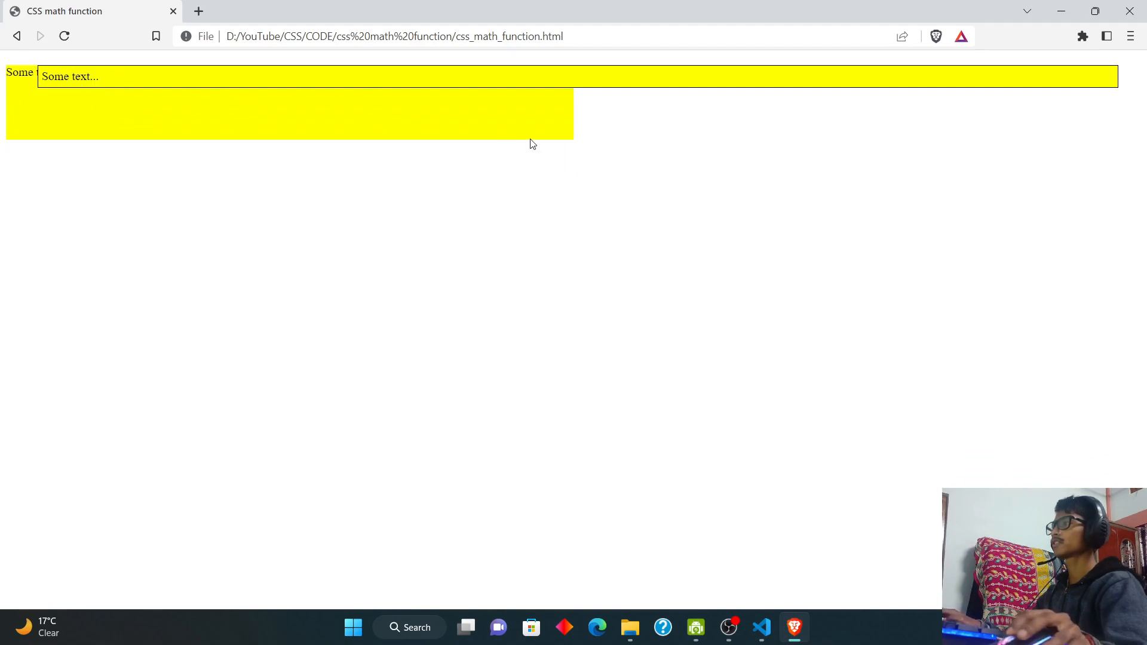
Add position: absolute to the .div2 rule.
left_click(760, 627)
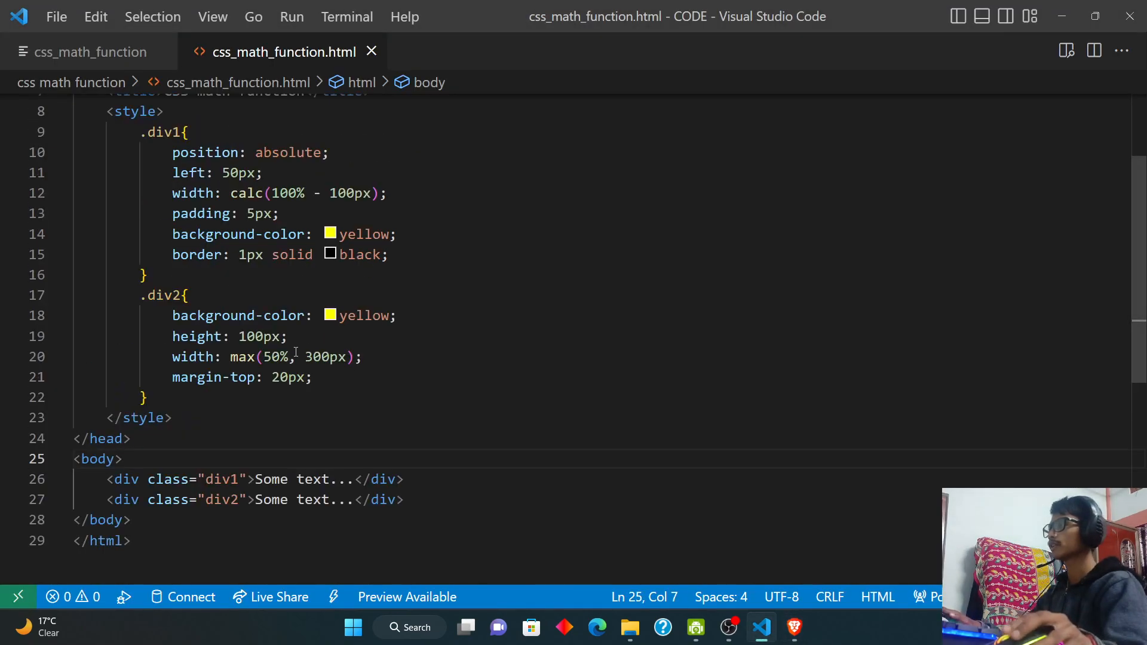
type("pos")
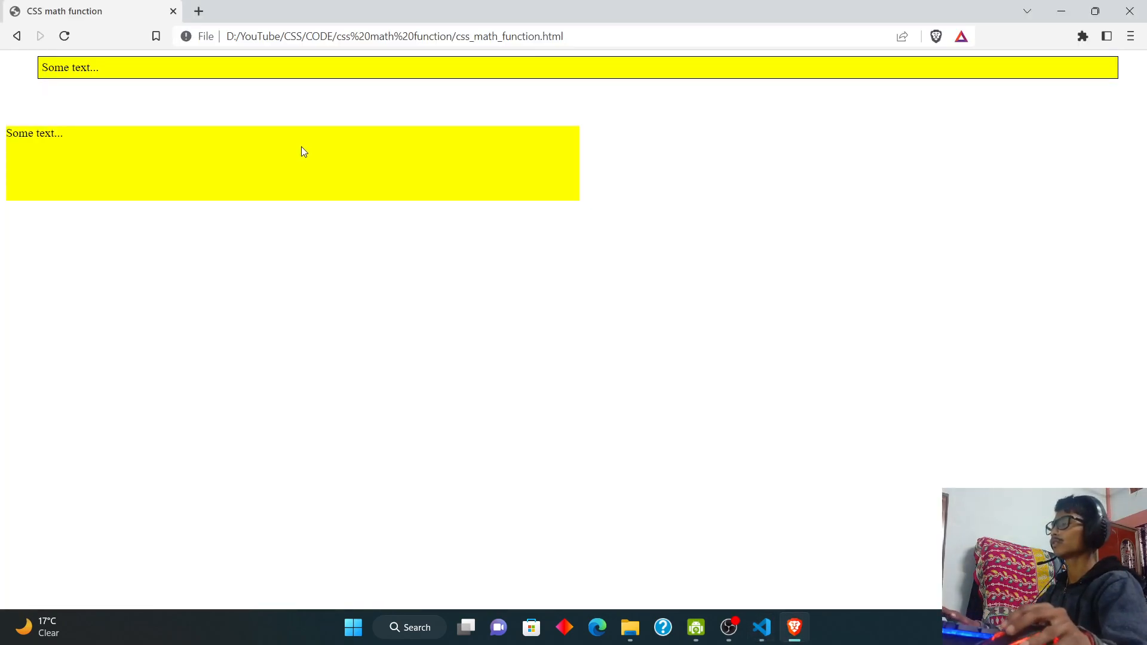
Select the text in the yellow boxes and bring up the page's context menu.
double_click(69, 68)
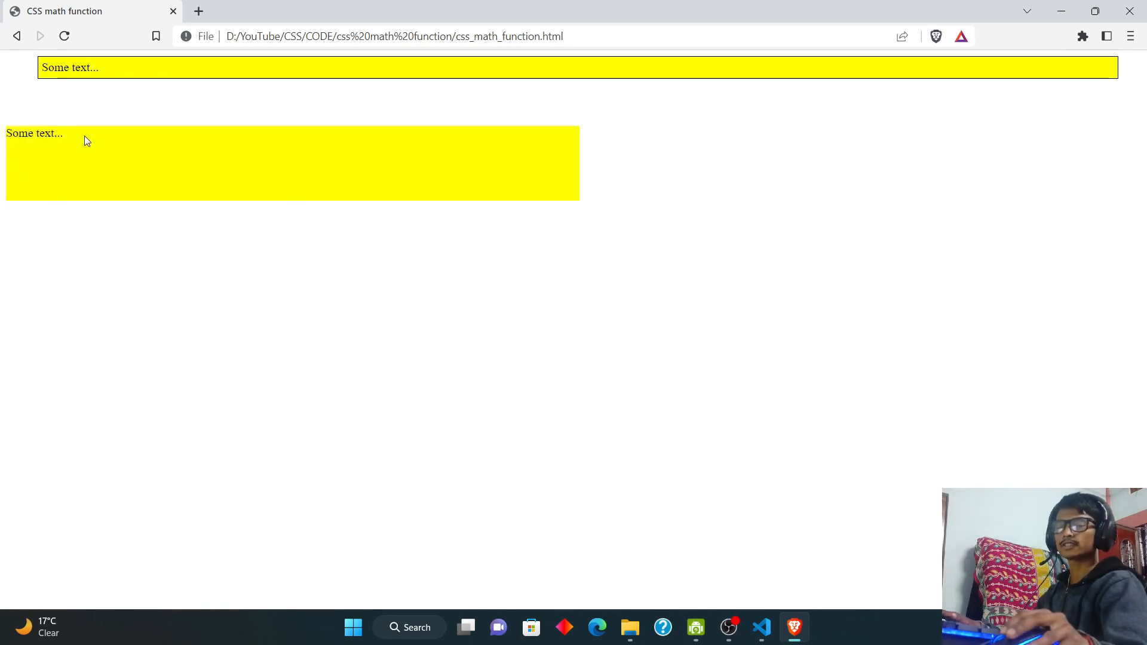
double_click(34, 133)
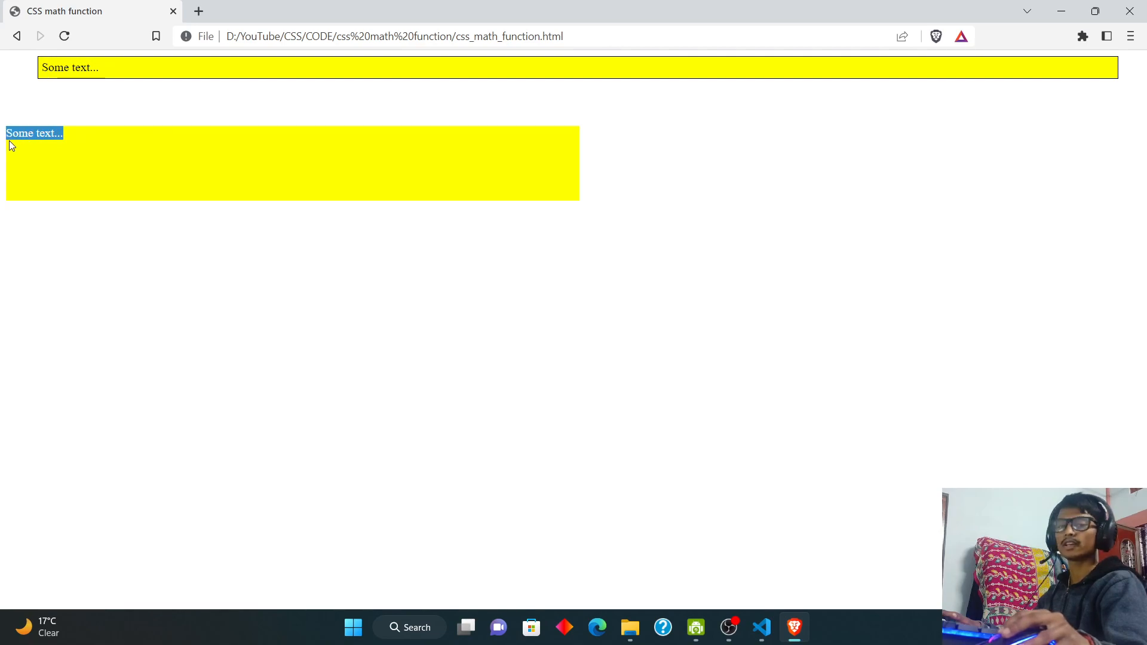
right_click(483, 260)
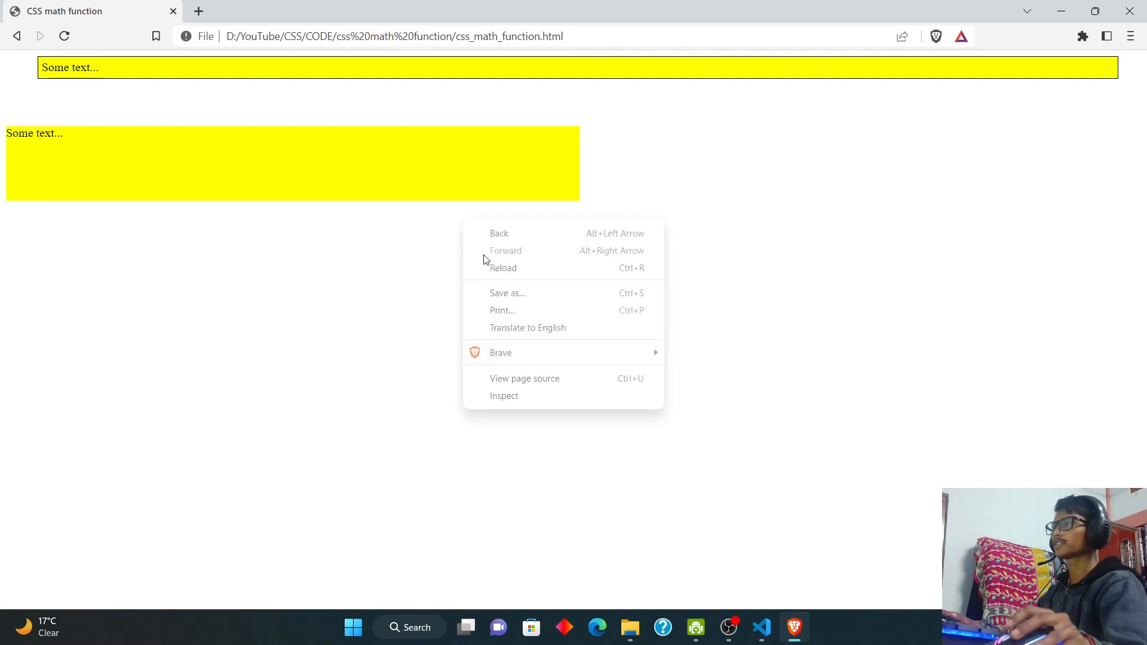
Inspect the page in responsive device mode narrowed to 333px wide.
left_click(503, 395)
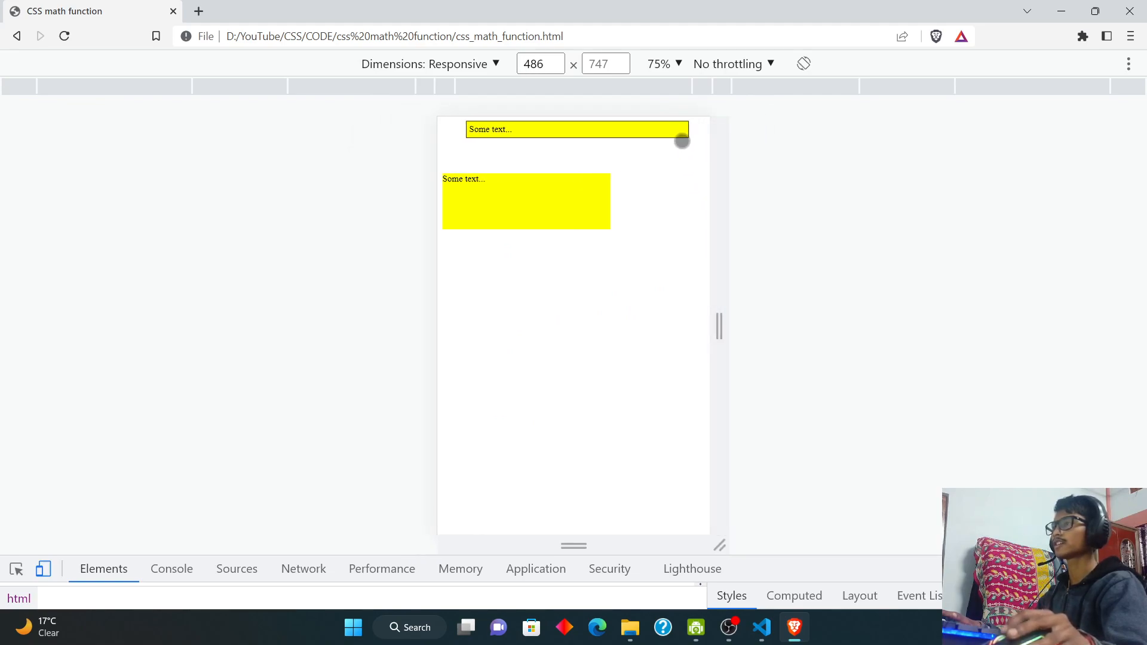
mouse_move(672, 134)
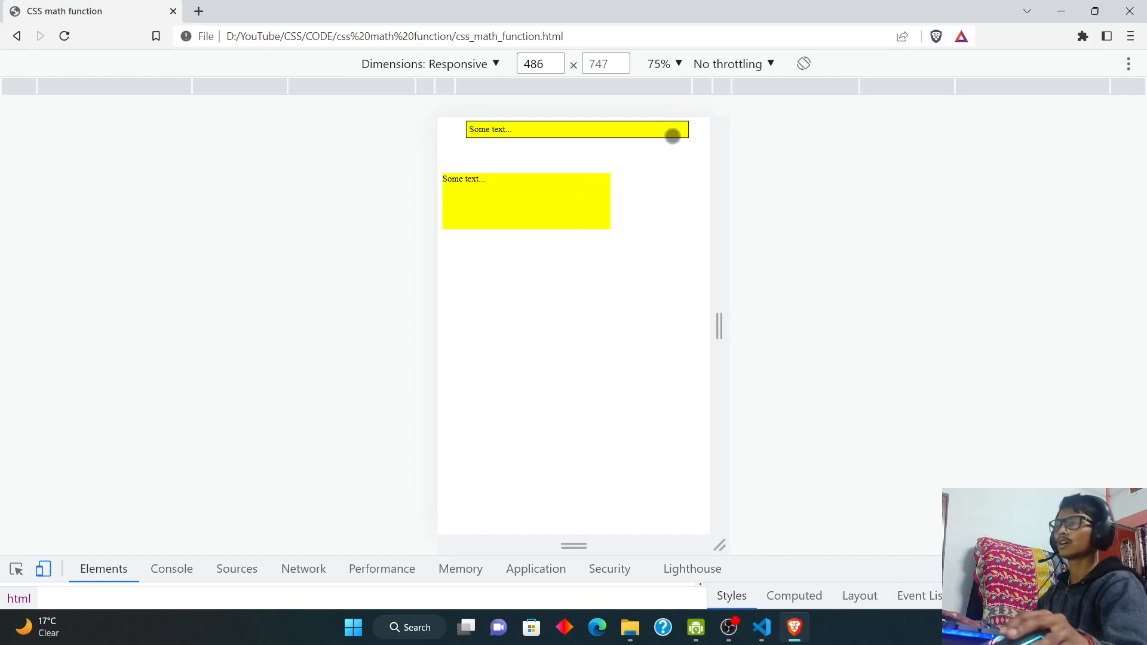
mouse_move(690, 158)
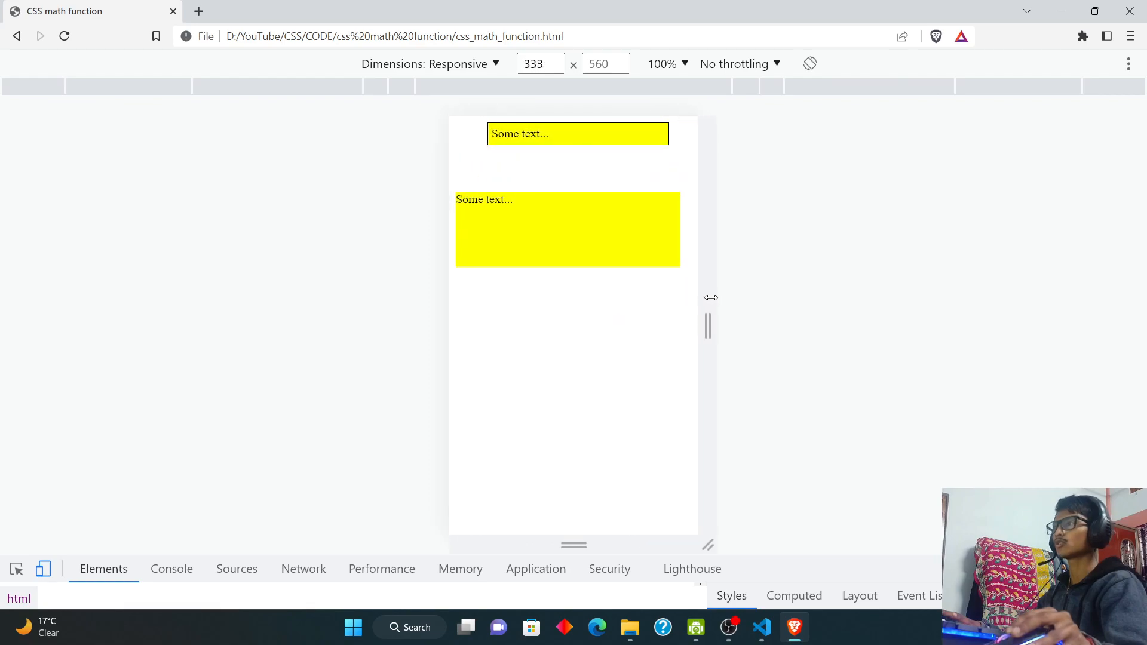
left_click(760, 628)
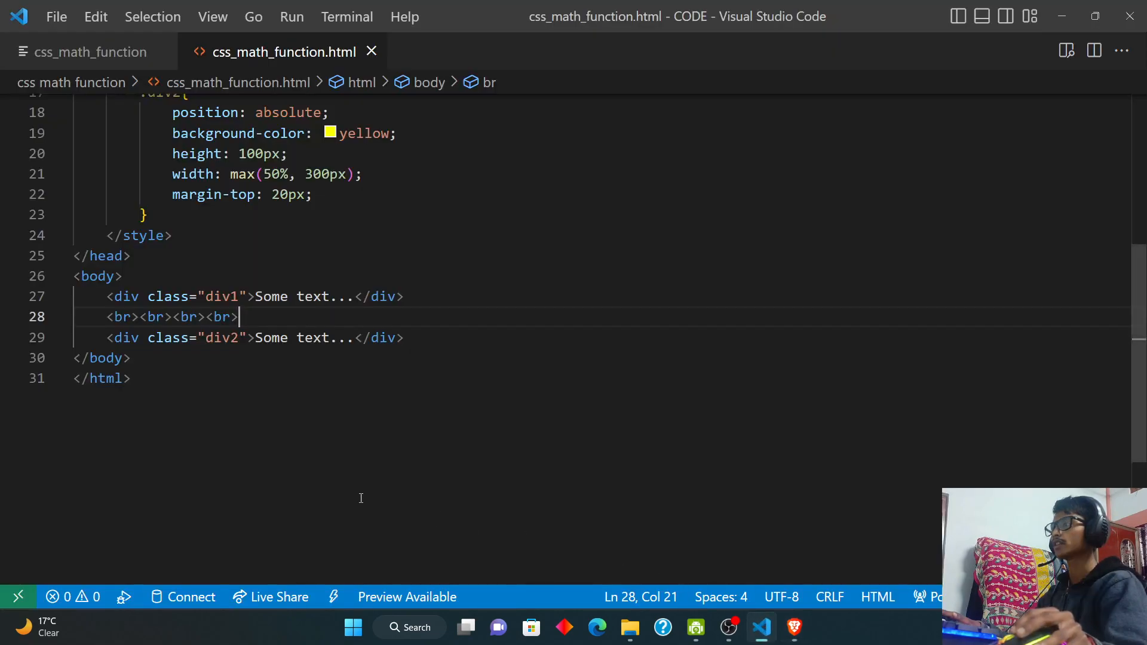
Read the min() description in the notes file, then return to the HTML file.
left_click(90, 52)
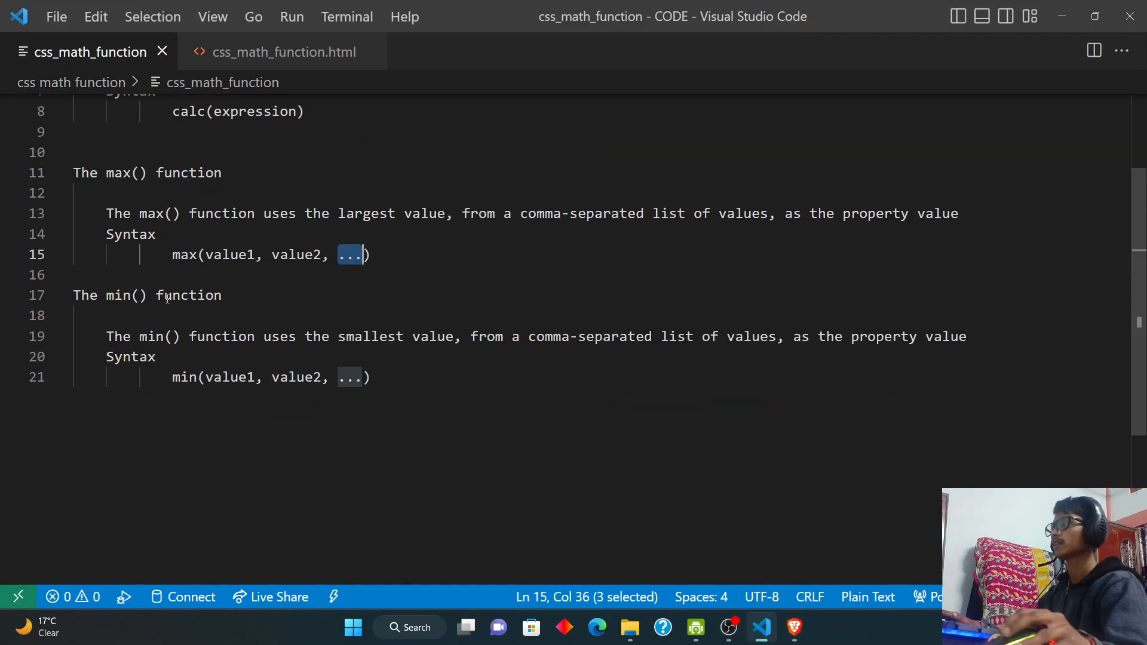
left_click(261, 315)
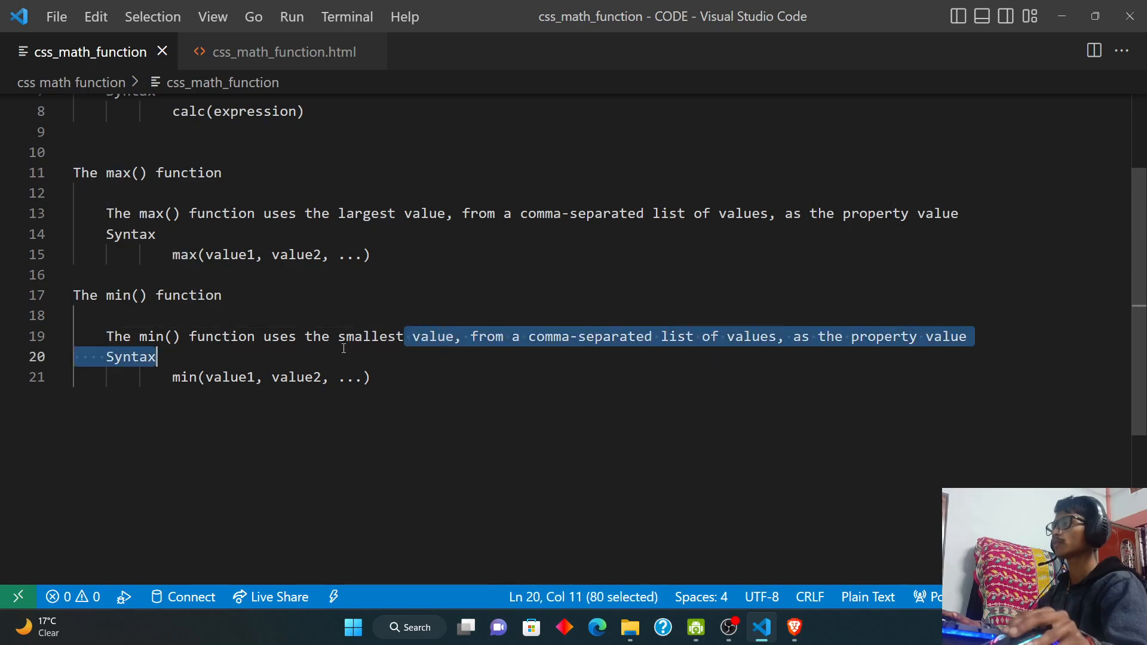
double_click(485, 336)
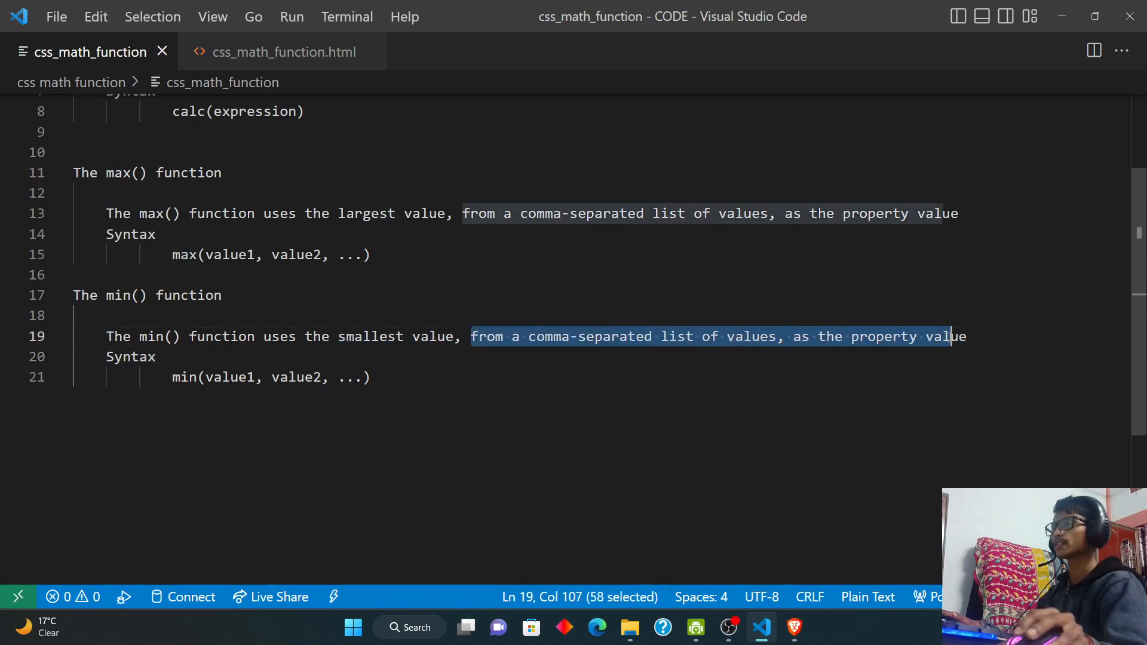
left_click(371, 377)
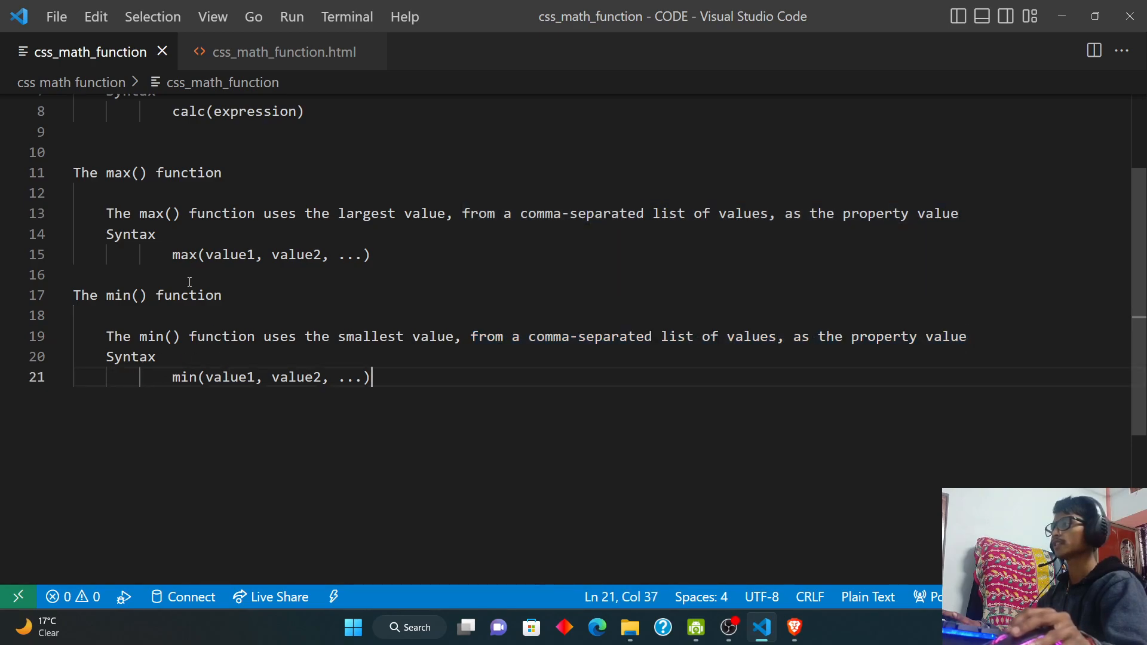
left_click(182, 378)
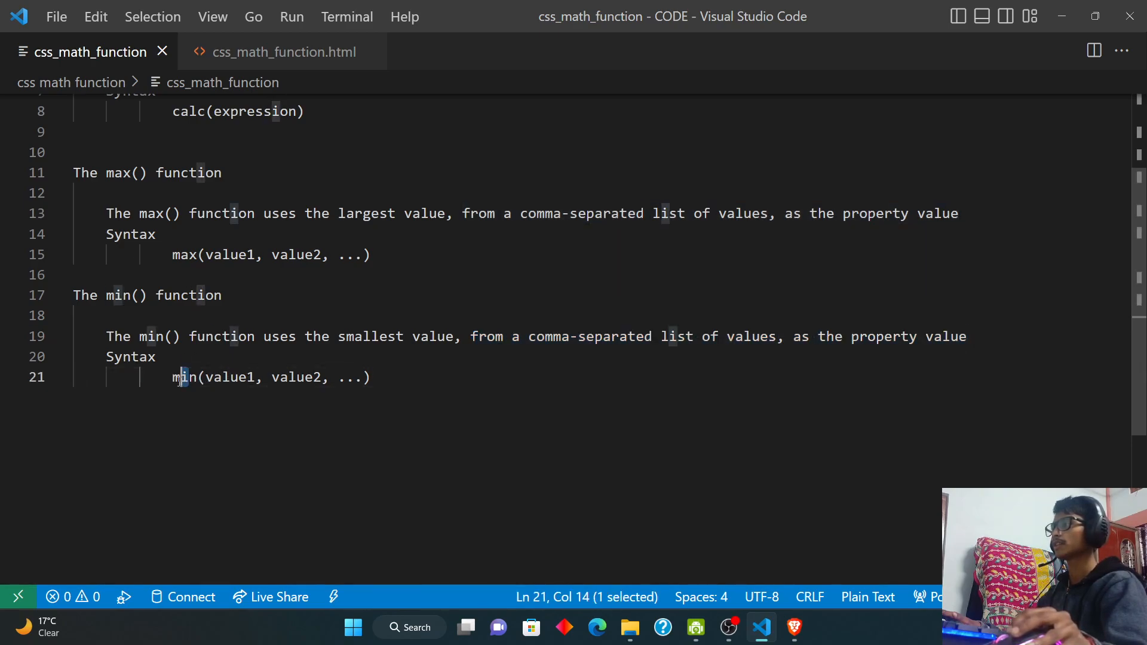
left_click(284, 52)
type("<div></div>")
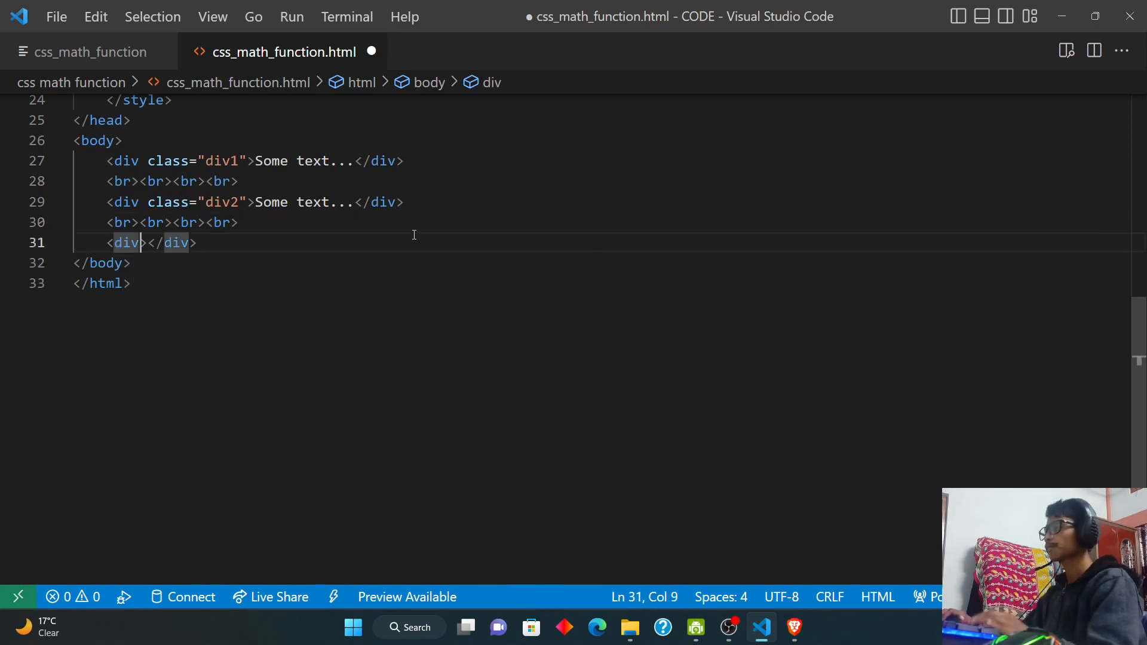
On line 31, write a div with class div4 containing 'Some text...'.
type("class=\"div\"")
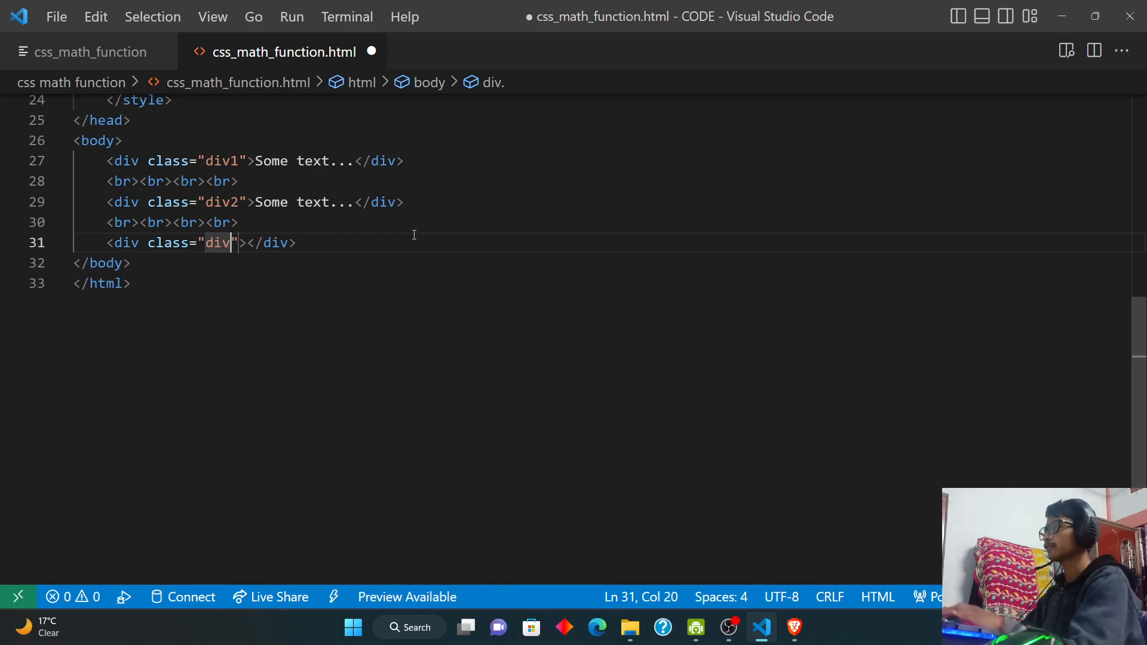
type("4")
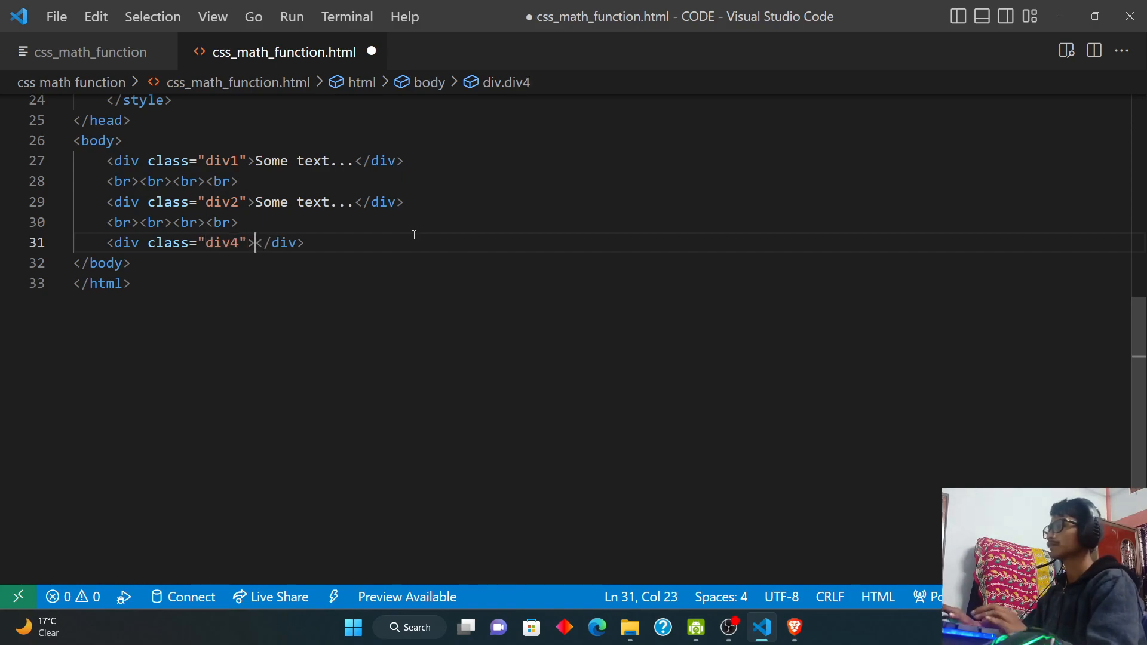
type("Some te")
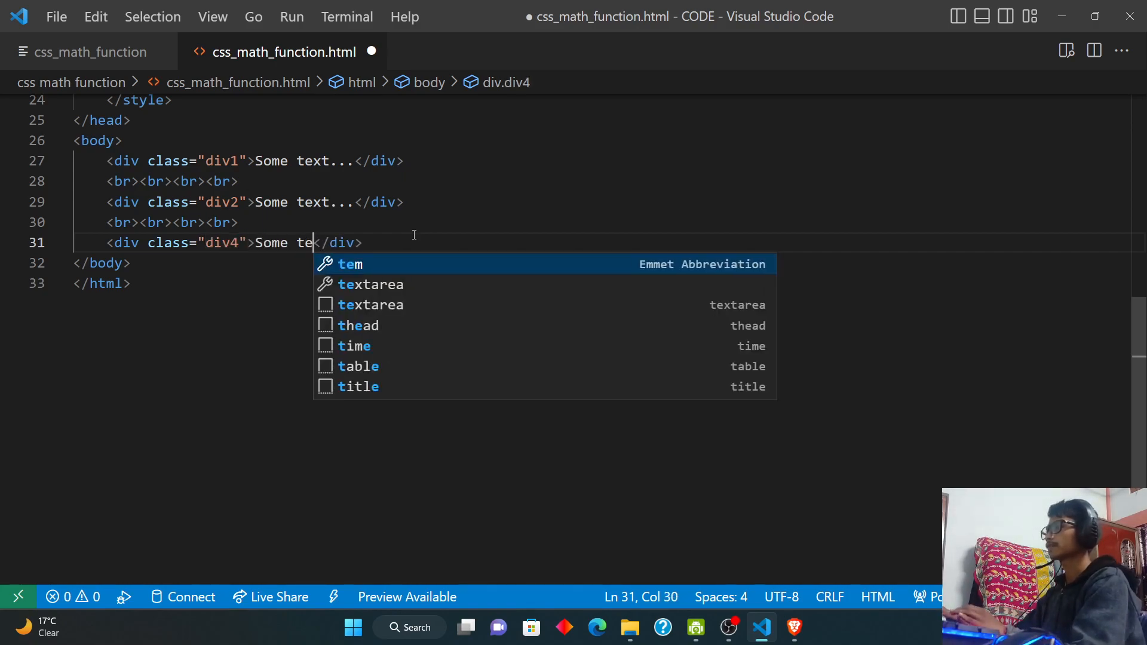
type("xt...")
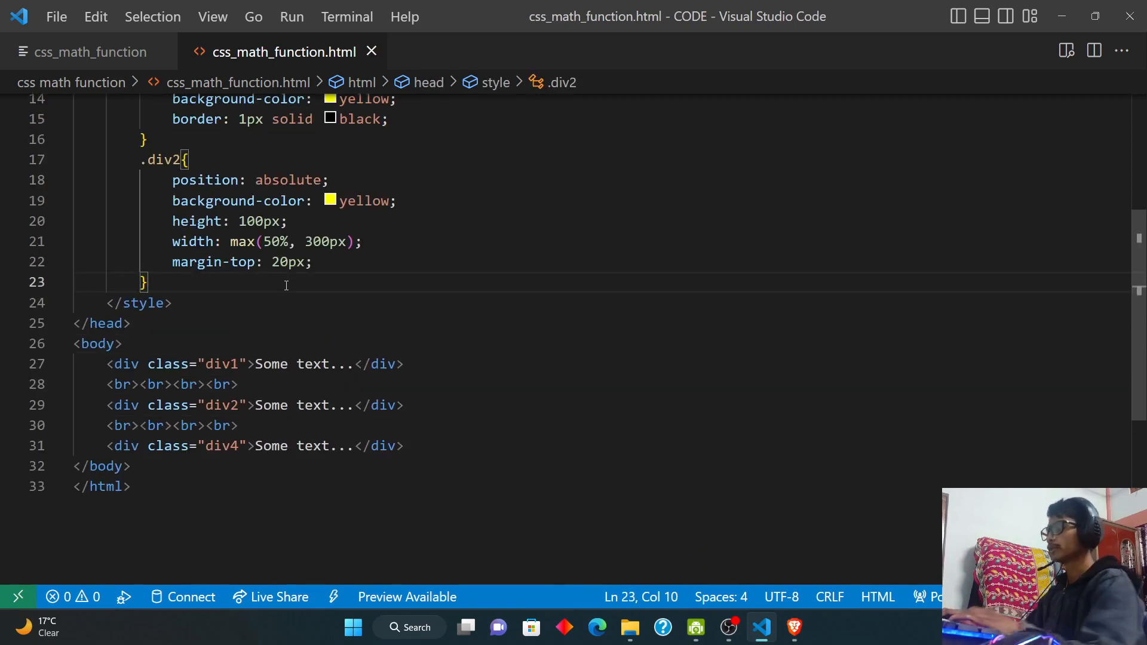
Start a .div3 rule with absolute position, yellow background and 100px height.
type("div")
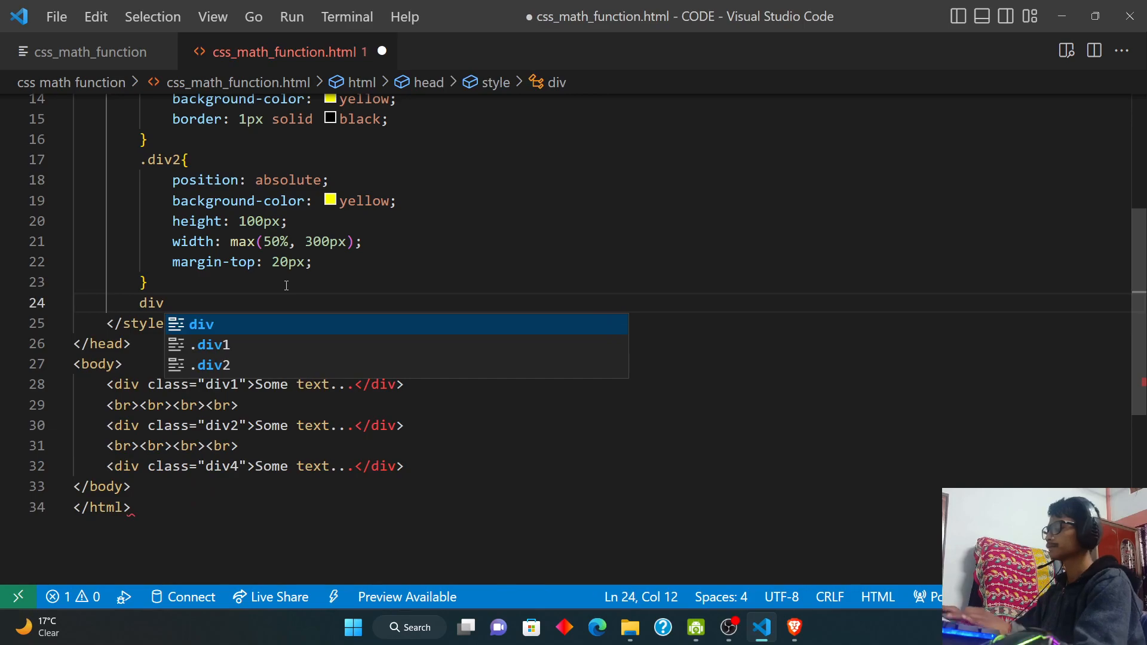
type(".")
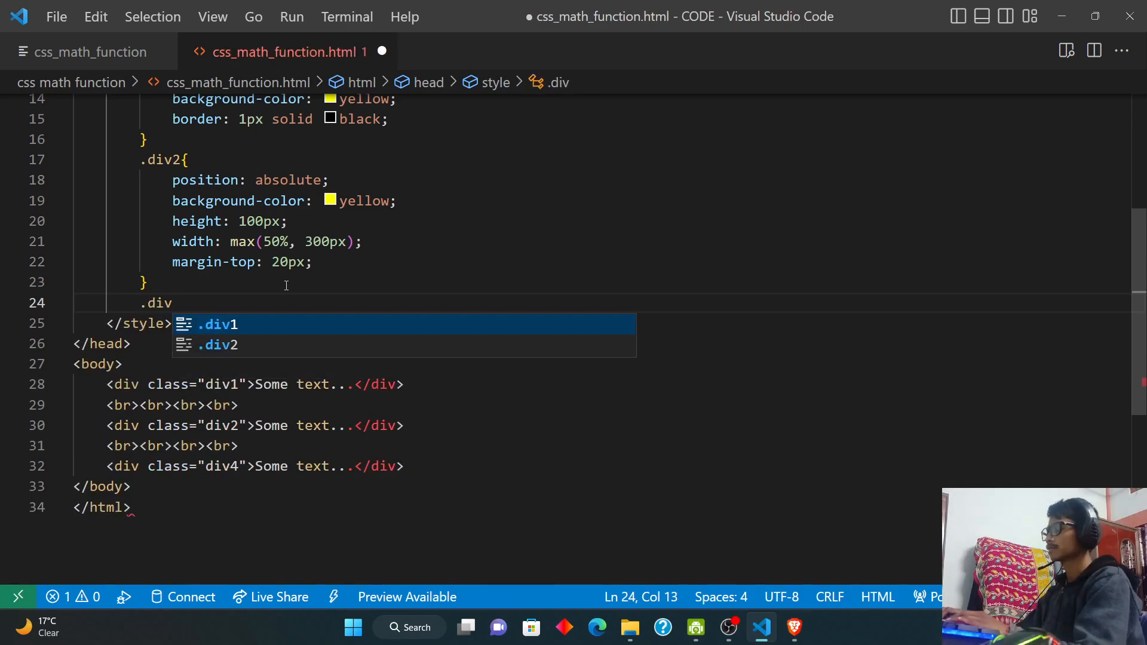
type("3{")
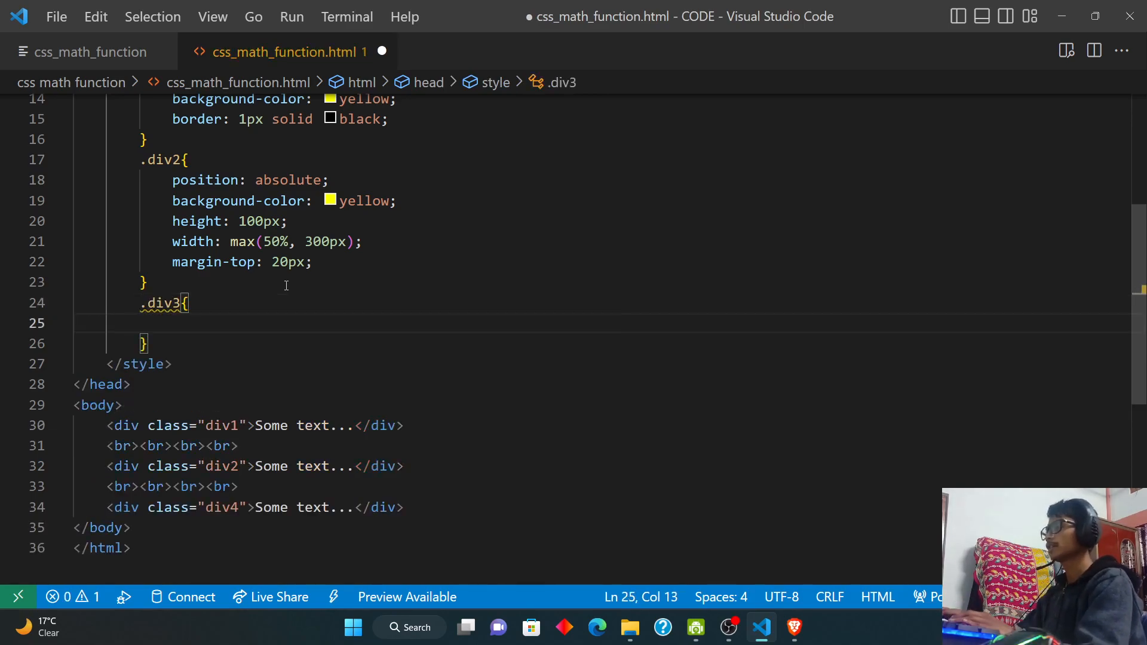
type("position: absolute;")
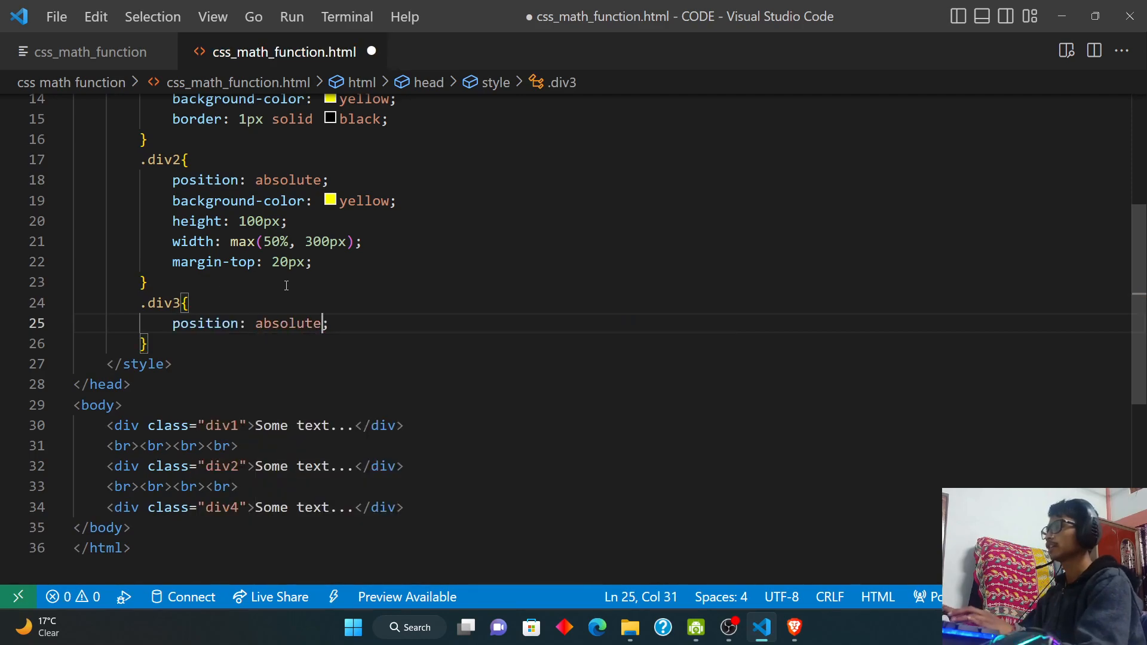
type("ba")
type("w")
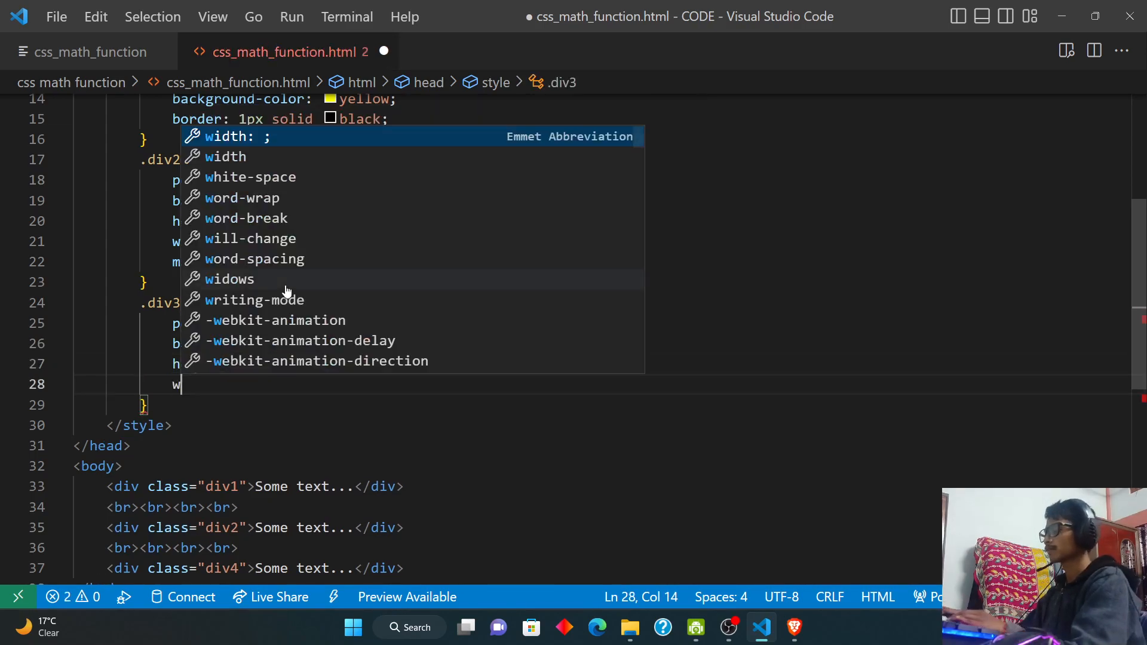
Give .div3 width min-content(50%, 300px) and 40px top margin, then reload Brave.
type("idth: min-content();")
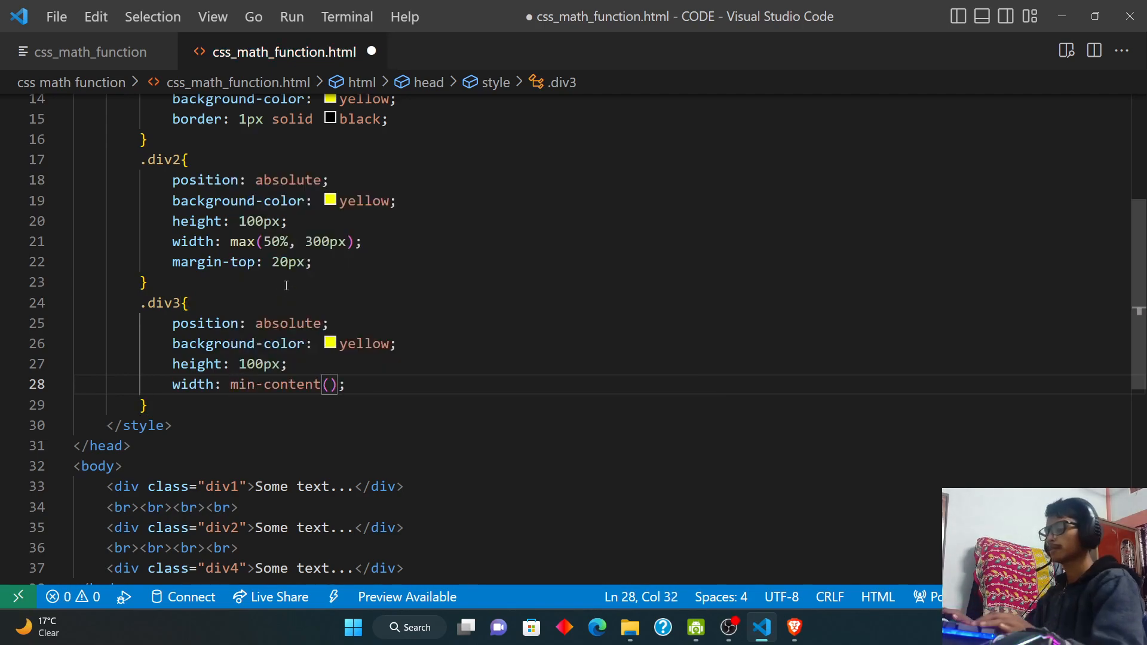
type("50%,")
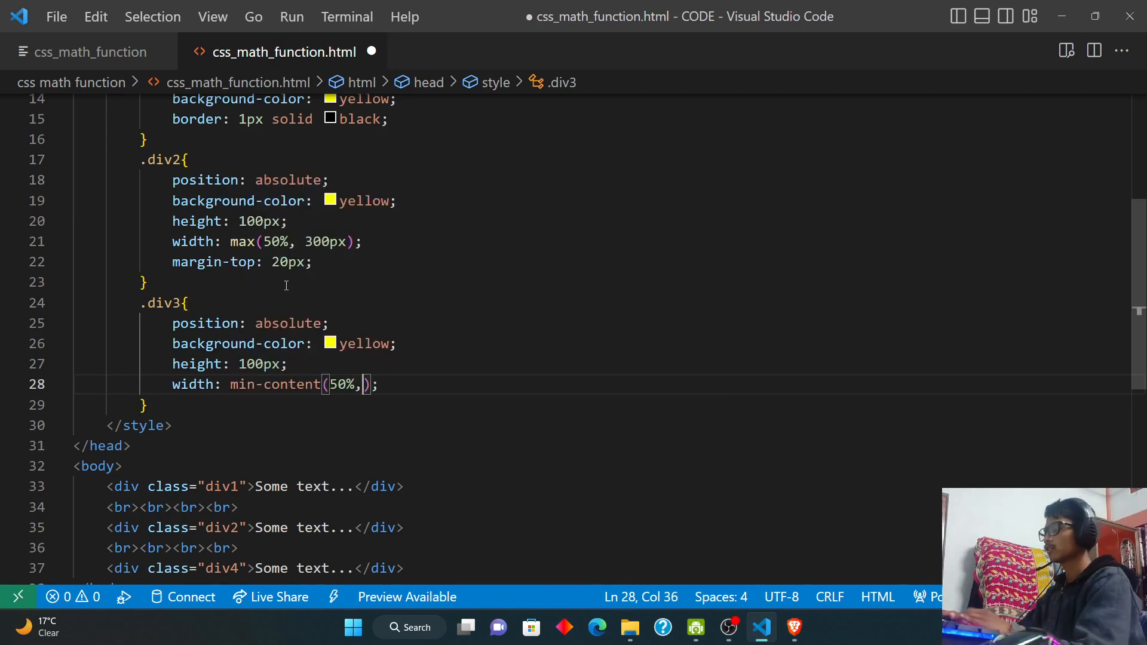
type("300")
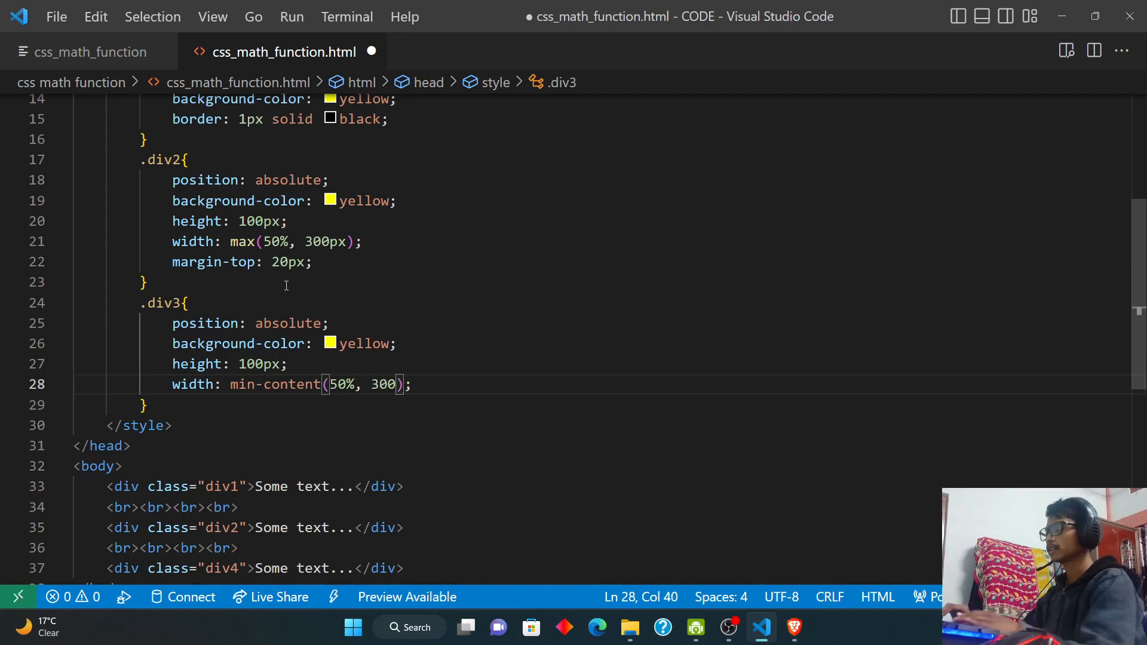
type("px")
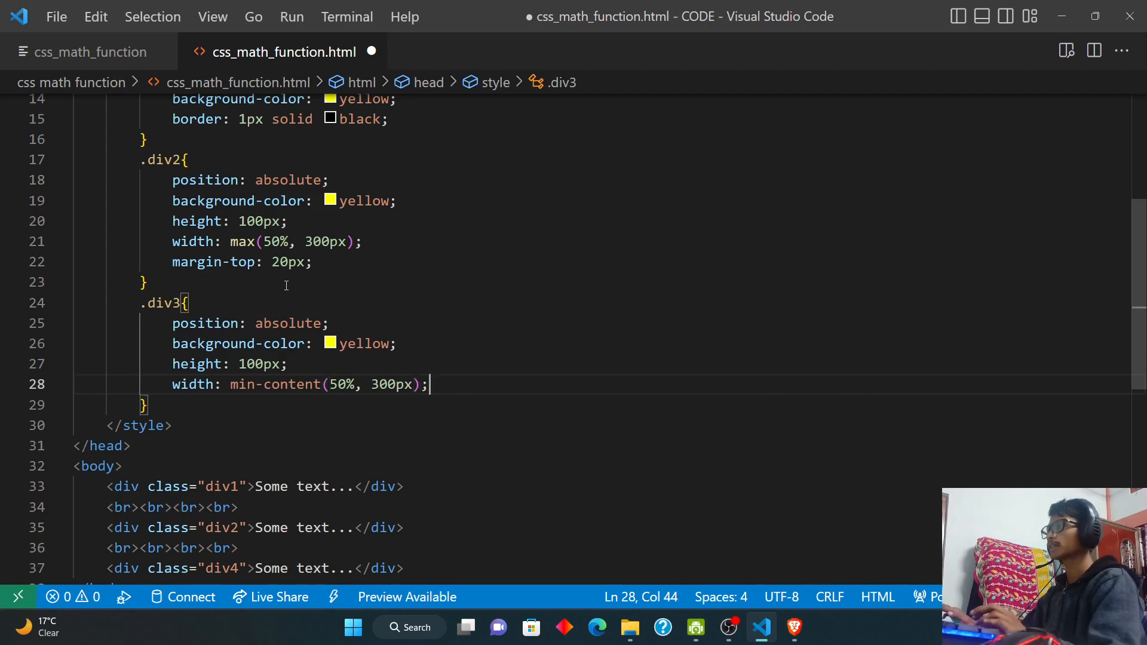
type("margin: ;")
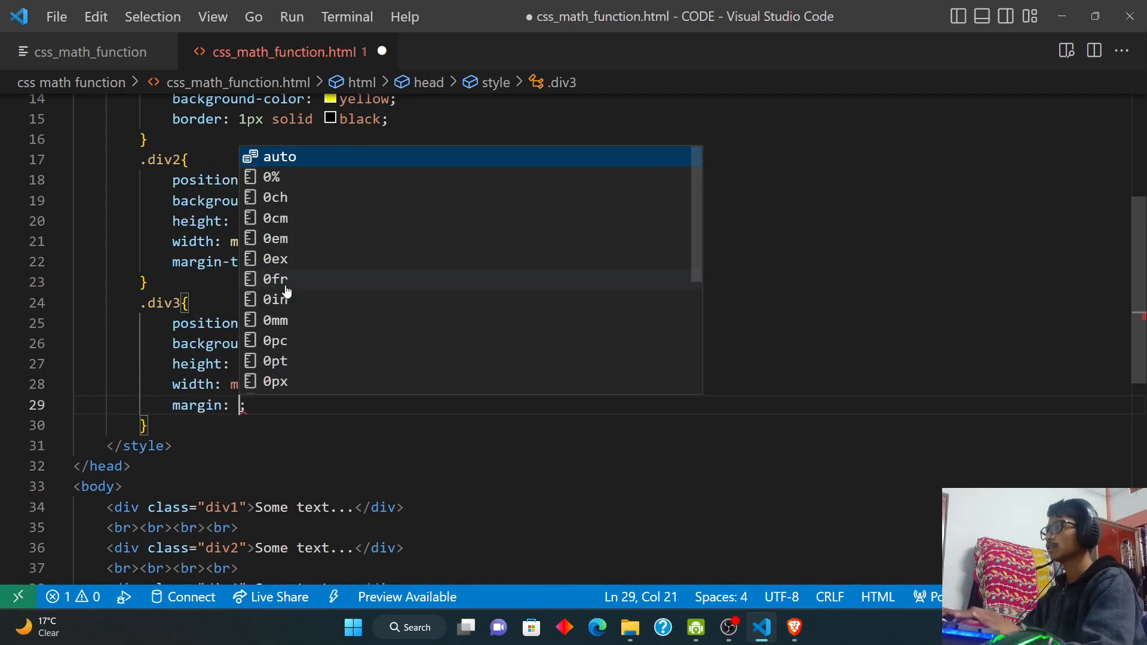
type("top")
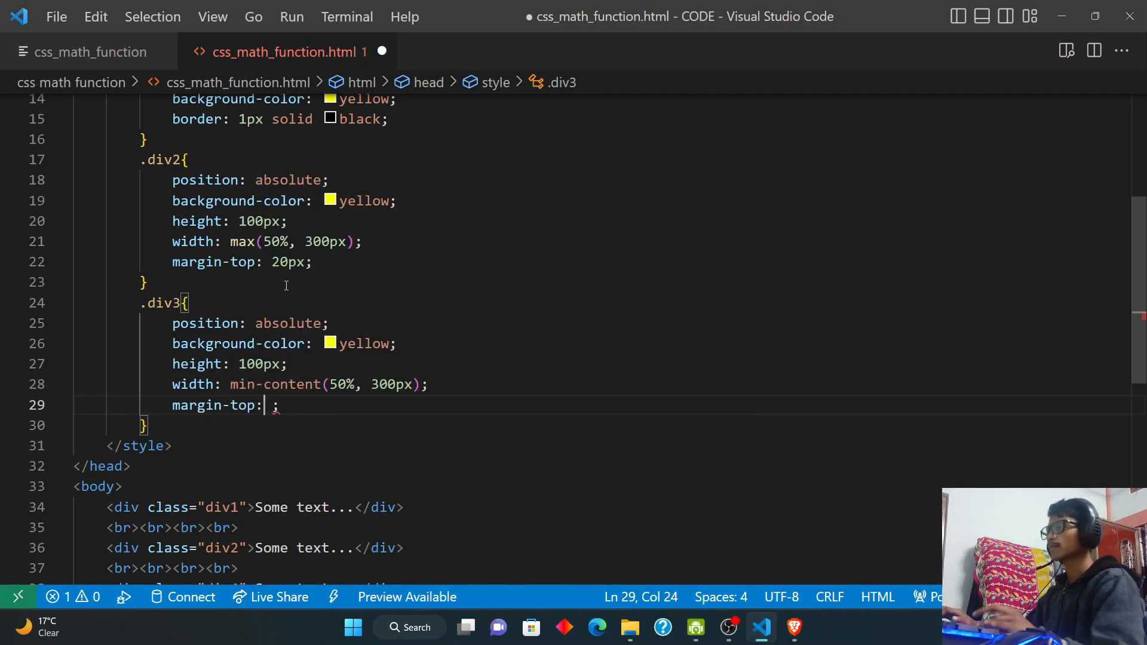
type("40px")
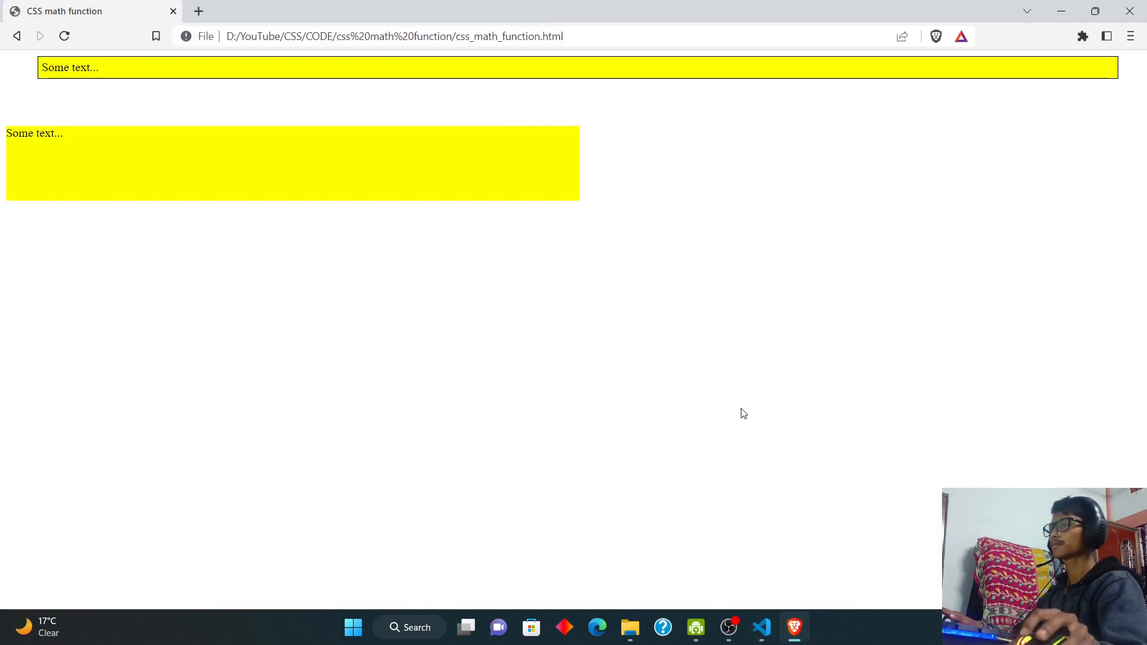
left_click(64, 36)
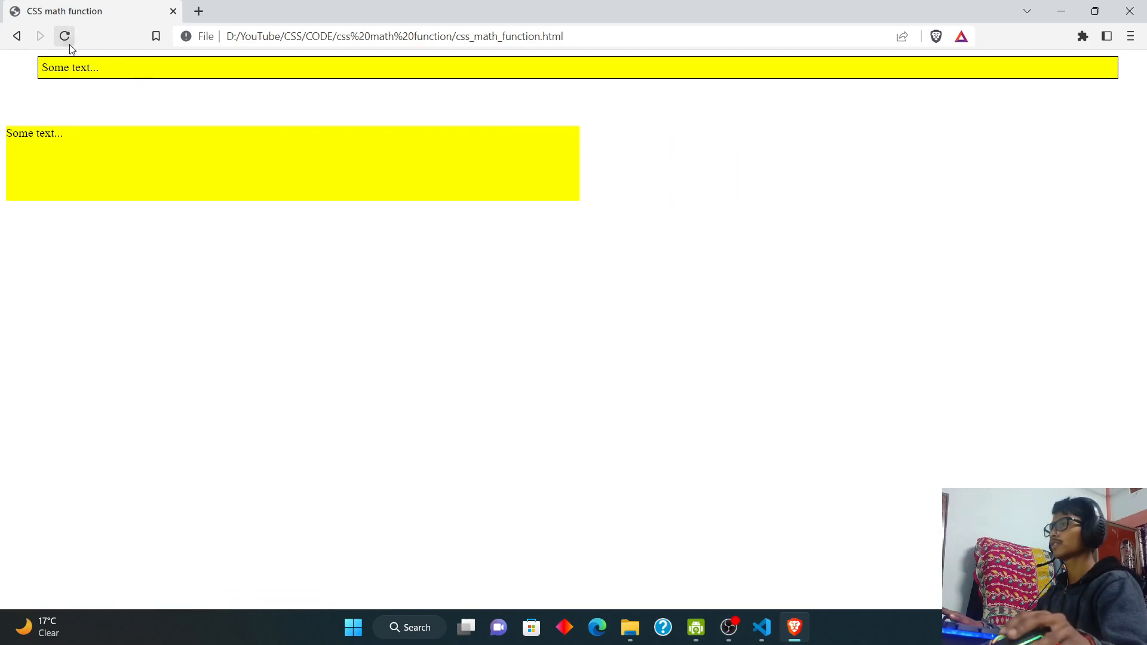
left_click(760, 628)
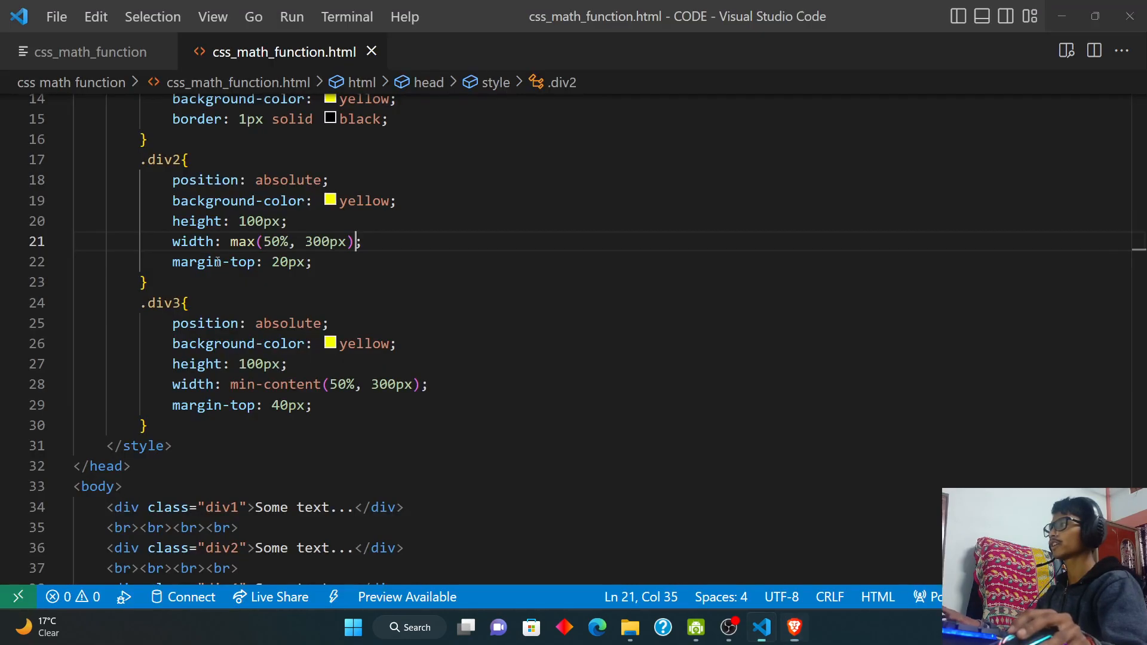
Change the last div to class div3 and its width to min(50%, 300px), then reload.
scroll("down", 3)
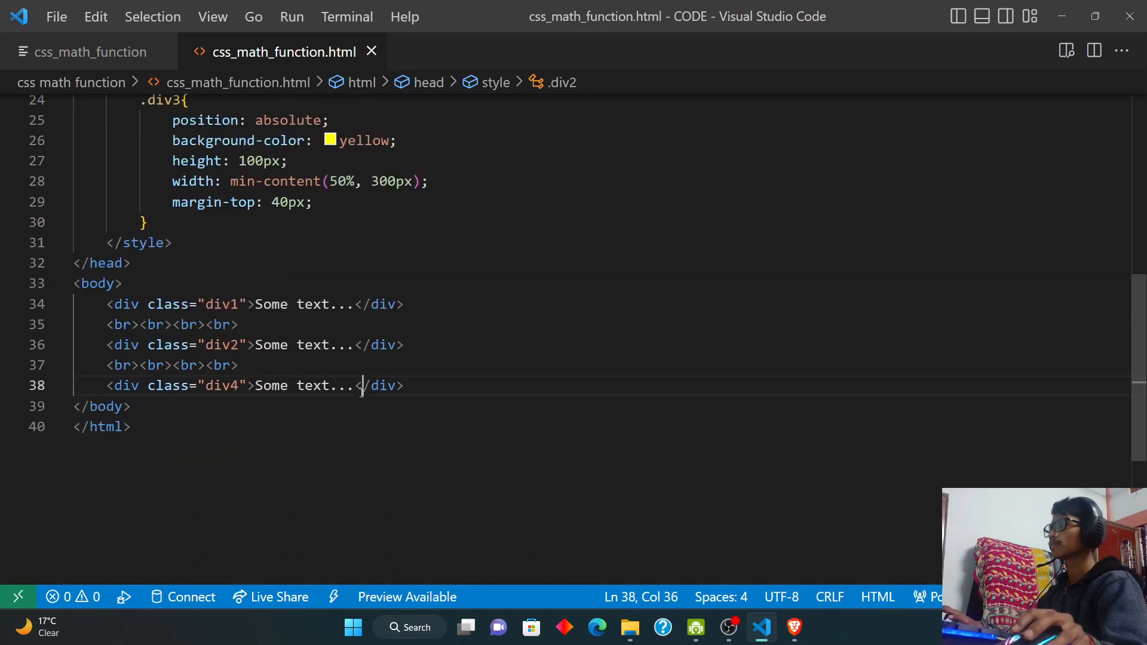
scroll("up", 3)
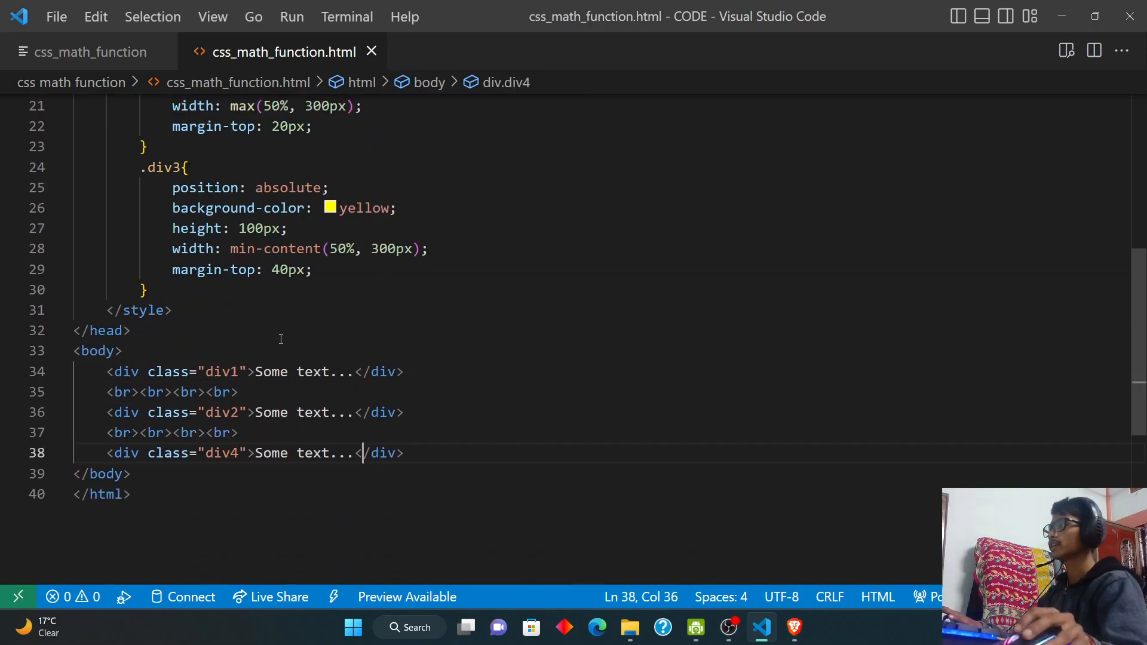
left_click(239, 453)
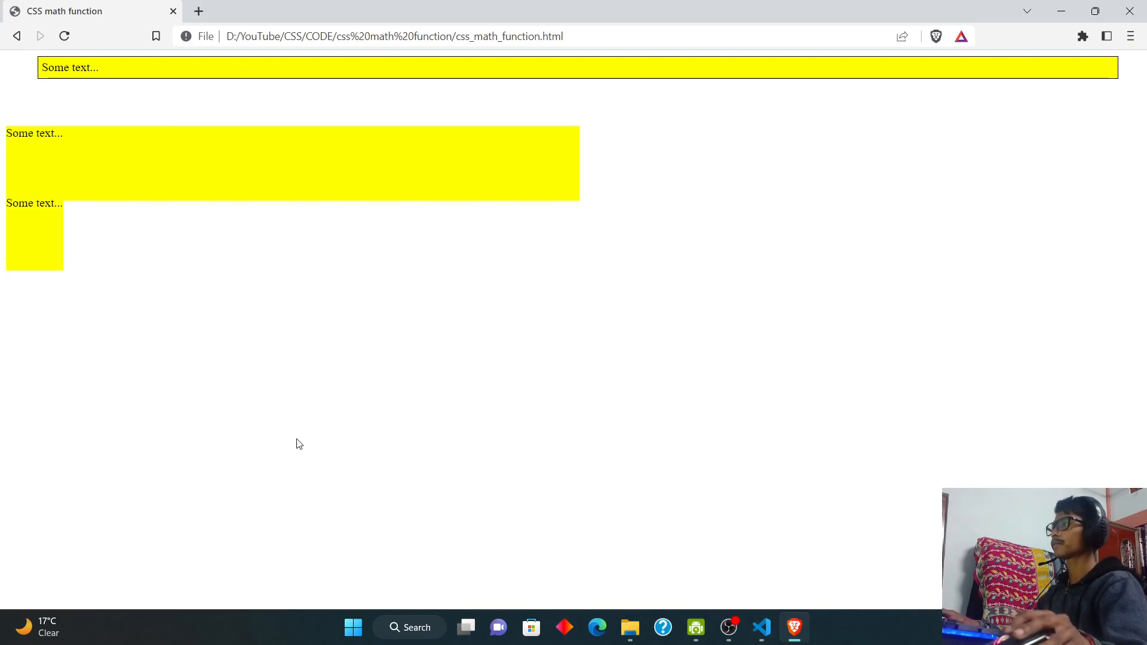
left_click(760, 626)
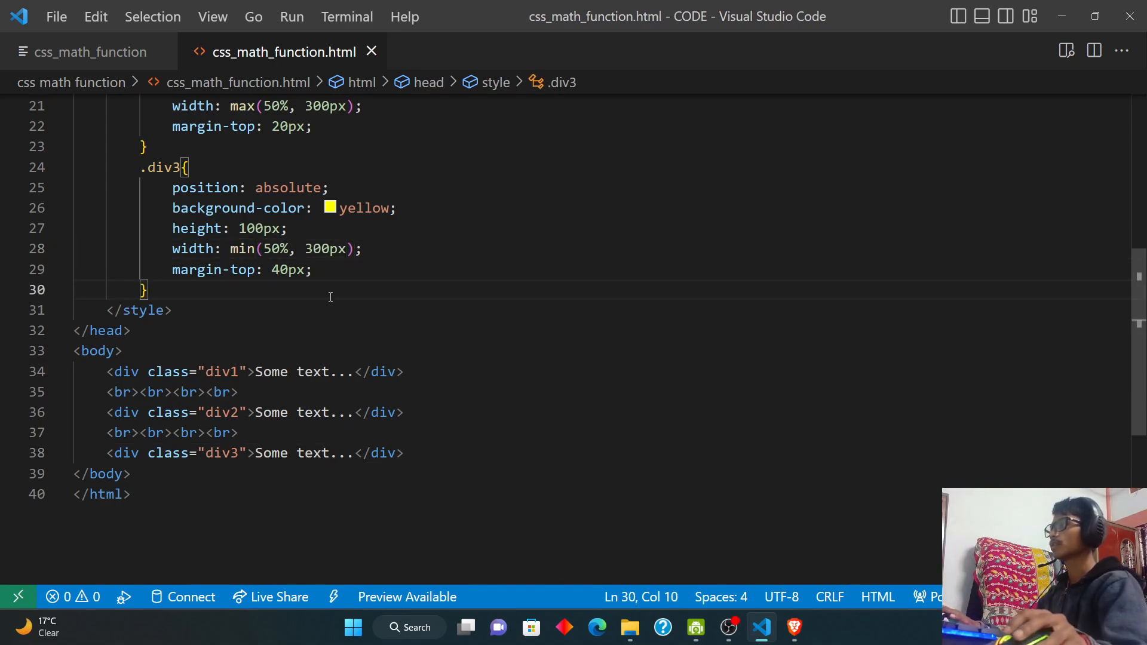
left_click(312, 269)
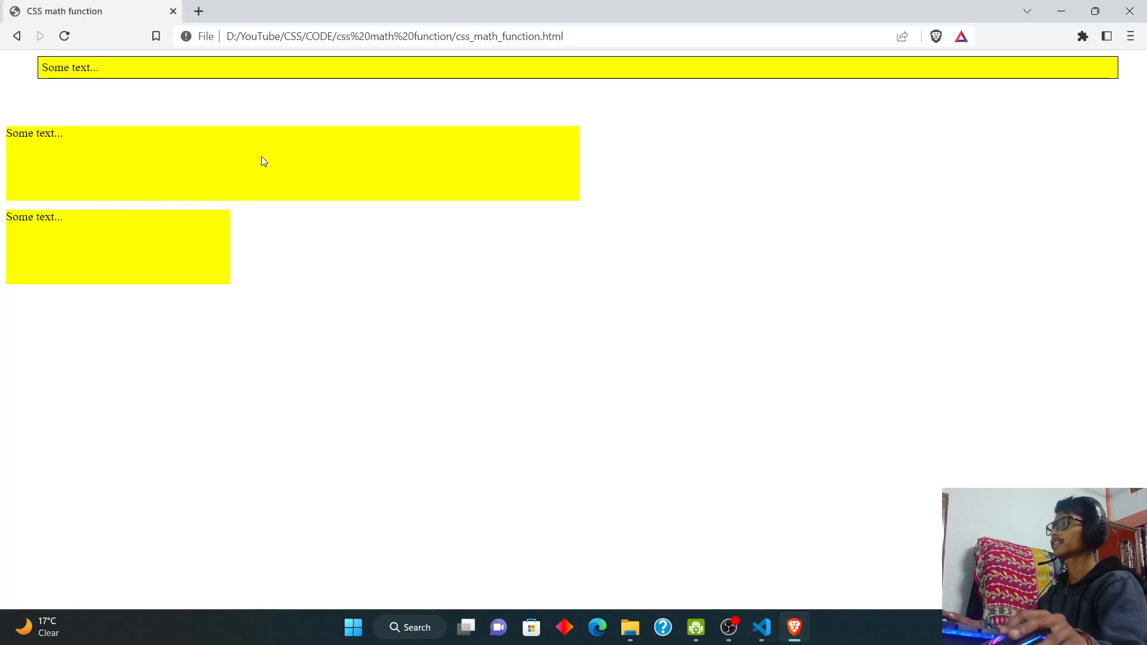
mouse_move(205, 238)
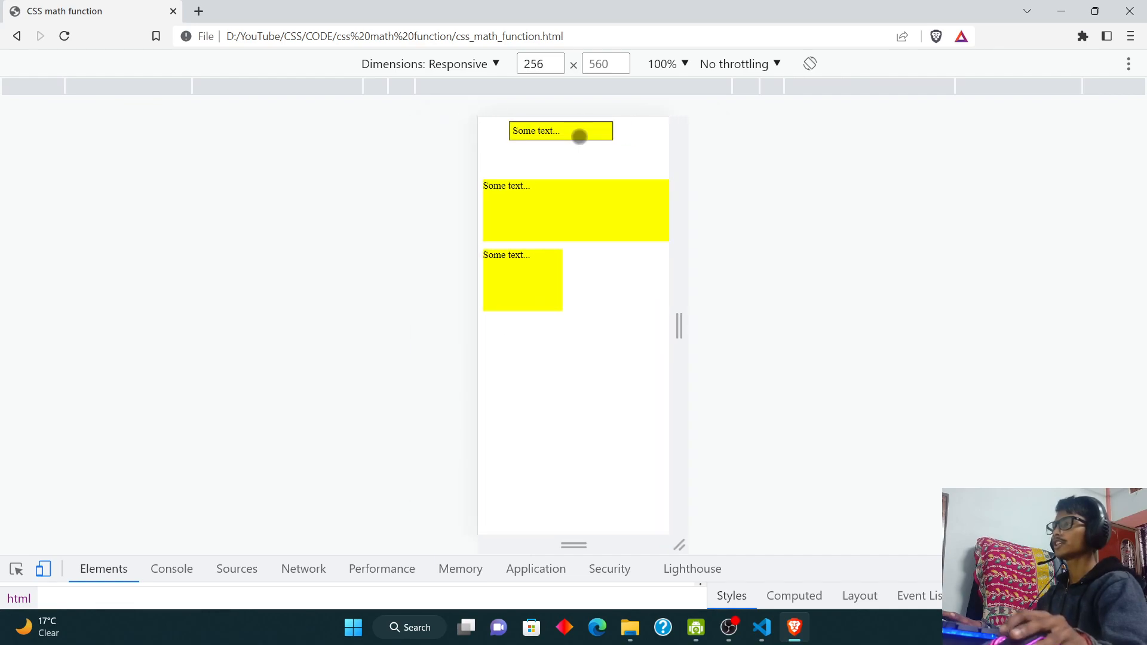
mouse_move(532, 302)
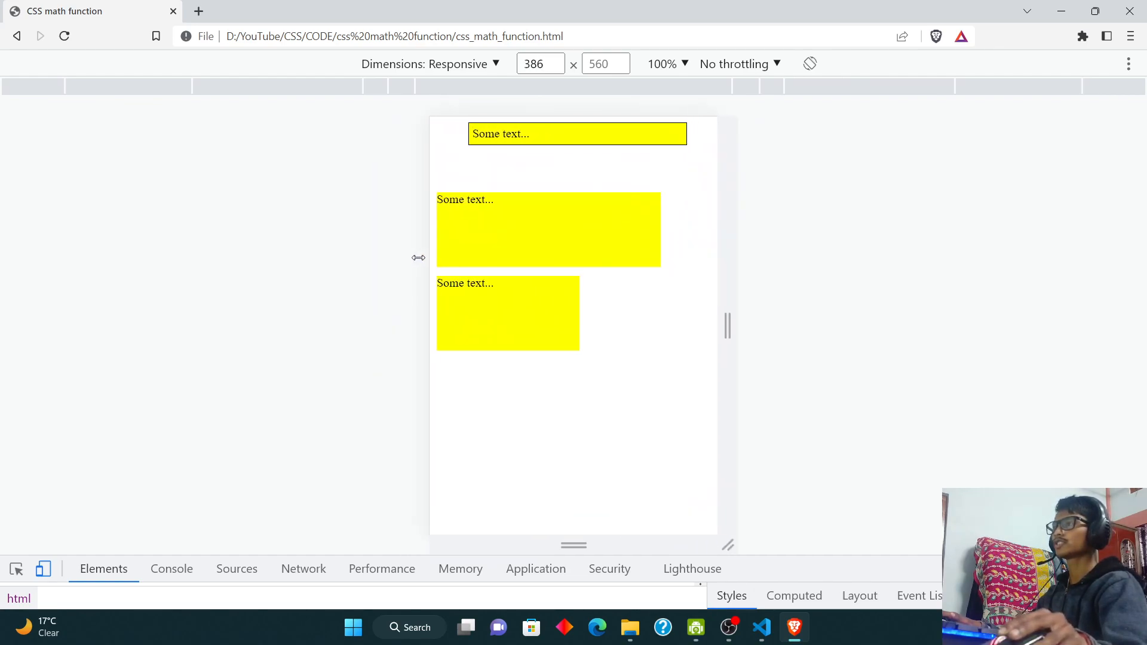
Widen the responsive preview to about 694 px, then return to VS Code.
left_click_drag(418, 257, 382, 255)
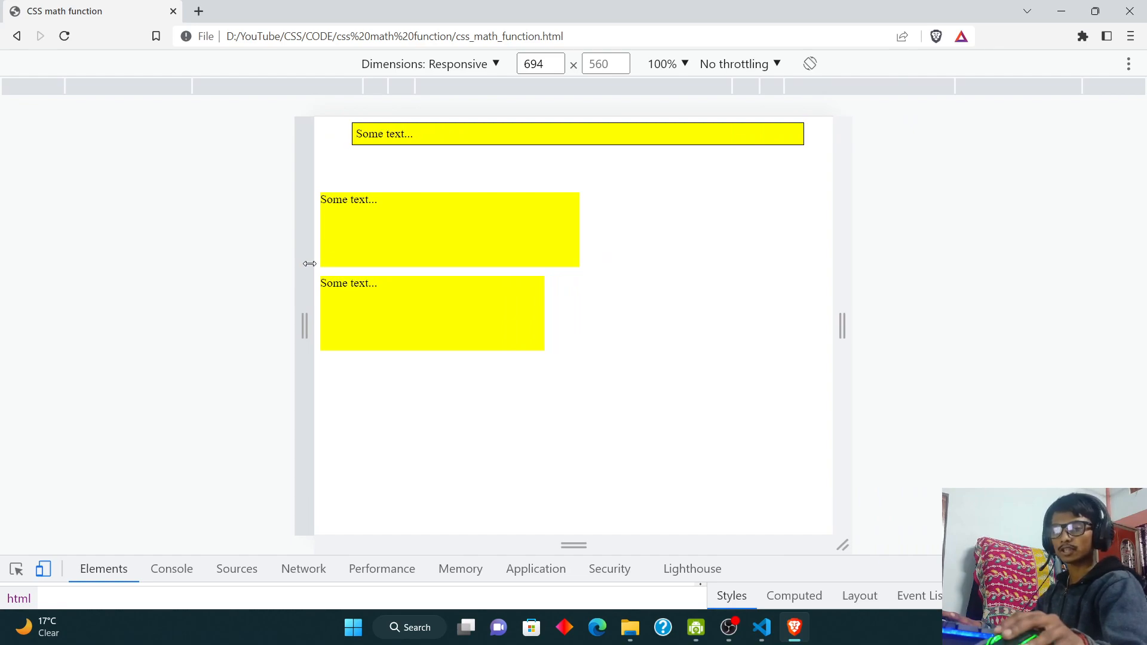
mouse_move(753, 596)
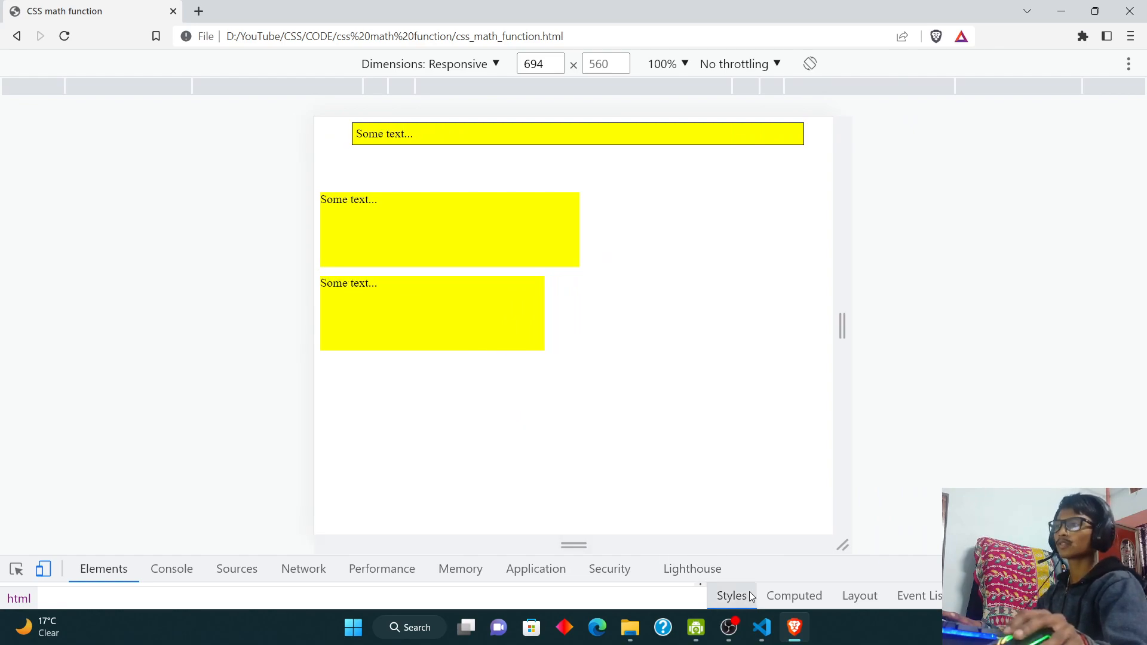
left_click(760, 628)
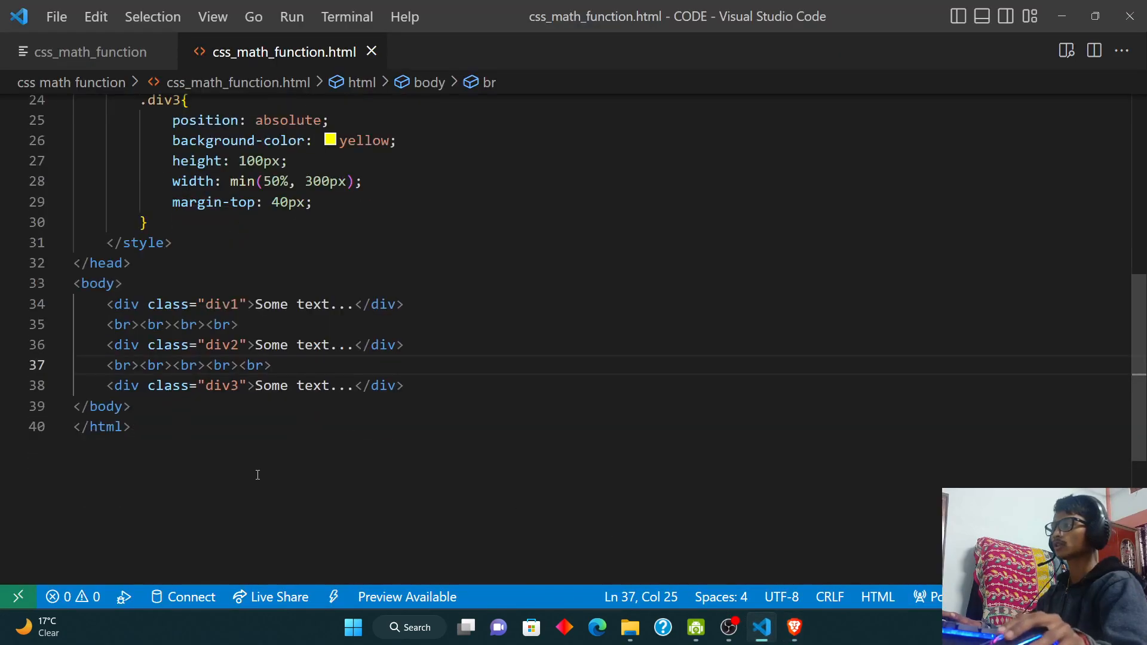
Read through the div1–div3 calc, max and min width rules, then bring Brave back.
scroll("up", 3)
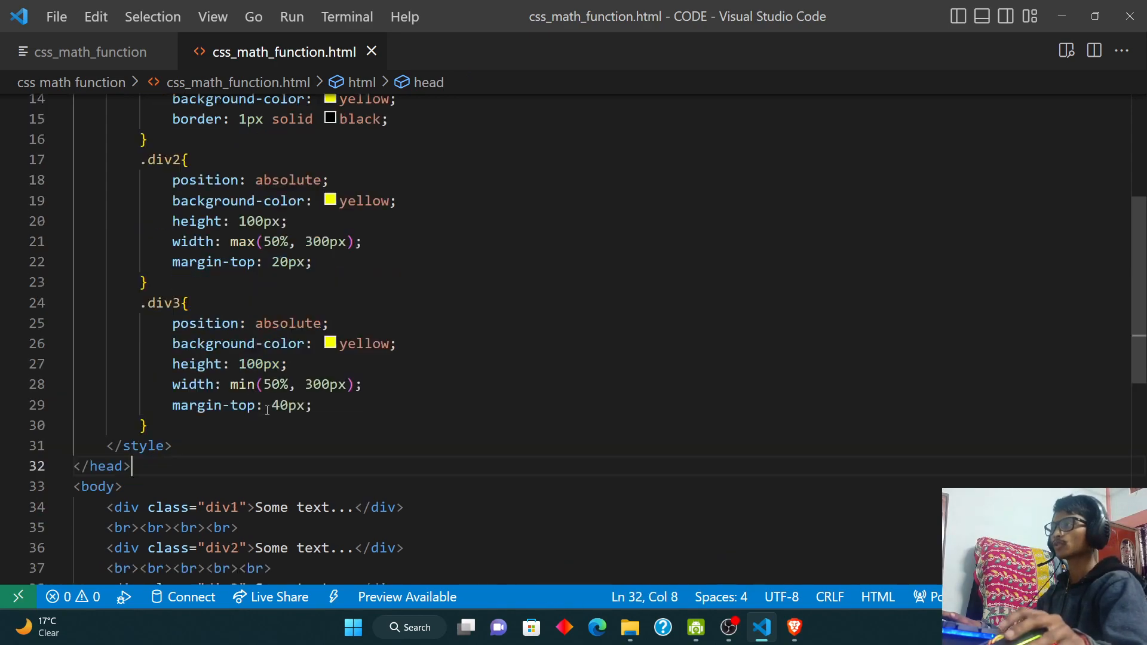
scroll("up", 3)
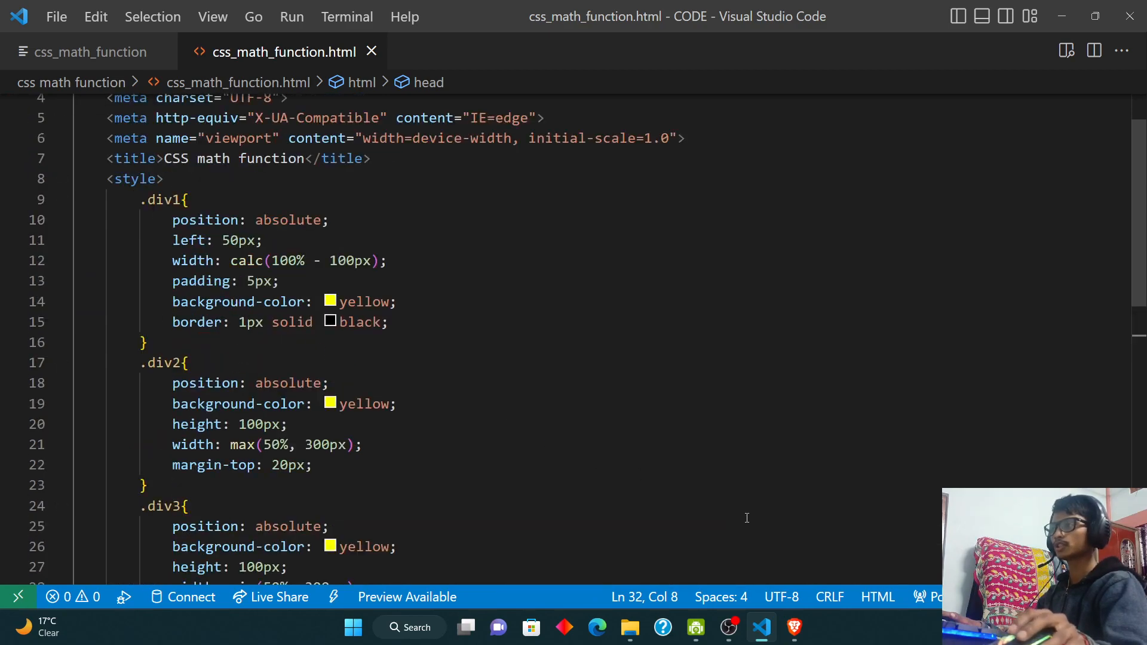
left_click(597, 627)
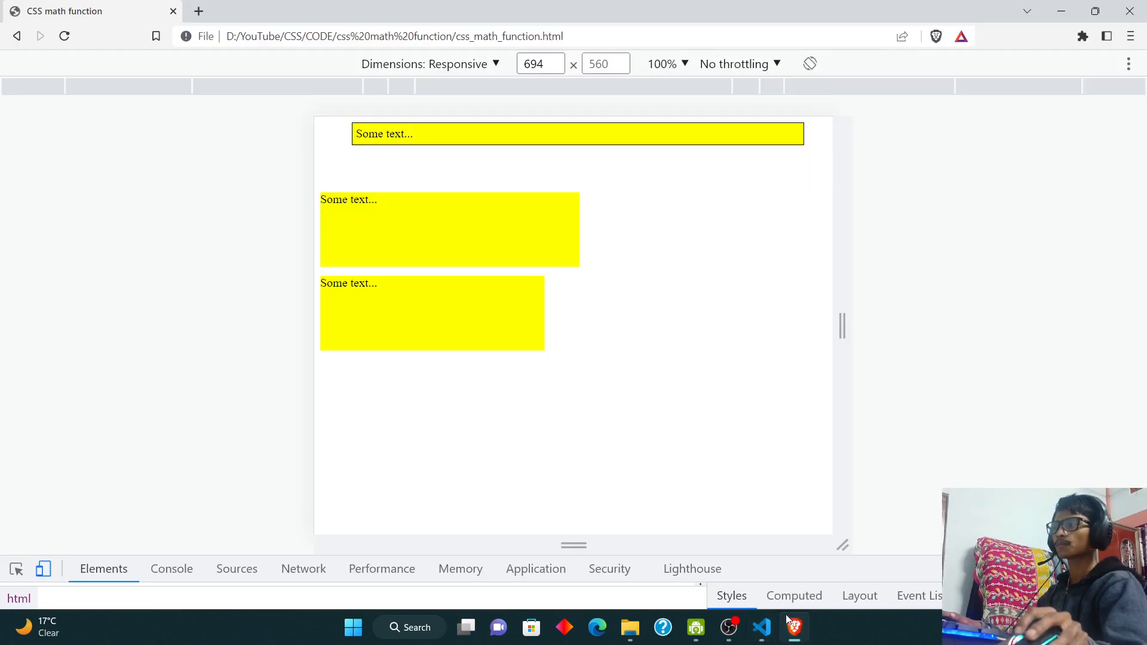